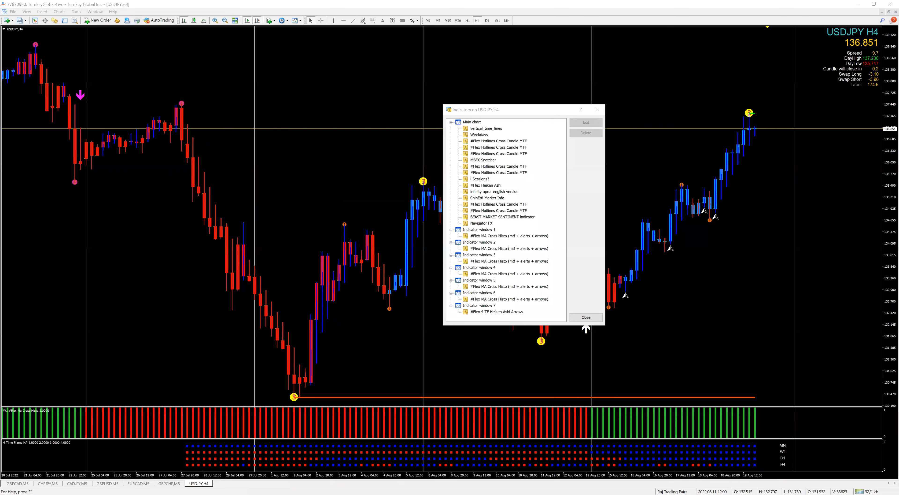
pyautogui.moveTo(448, 285)
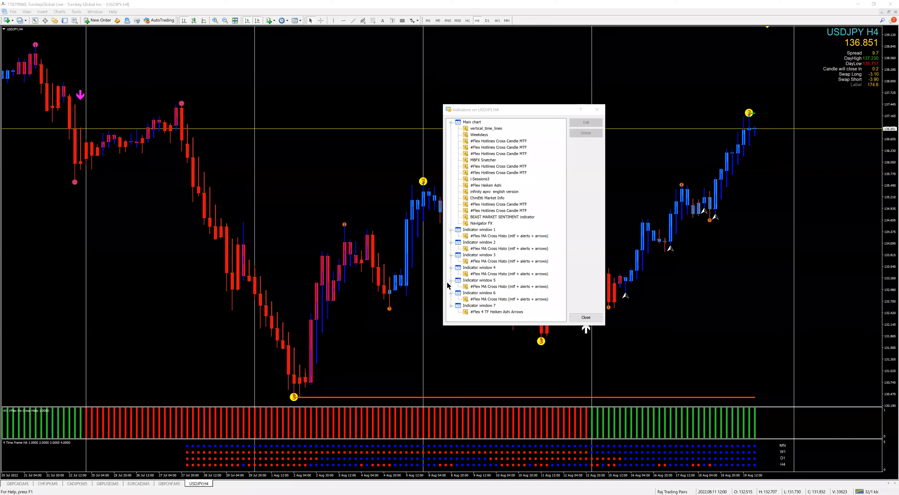
pyautogui.moveTo(337, 218)
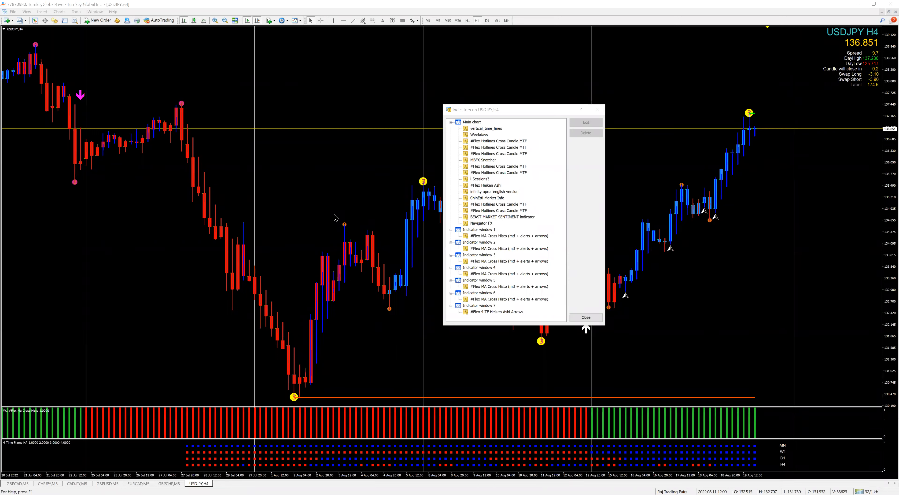
pyautogui.moveTo(612, 335)
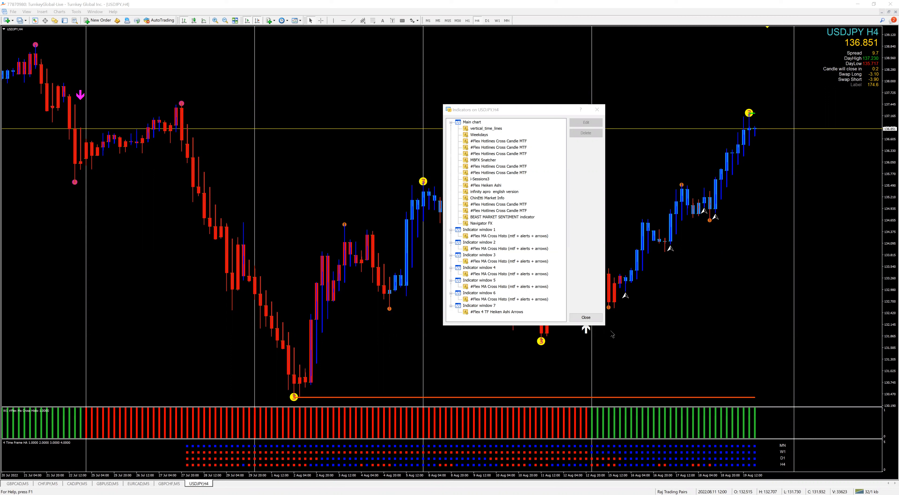
pyautogui.moveTo(610, 335)
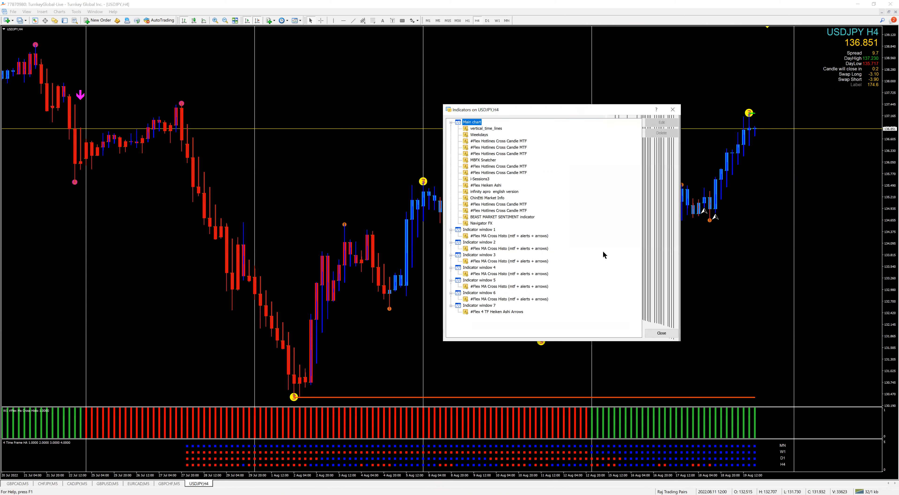
pyautogui.moveTo(509, 148)
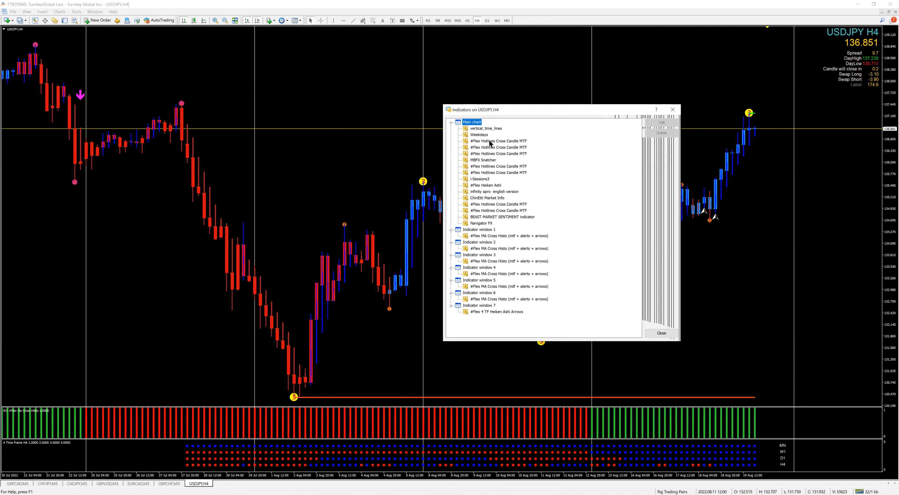
# Step: Review the first Cross indicator's Inputs and Visualization timeframes, then confirm its settings
pyautogui.doubleClick(487, 141)
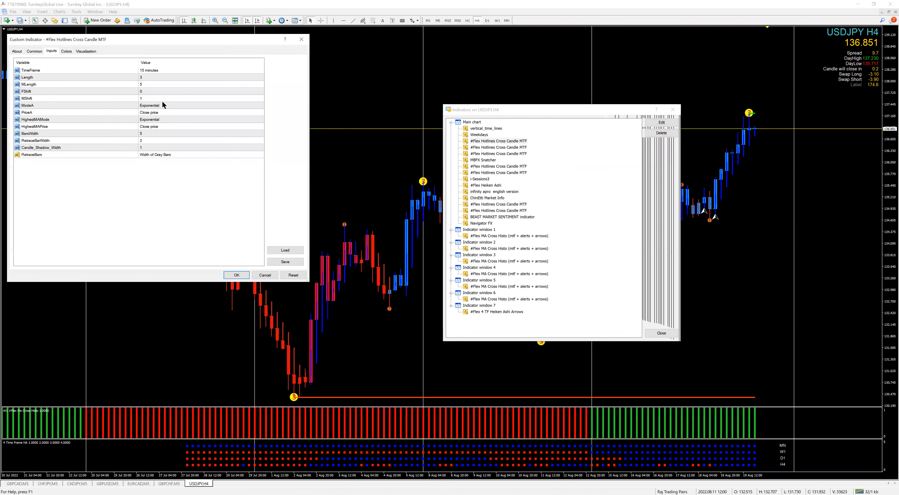
pyautogui.moveTo(153, 89)
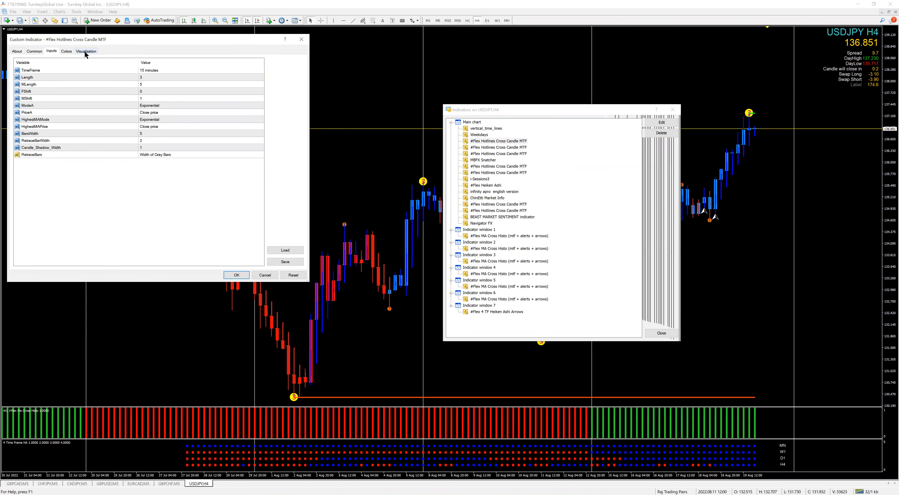
pyautogui.click(86, 51)
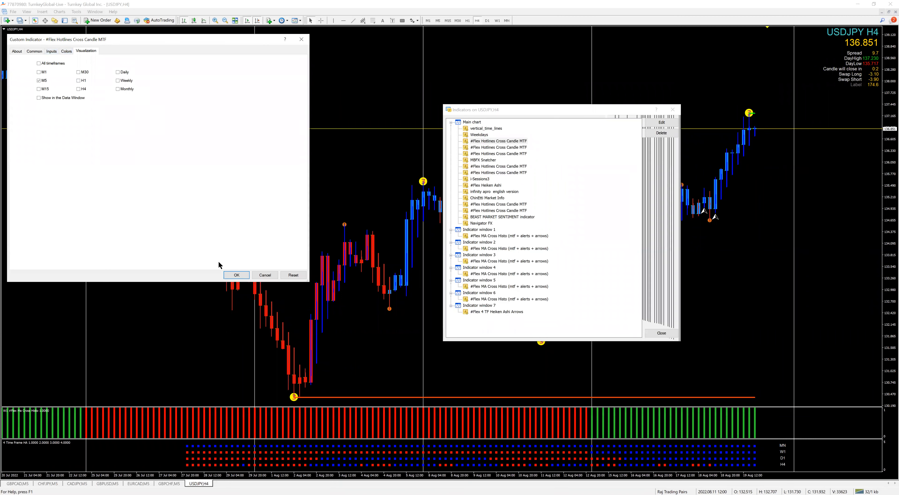
pyautogui.click(236, 275)
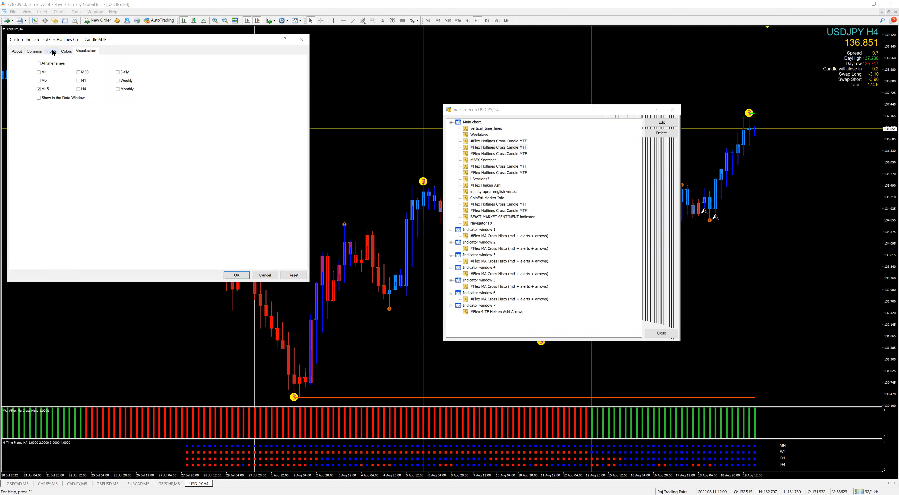
pyautogui.click(51, 51)
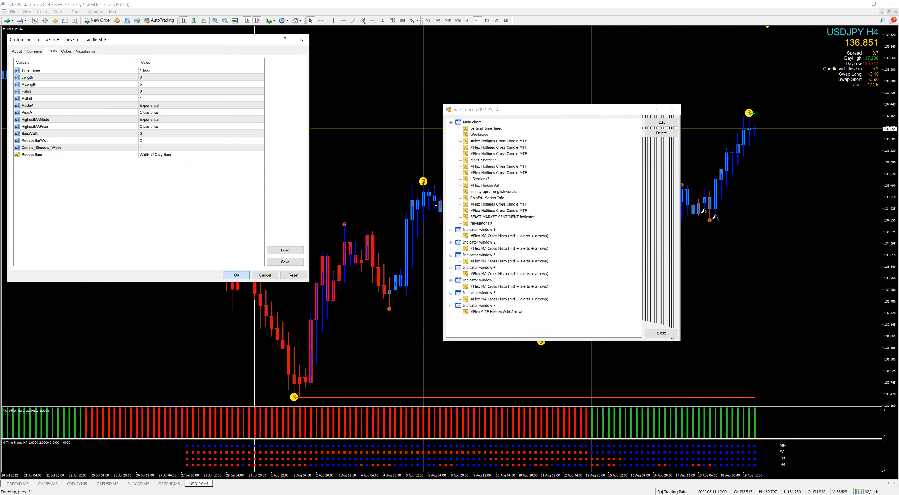
pyautogui.click(195, 70)
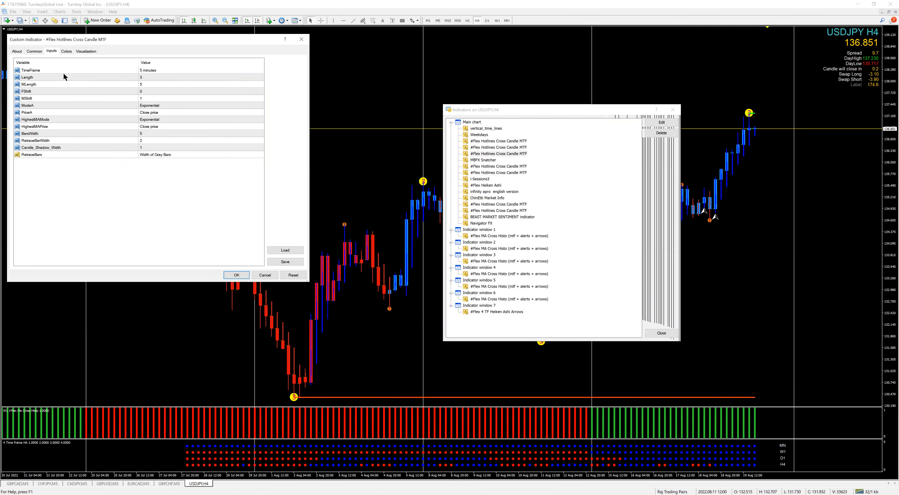
pyautogui.click(86, 51)
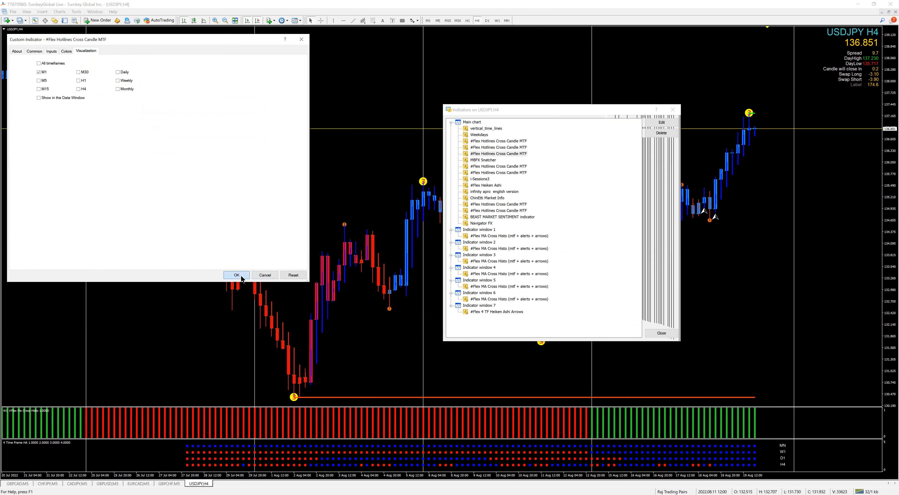
pyautogui.click(236, 275)
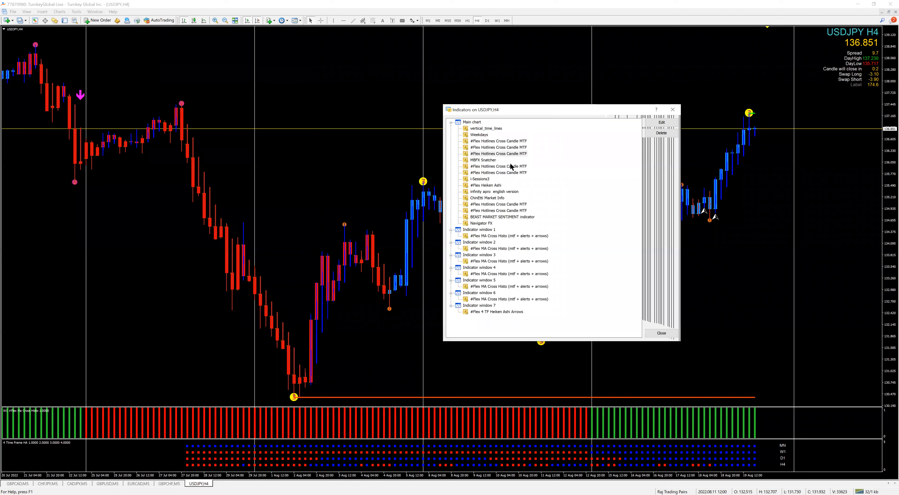
# Step: Inspect the second Cross indicator's Inputs and Visualization tabs the same way
pyautogui.doubleClick(496, 166)
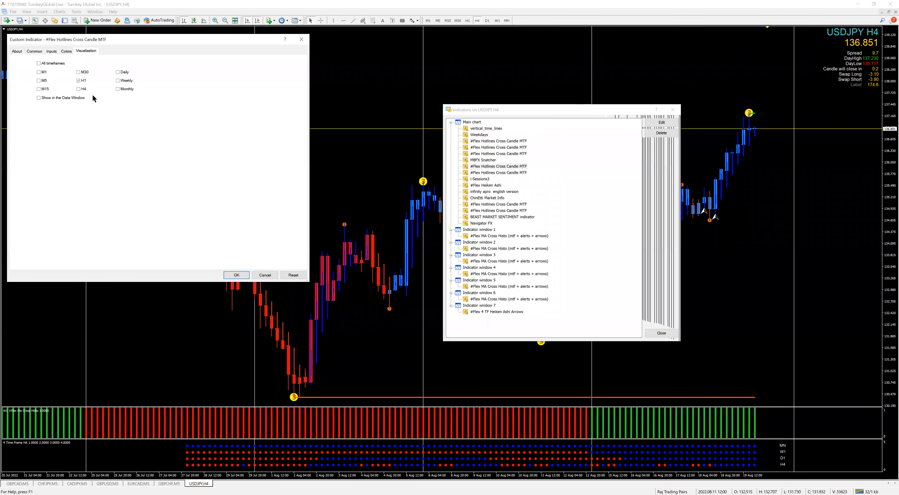
pyautogui.click(51, 51)
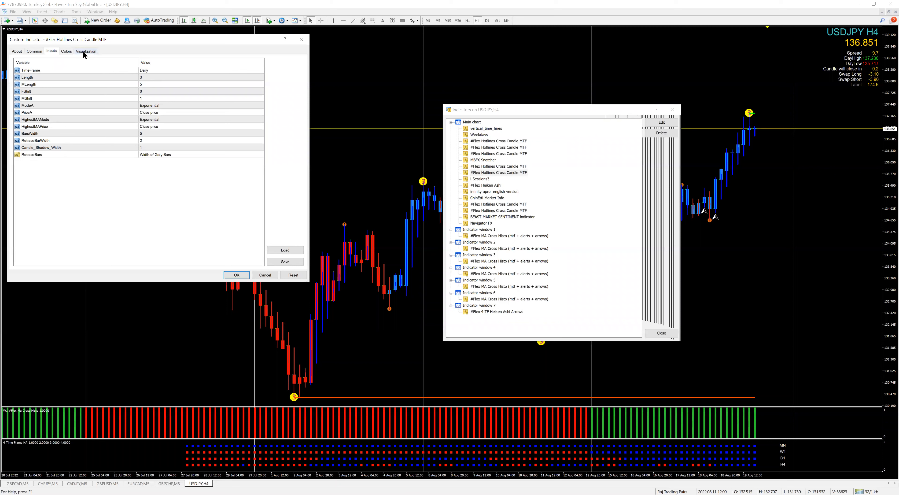
pyautogui.click(87, 51)
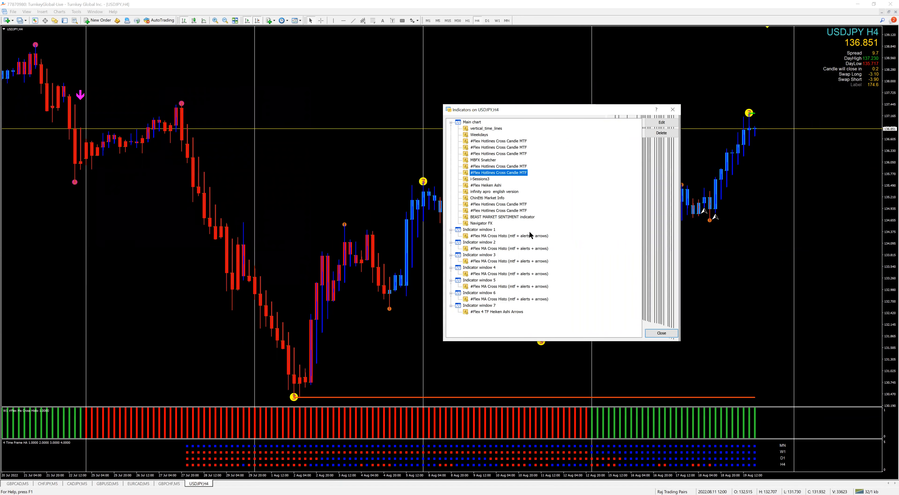
pyautogui.moveTo(489, 189)
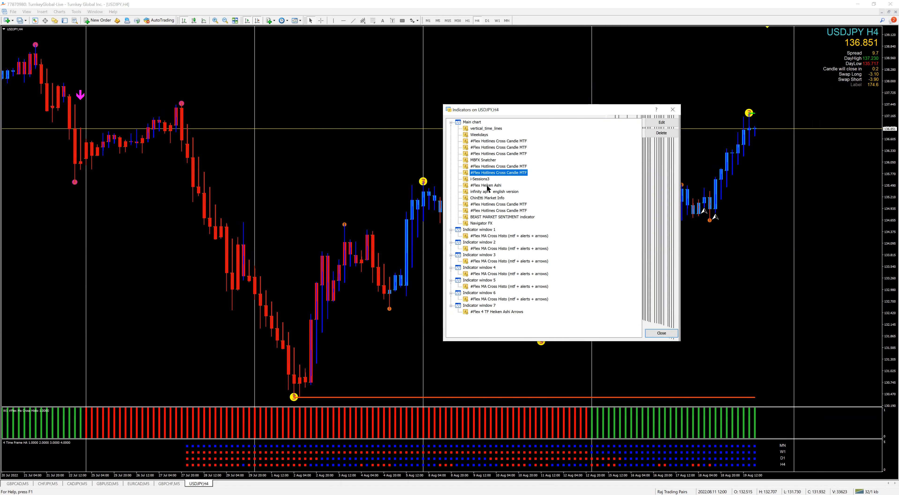
pyautogui.moveTo(496, 211)
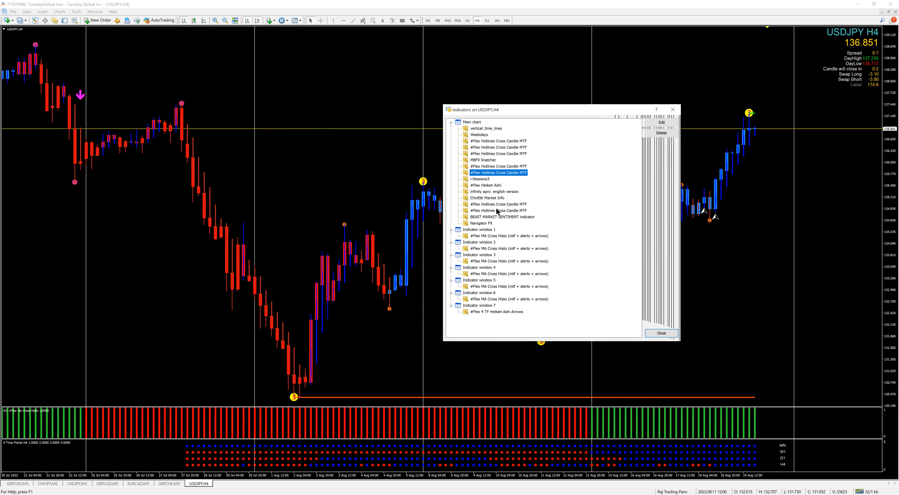
pyautogui.moveTo(507, 211)
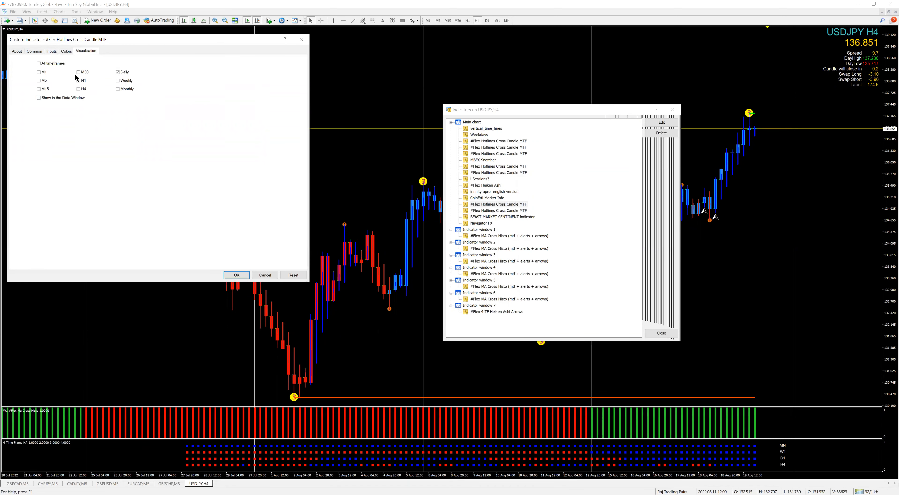
pyautogui.click(51, 51)
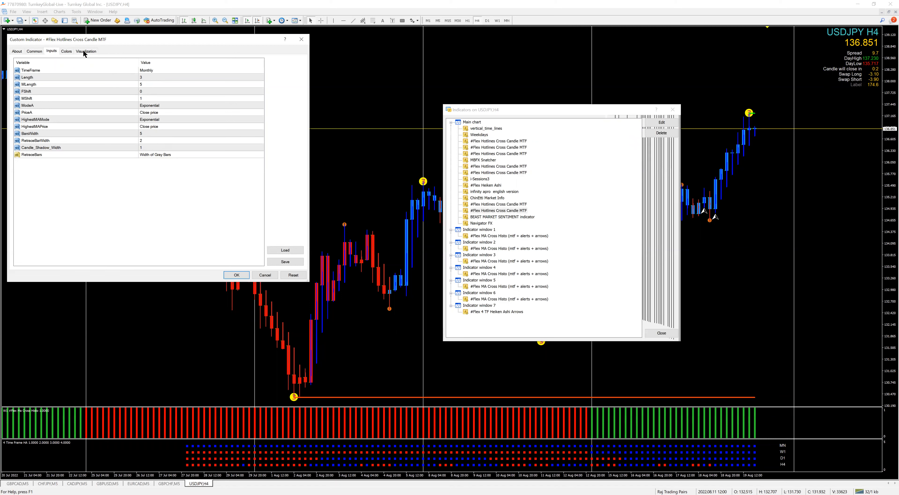
pyautogui.click(86, 51)
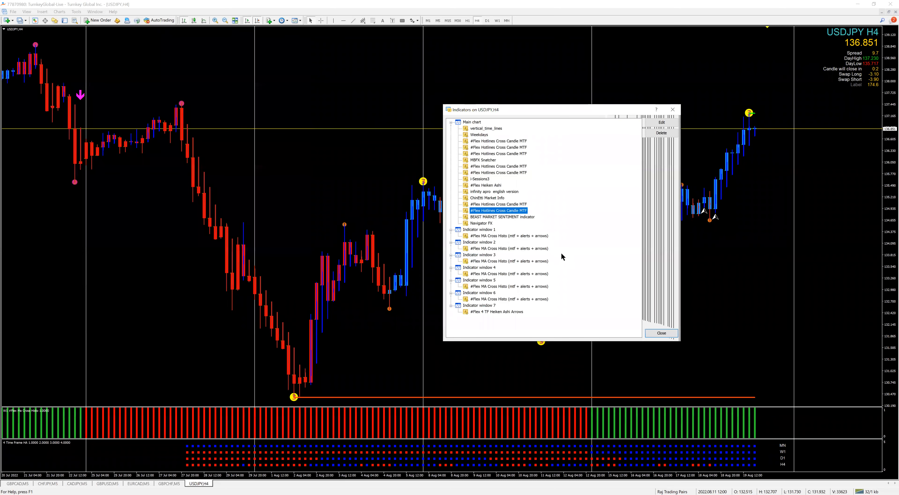
pyautogui.moveTo(518, 247)
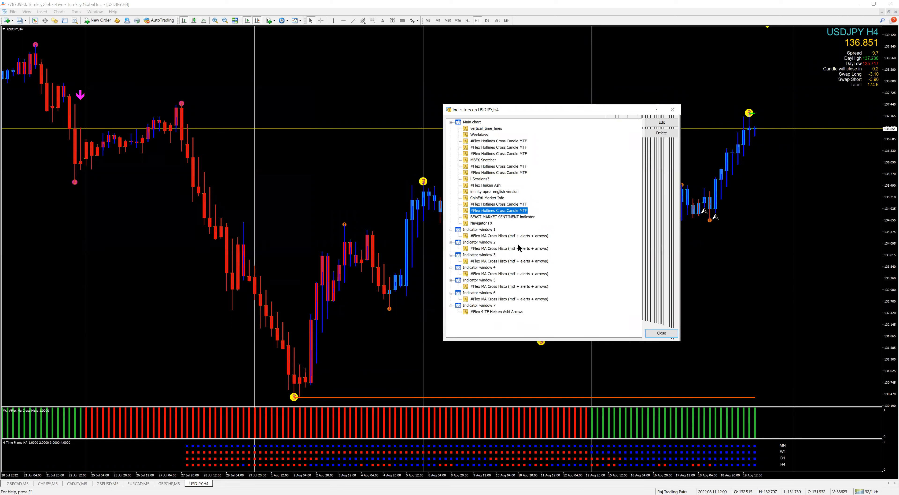
pyautogui.moveTo(549, 263)
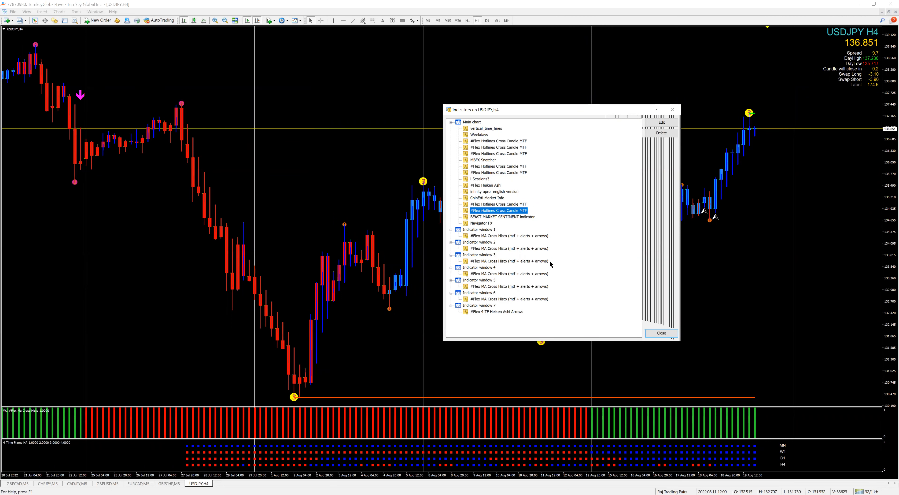
pyautogui.moveTo(510, 227)
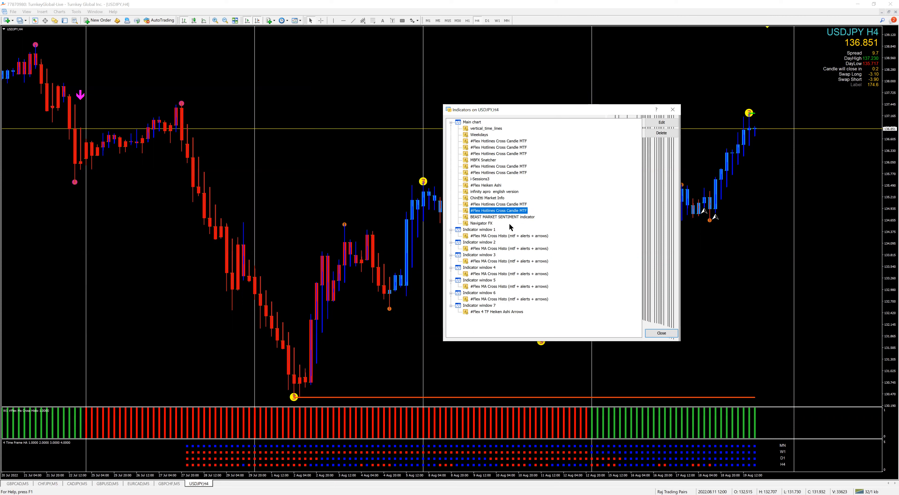
pyautogui.moveTo(506, 240)
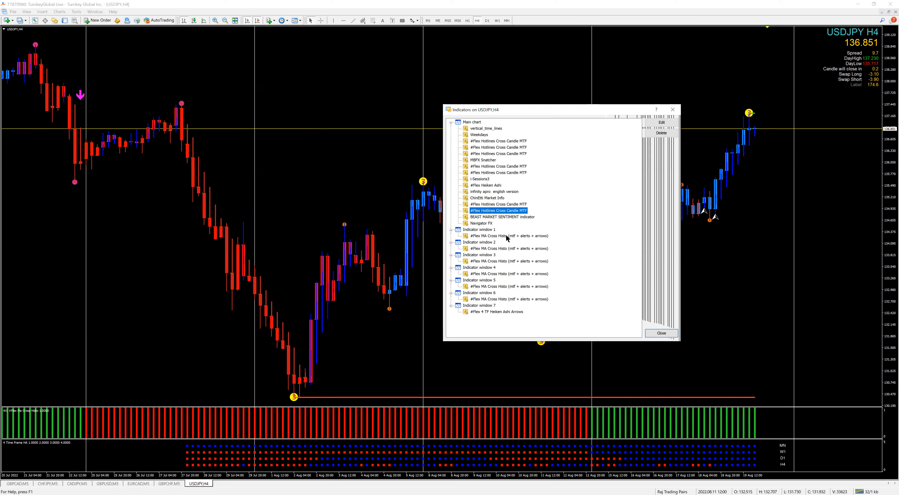
pyautogui.moveTo(505, 240)
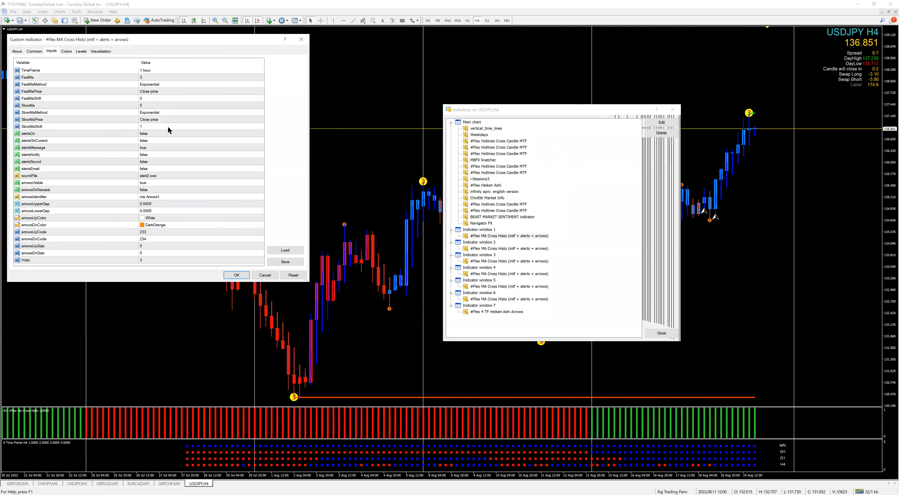
pyautogui.moveTo(158, 75)
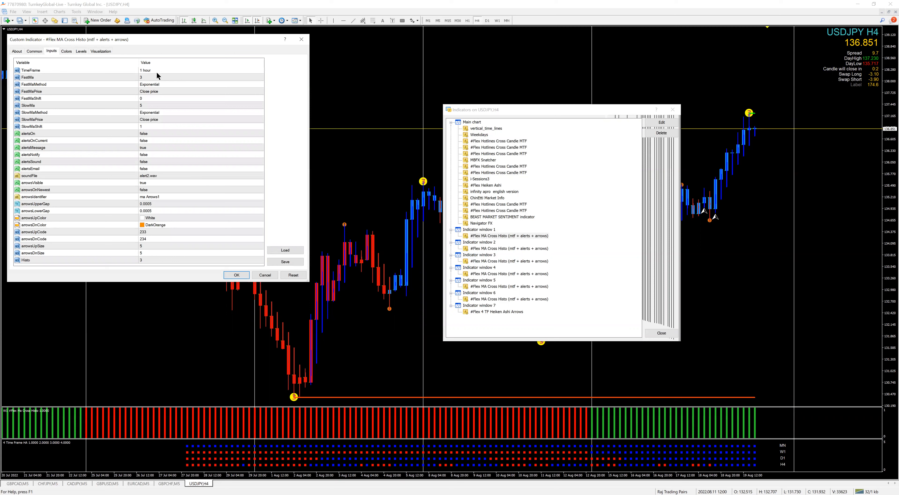
pyautogui.click(101, 51)
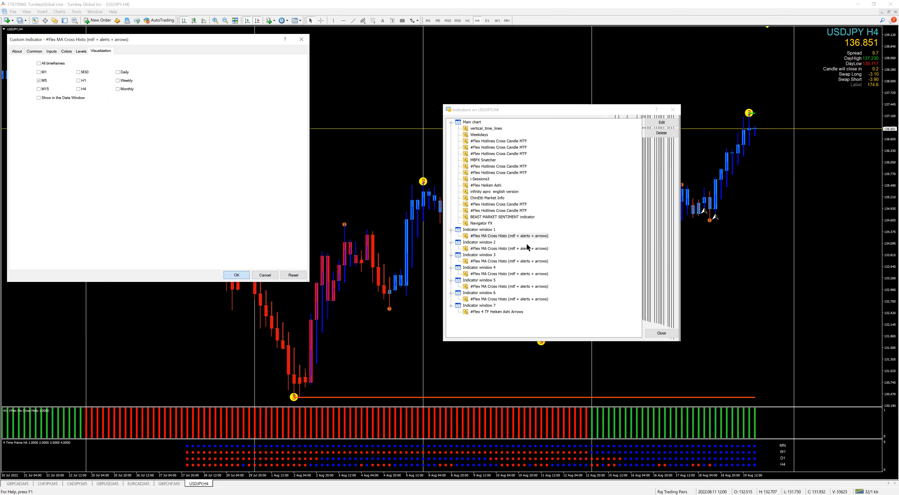
# Step: Check the window 2 MA Cross Histo and the window 4 and 5 indicators' timeframe settings
pyautogui.click(507, 247)
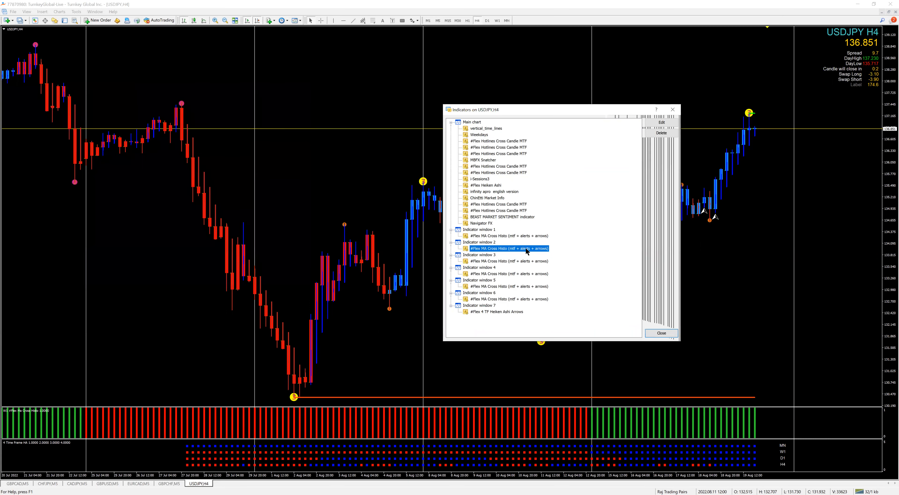
pyautogui.doubleClick(507, 248)
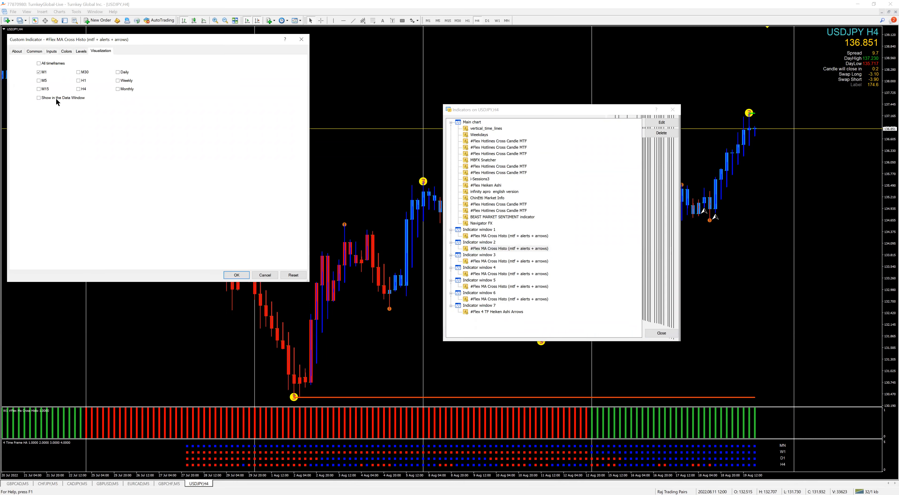
pyautogui.click(51, 51)
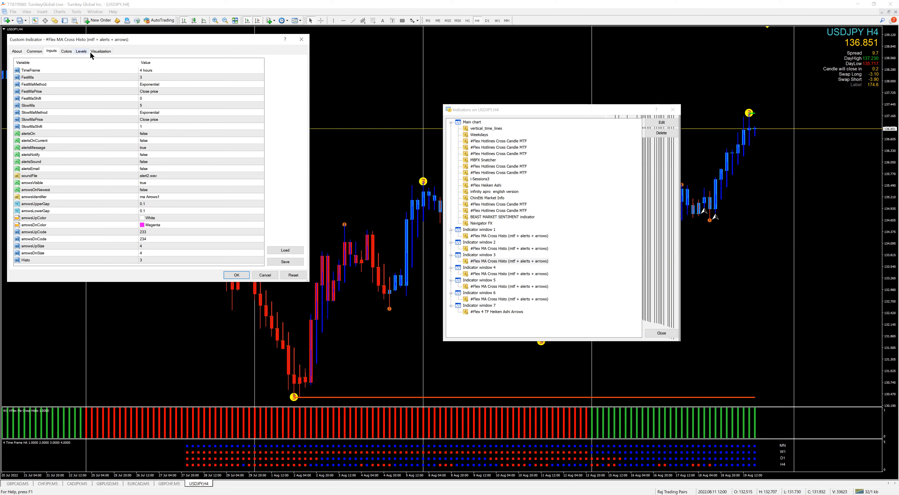
pyautogui.click(101, 51)
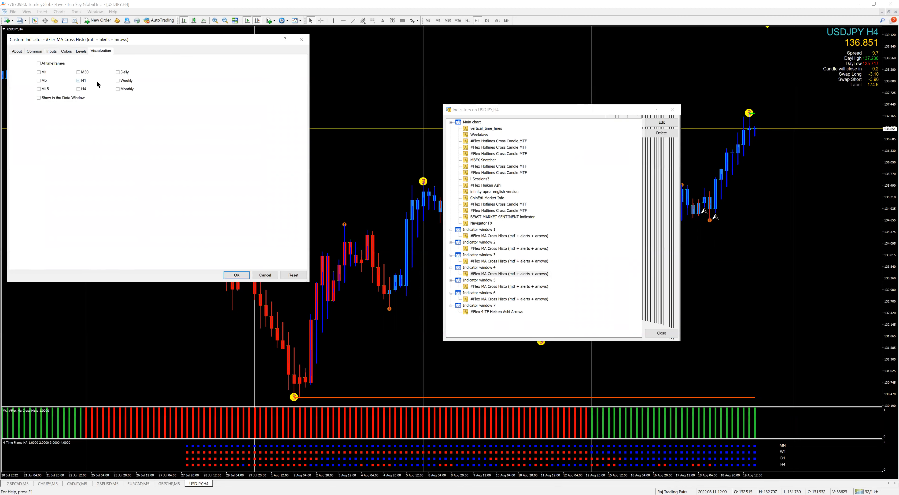
pyautogui.click(51, 51)
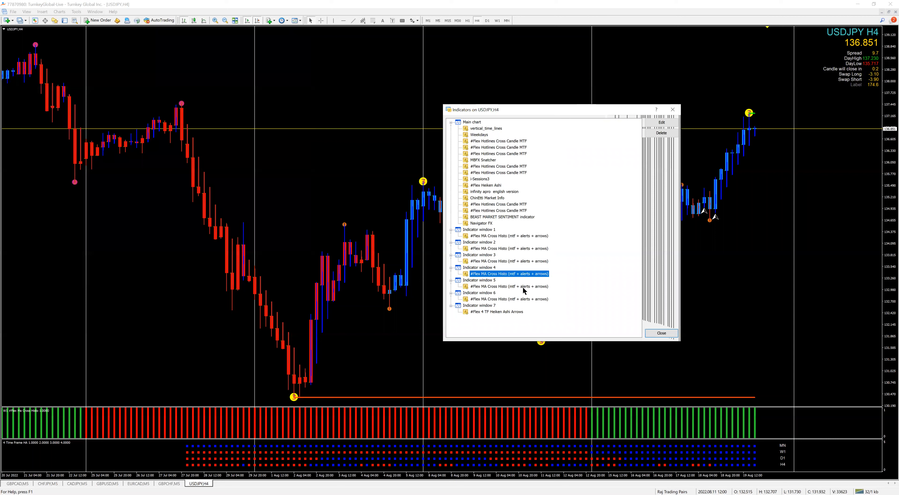
pyautogui.doubleClick(507, 274)
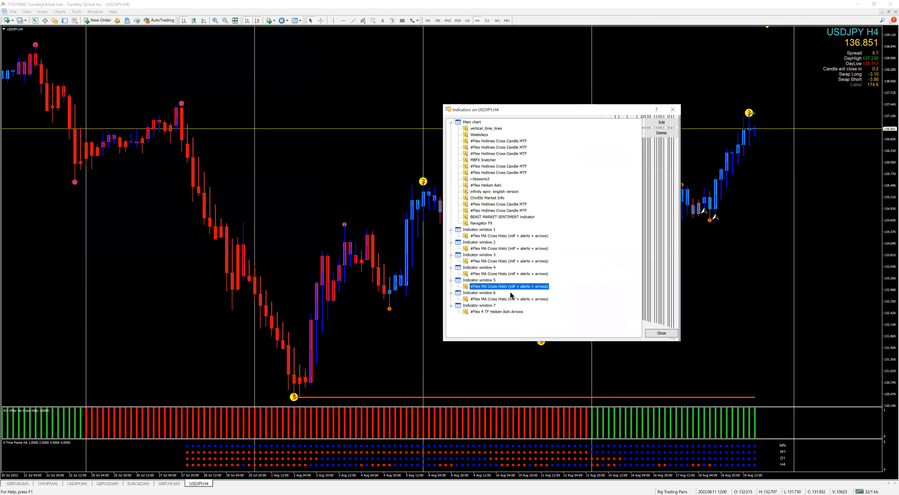
pyautogui.doubleClick(506, 286)
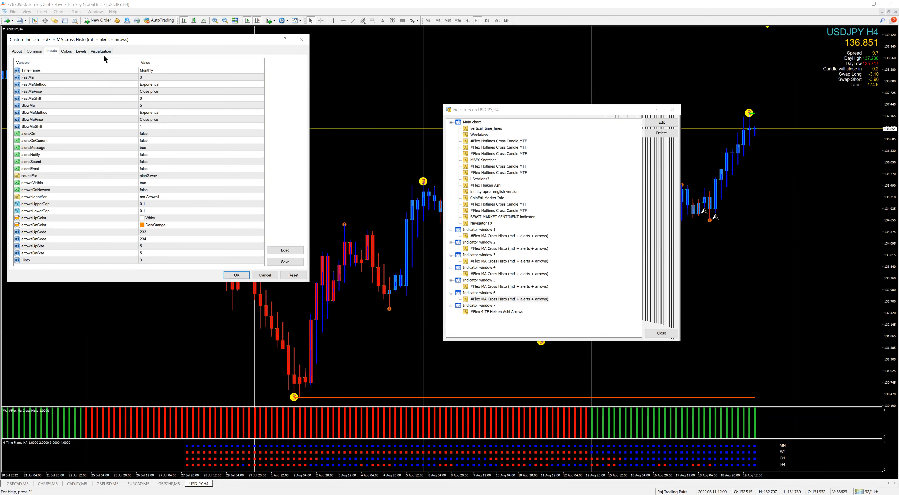
pyautogui.click(101, 51)
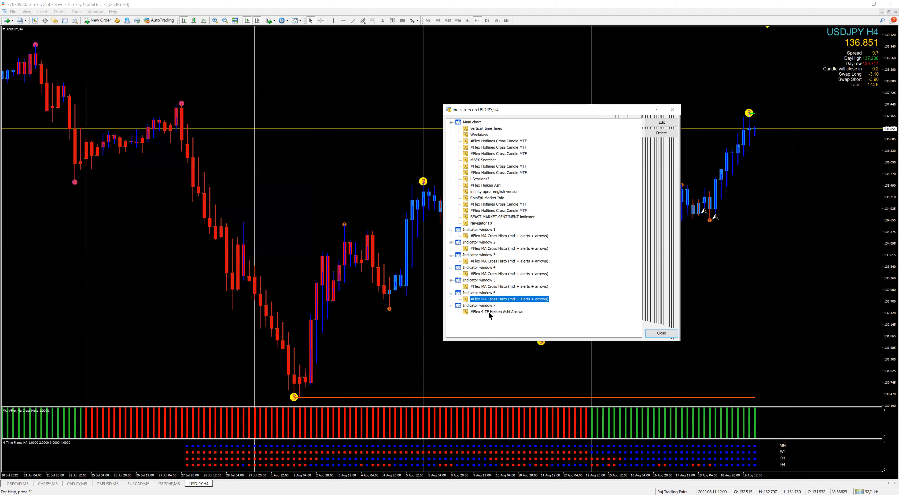
# Step: Set the 4 TF Heiken Ashi Arrows History to 5000 bars and close the indicator list
pyautogui.doubleClick(496, 311)
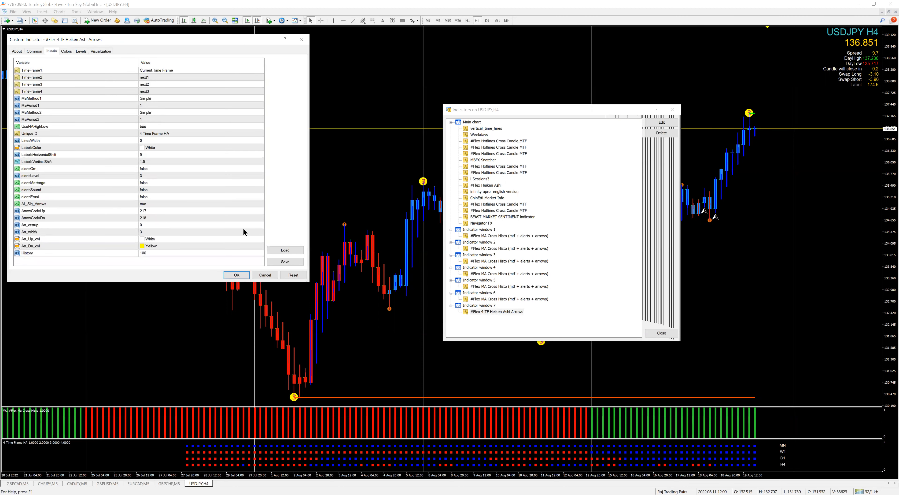
pyautogui.moveTo(197, 156)
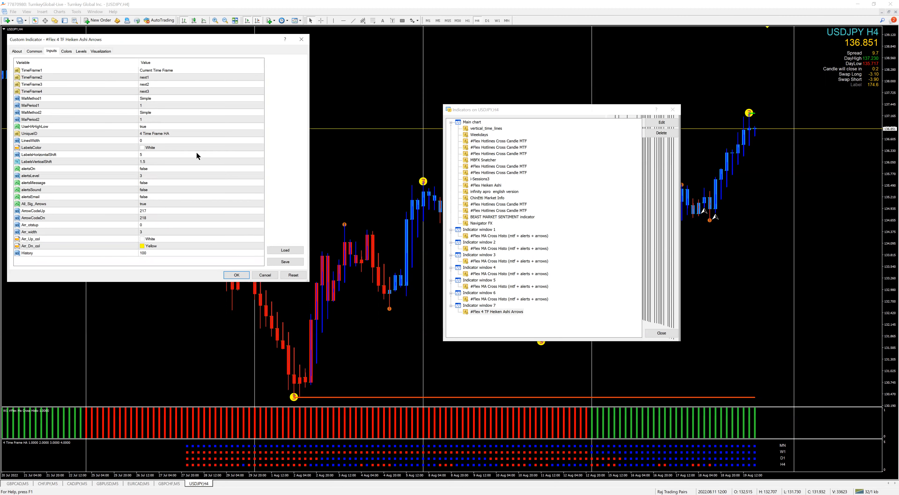
pyautogui.moveTo(168, 75)
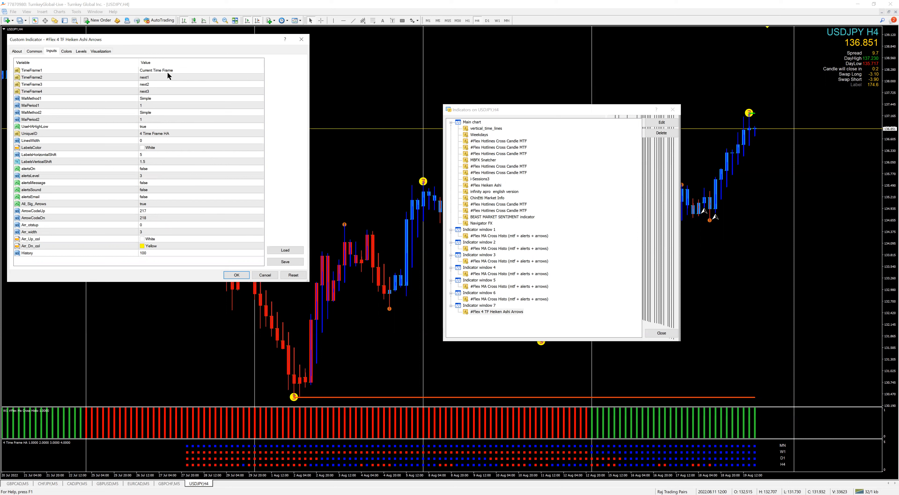
pyautogui.click(201, 253)
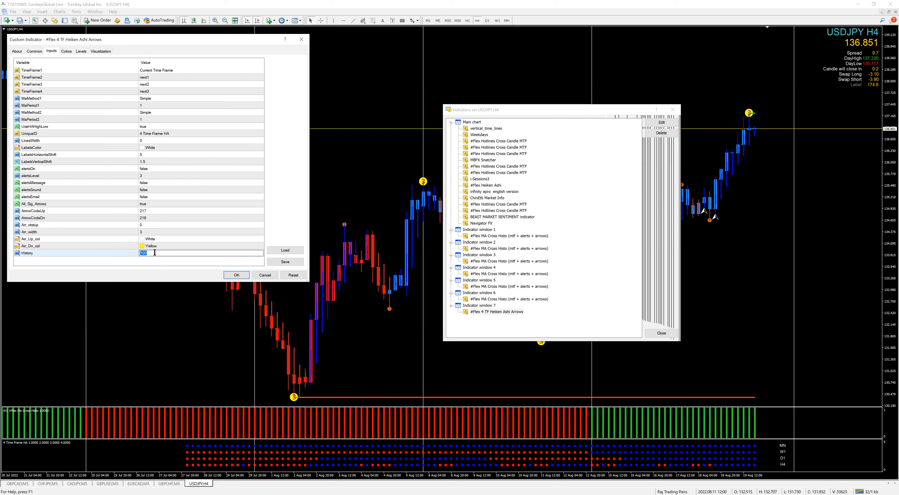
pyautogui.write('5')
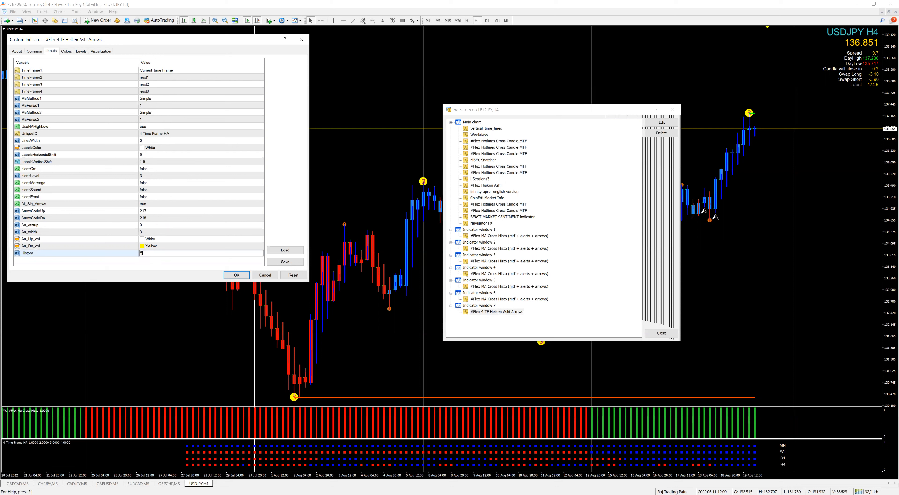
pyautogui.write('000')
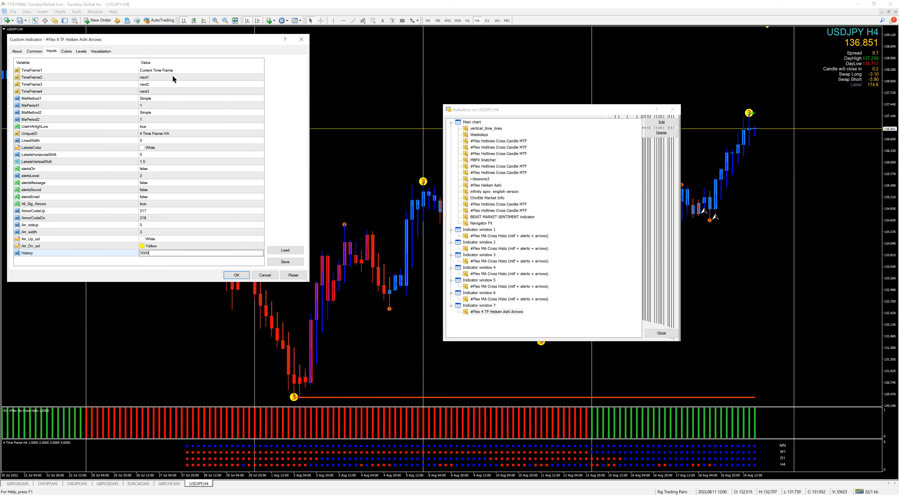
pyautogui.moveTo(166, 93)
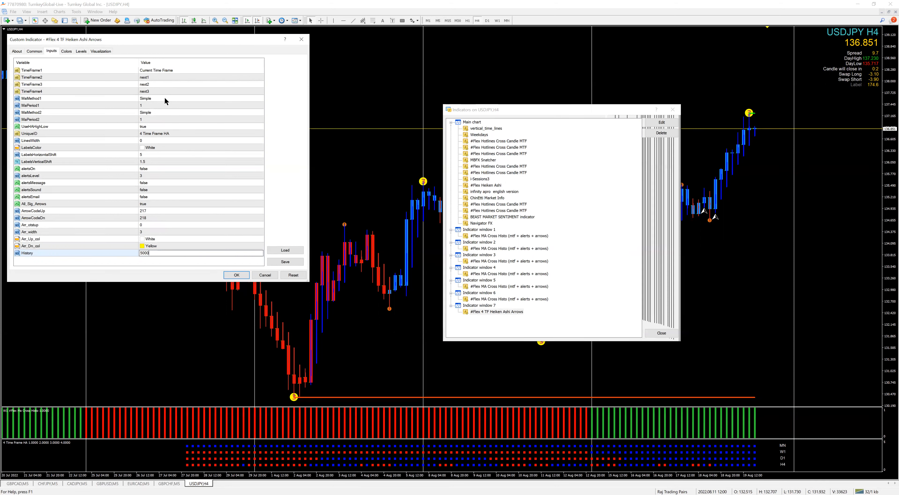
pyautogui.moveTo(186, 166)
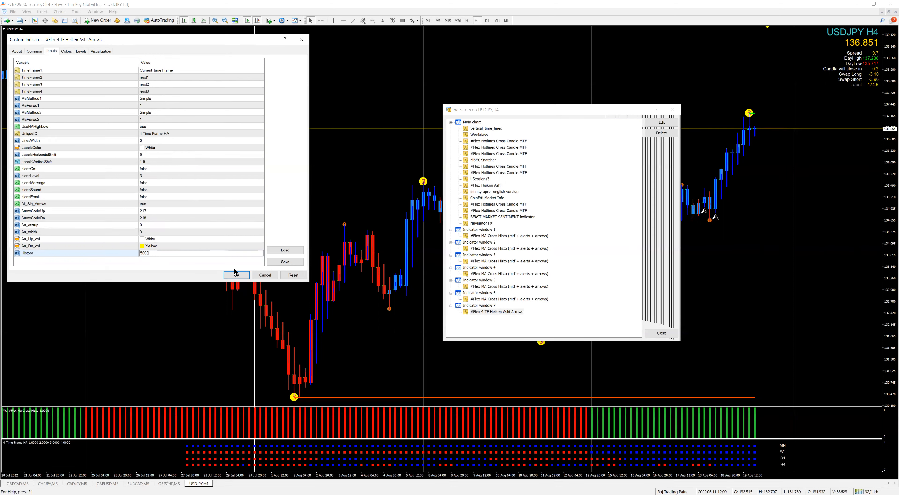
pyautogui.click(236, 275)
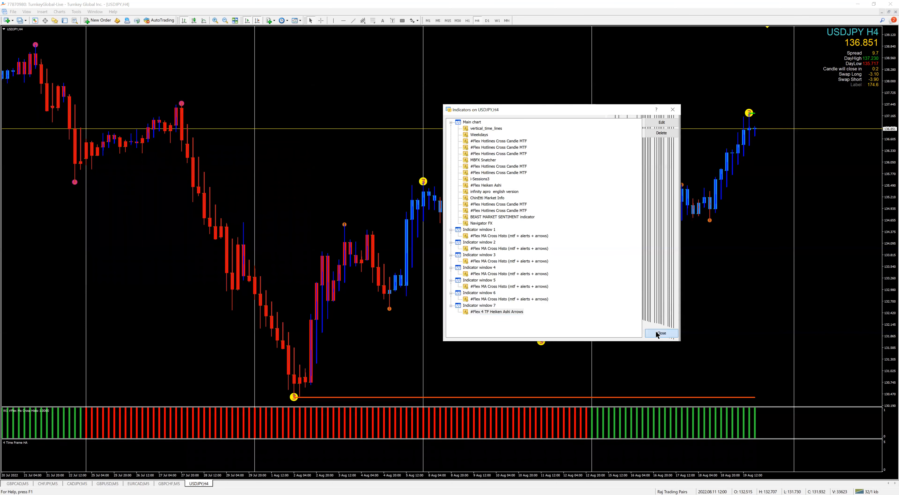
pyautogui.click(660, 333)
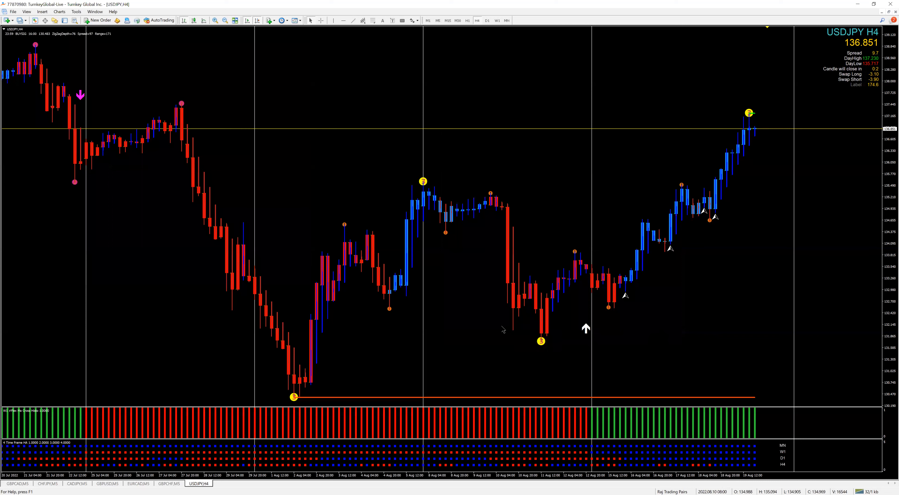
pyautogui.moveTo(677, 211)
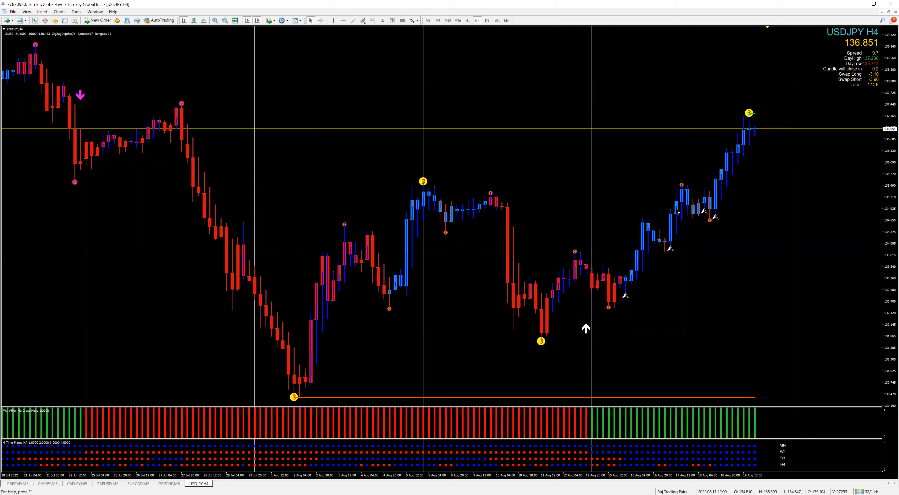
pyautogui.moveTo(549, 177)
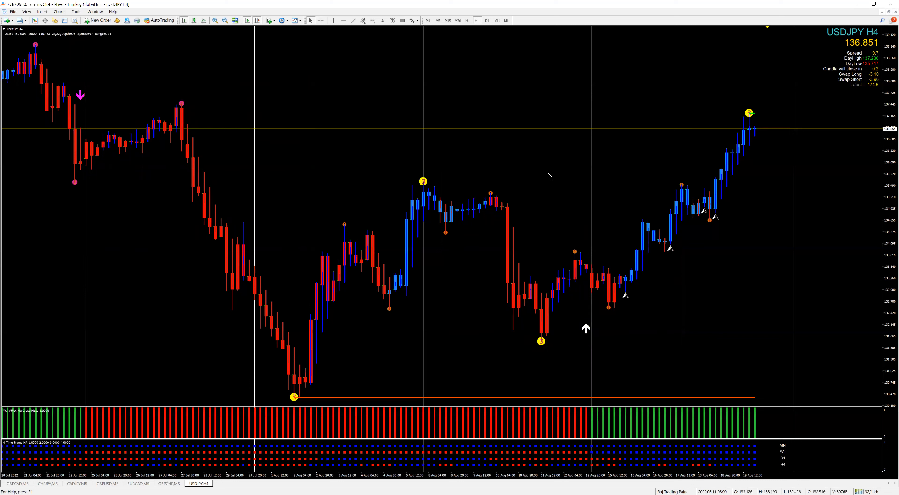
pyautogui.moveTo(596, 54)
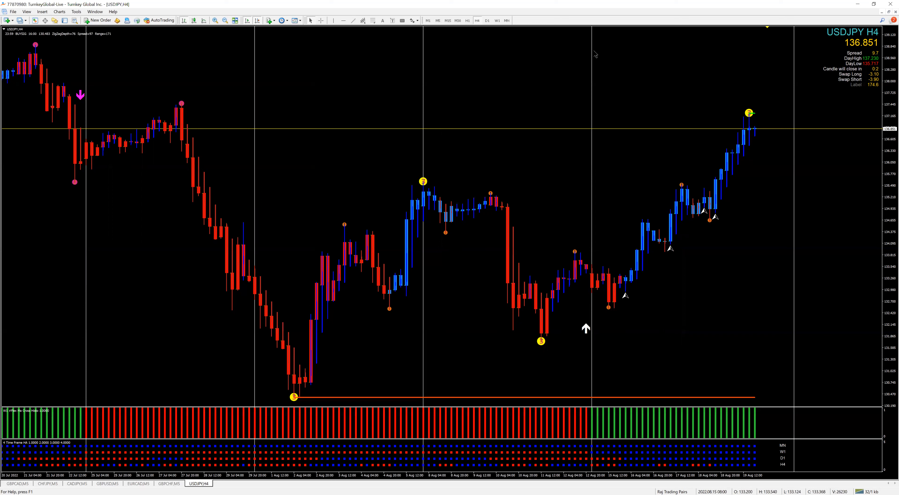
pyautogui.moveTo(332, 20)
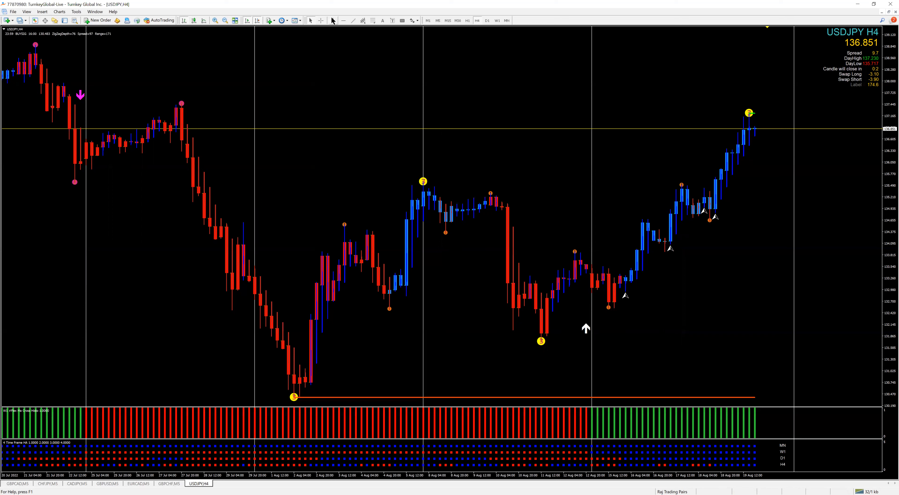
pyautogui.moveTo(593, 115)
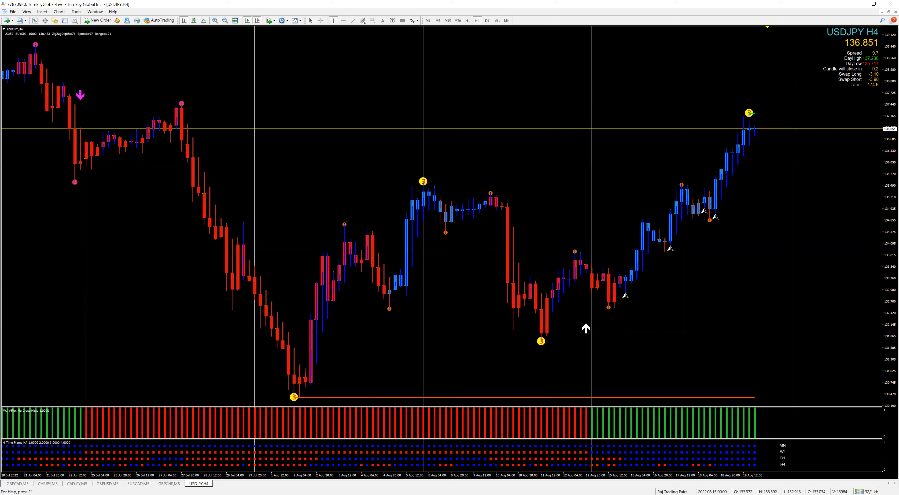
pyautogui.click(592, 339)
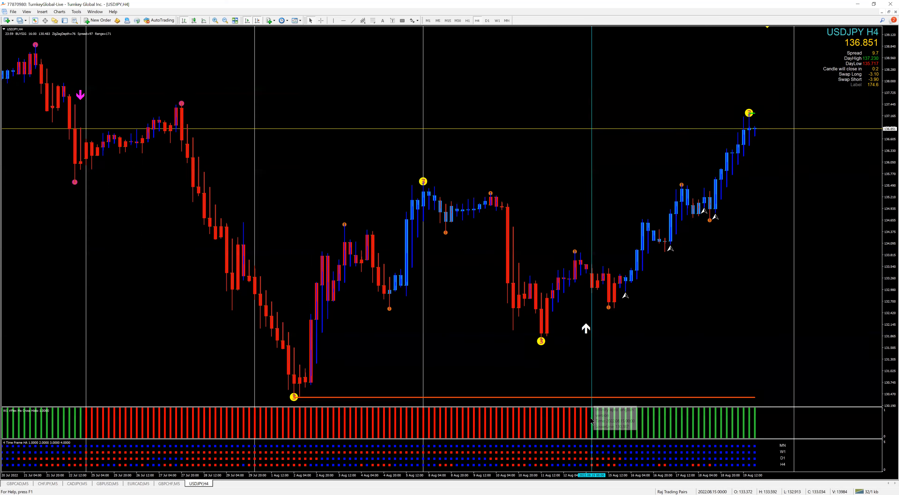
pyautogui.moveTo(592, 421)
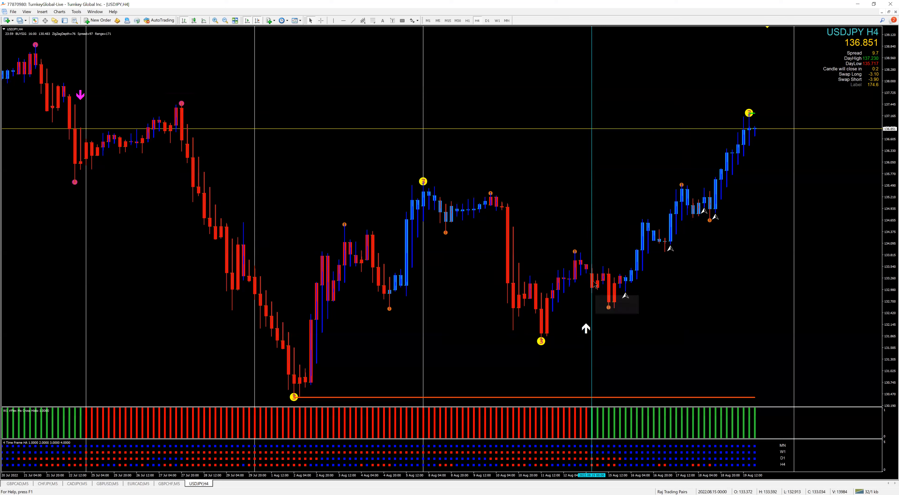
pyautogui.moveTo(547, 354)
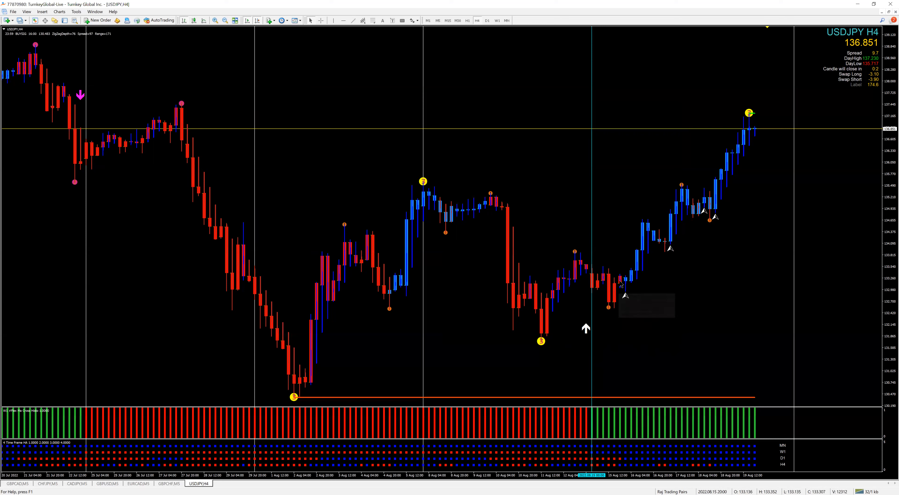
pyautogui.moveTo(598, 220)
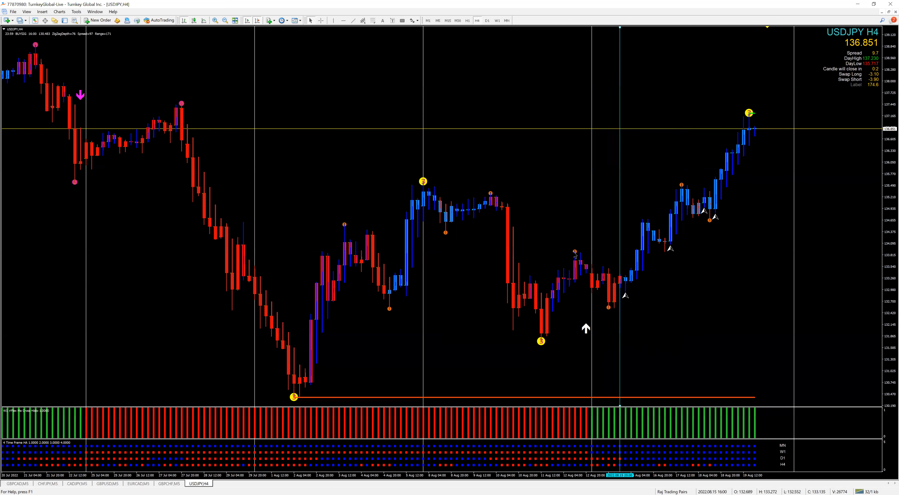
pyautogui.moveTo(622, 285)
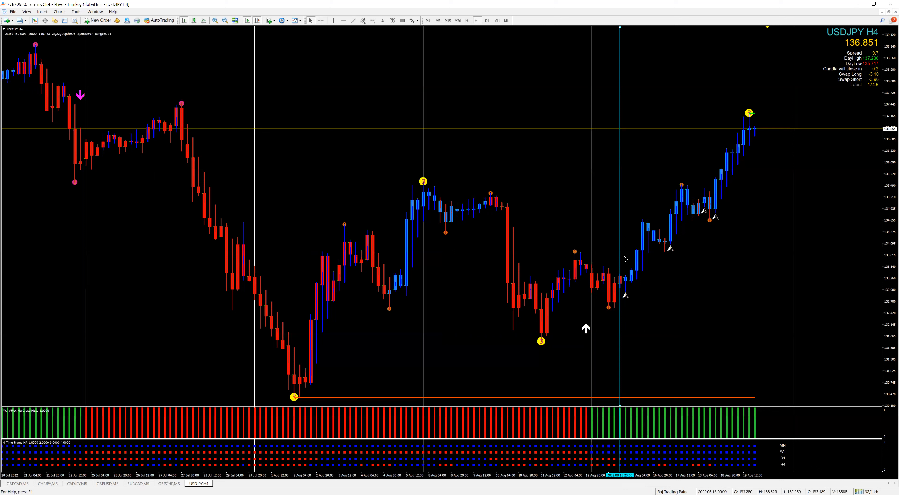
pyautogui.moveTo(626, 291)
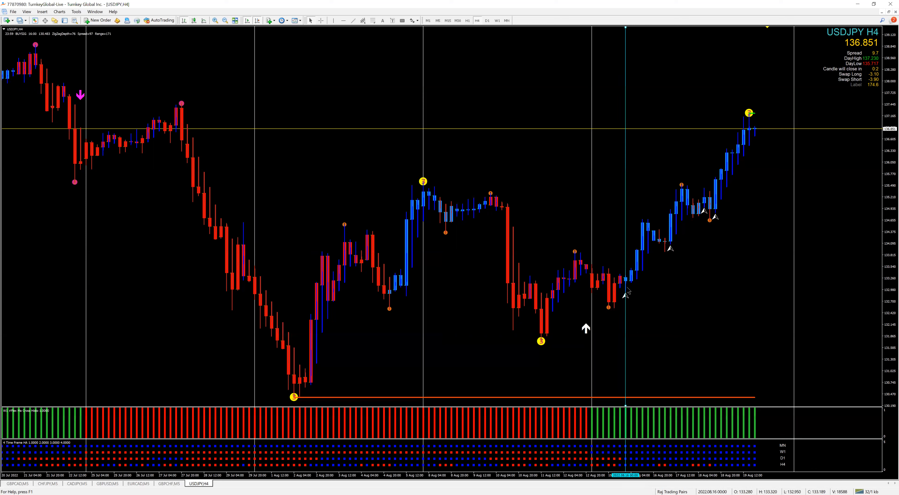
pyautogui.moveTo(624, 298)
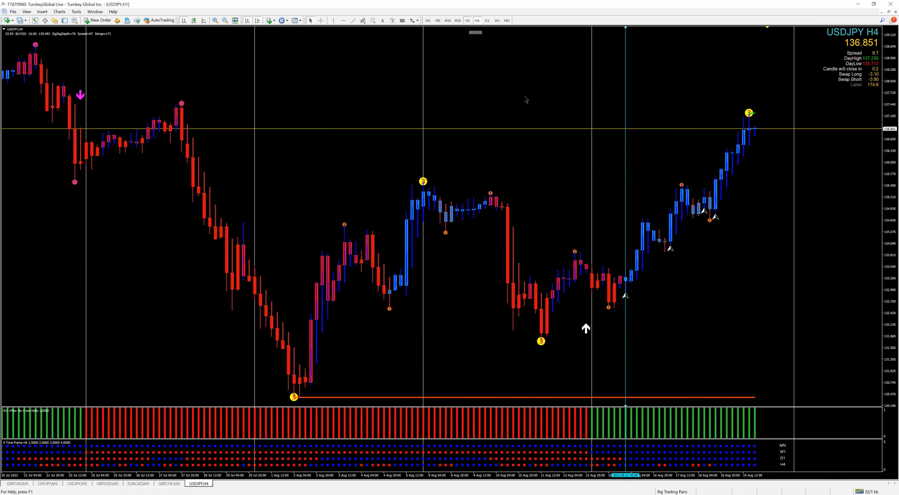
pyautogui.click(467, 20)
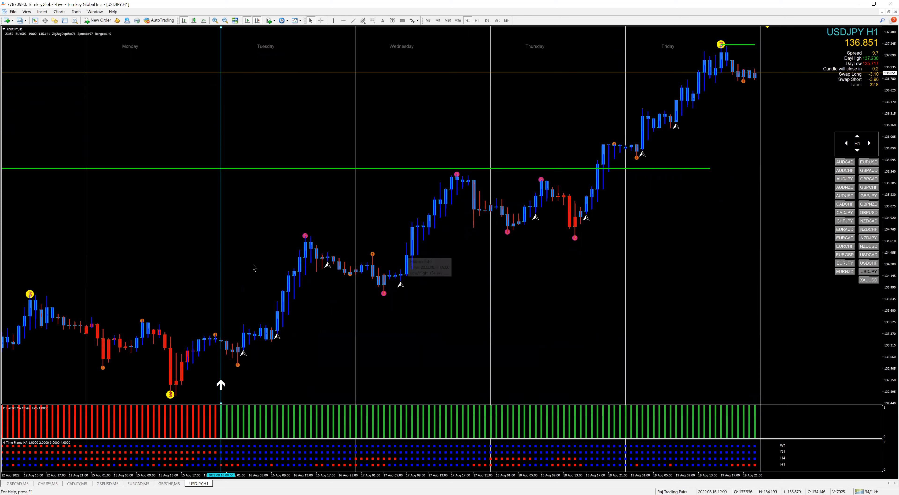
pyautogui.moveTo(220, 435)
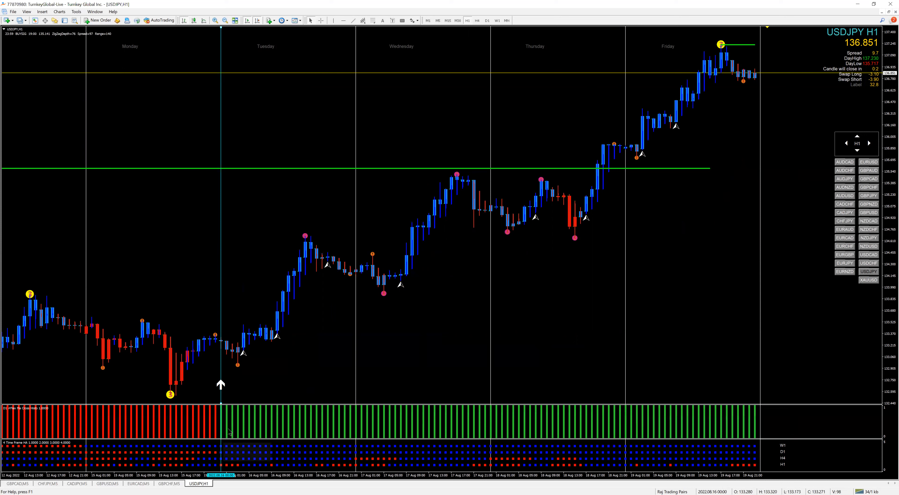
pyautogui.moveTo(225, 461)
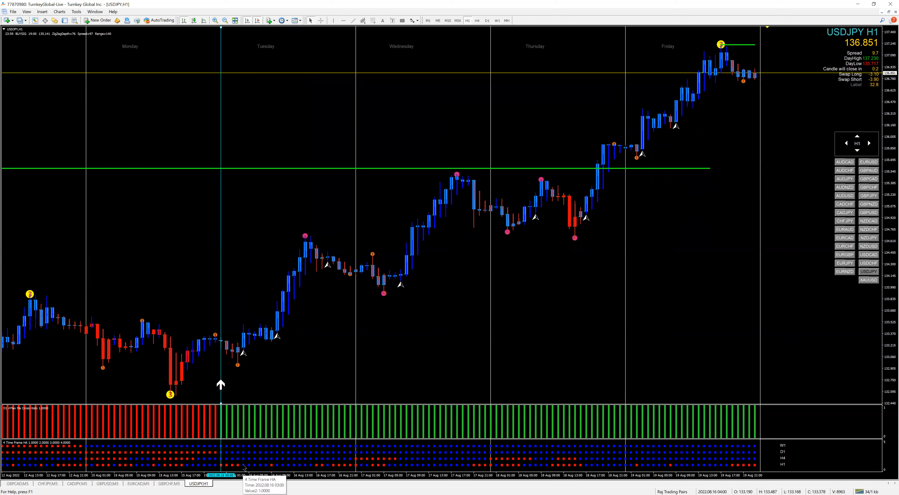
pyautogui.moveTo(243, 285)
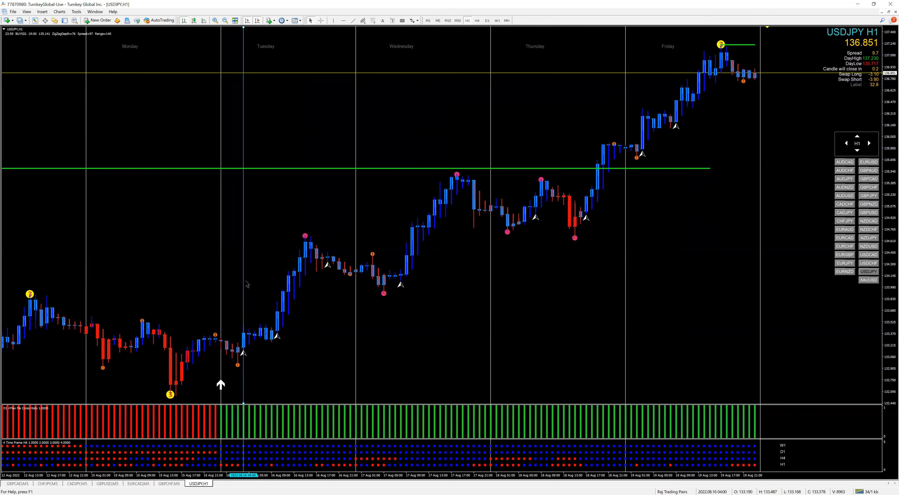
pyautogui.moveTo(245, 352)
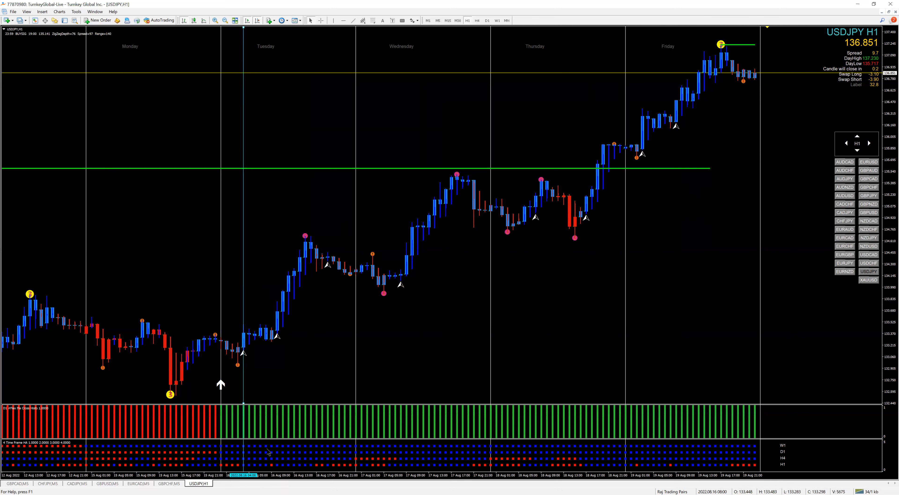
pyautogui.moveTo(251, 480)
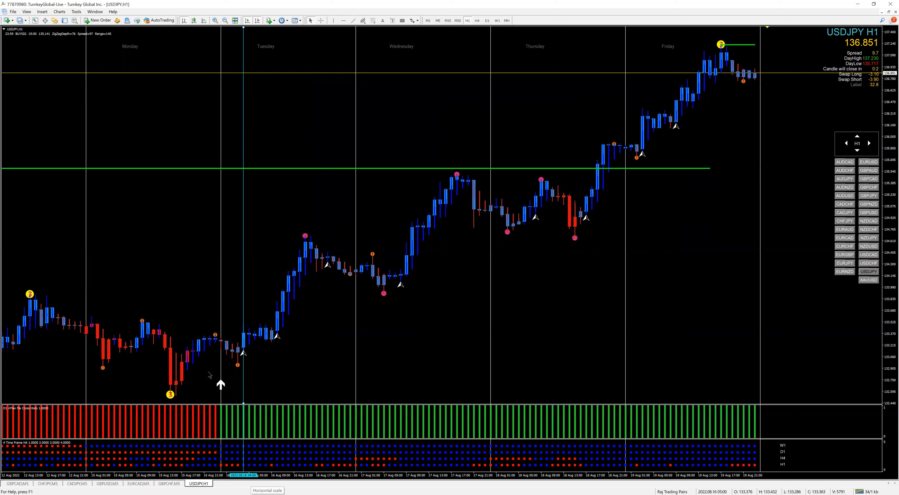
pyautogui.moveTo(228, 351)
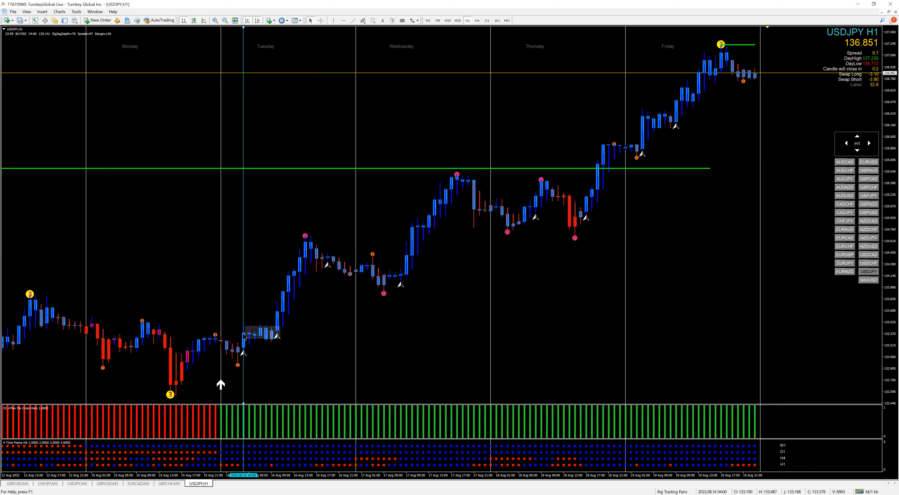
pyautogui.moveTo(247, 384)
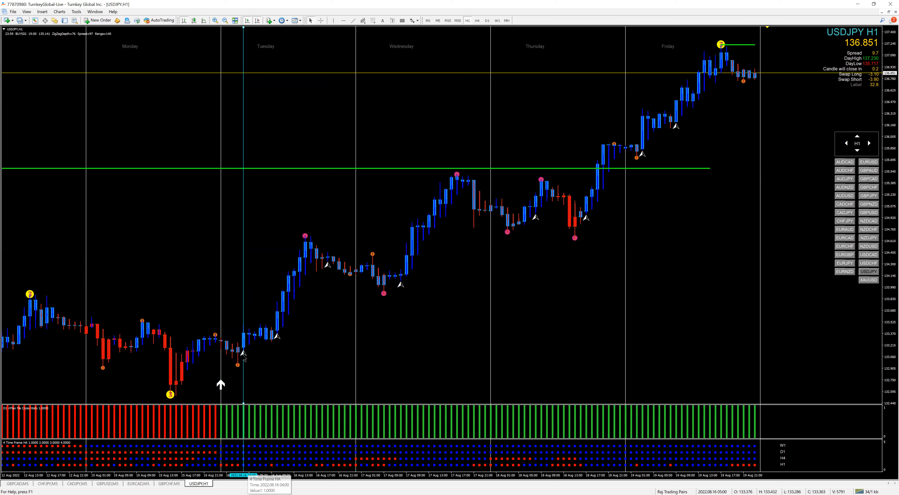
pyautogui.moveTo(460, 91)
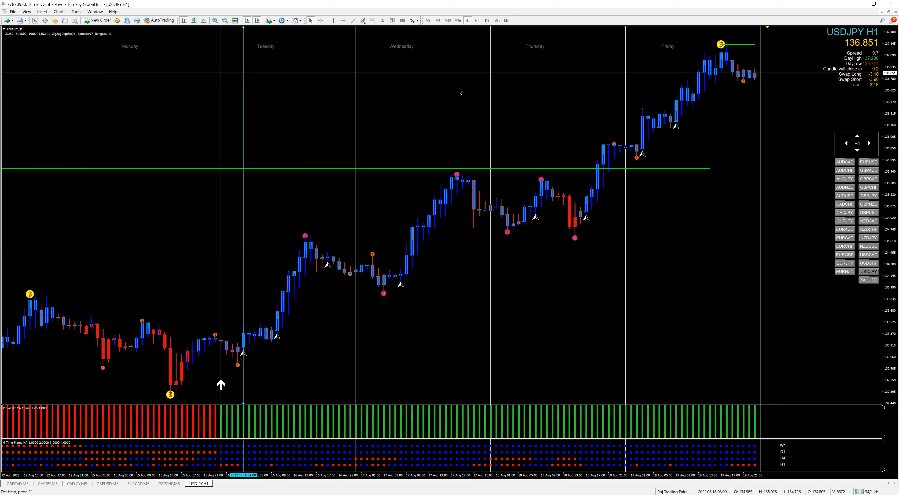
pyautogui.moveTo(448, 20)
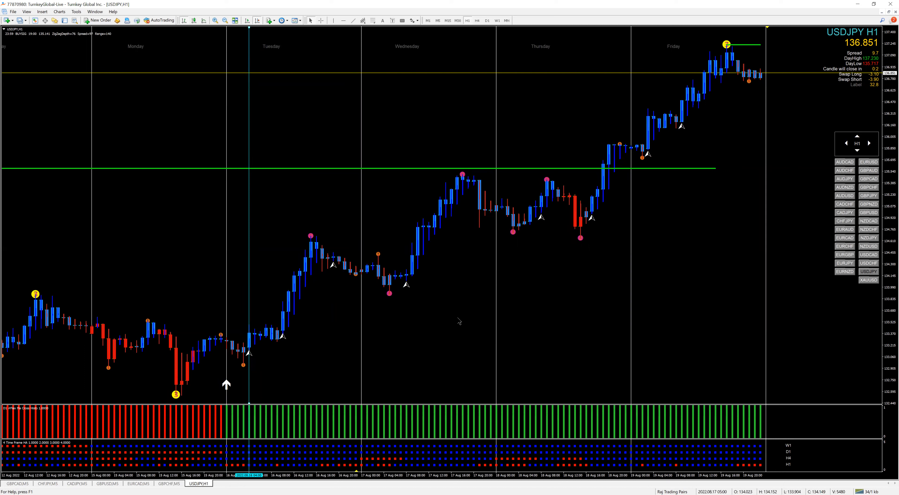
pyautogui.moveTo(378, 359)
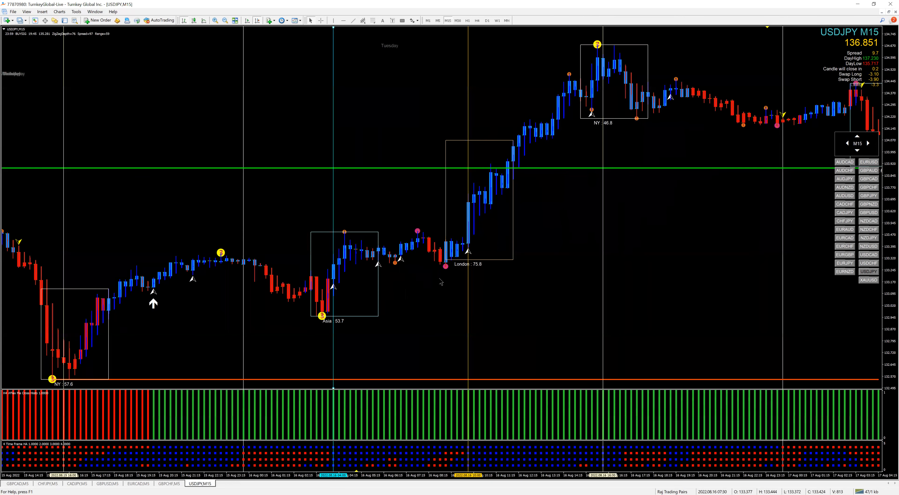
pyautogui.moveTo(402, 225)
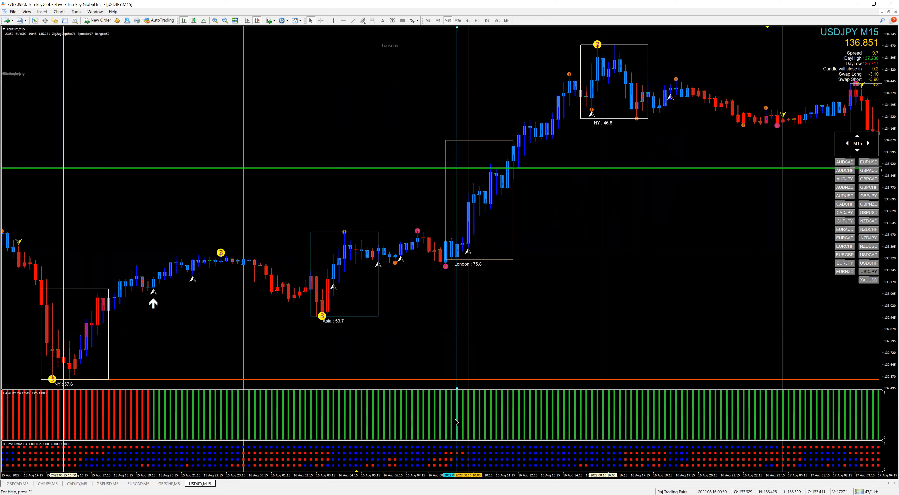
pyautogui.moveTo(459, 245)
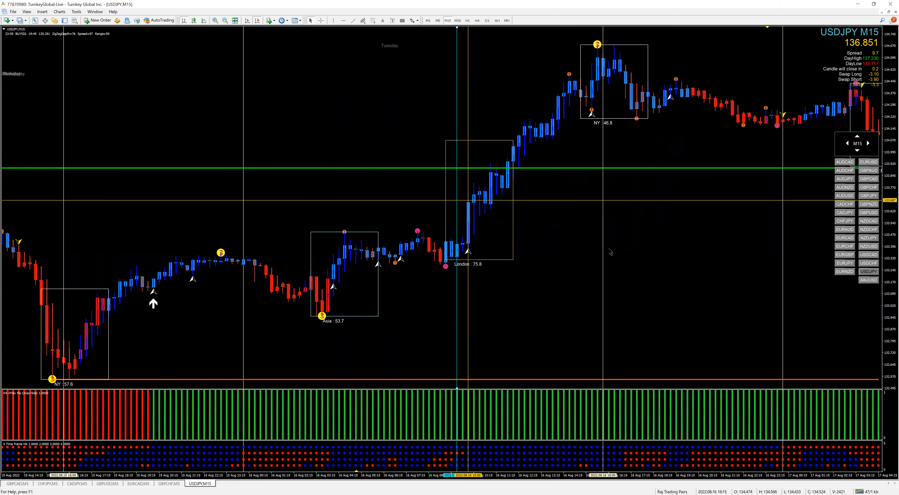
pyautogui.moveTo(576, 248)
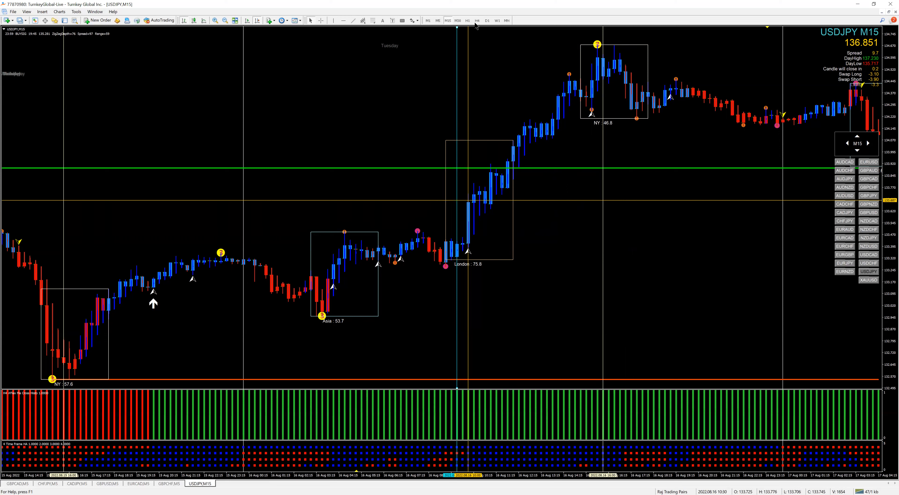
pyautogui.moveTo(475, 20)
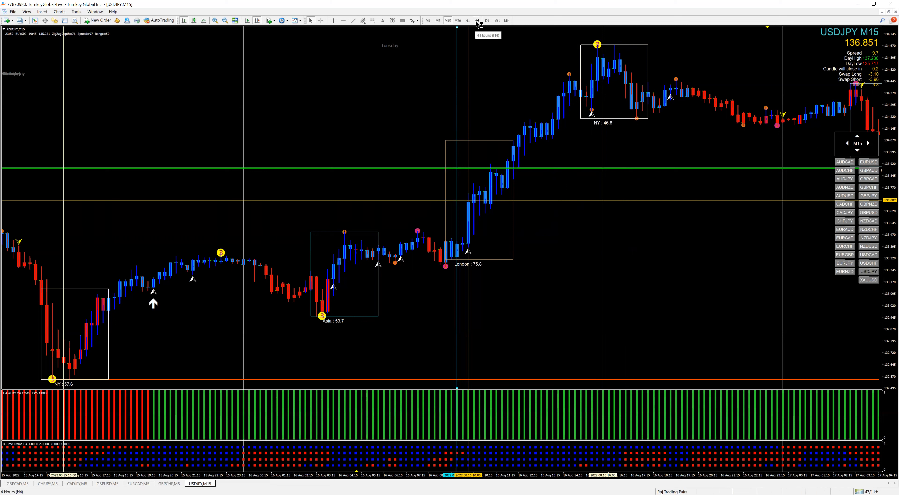
# Step: Review USDJPY on H4, then return to the H1 chart
pyautogui.click(476, 21)
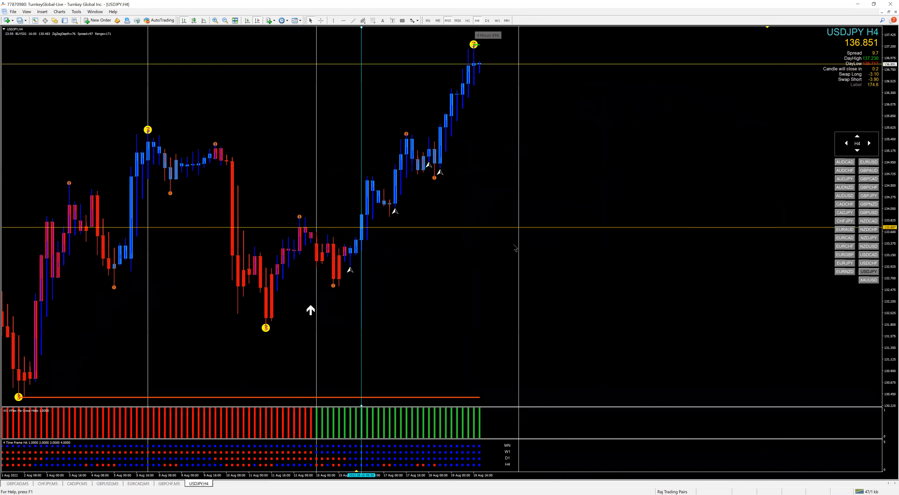
pyautogui.moveTo(367, 240)
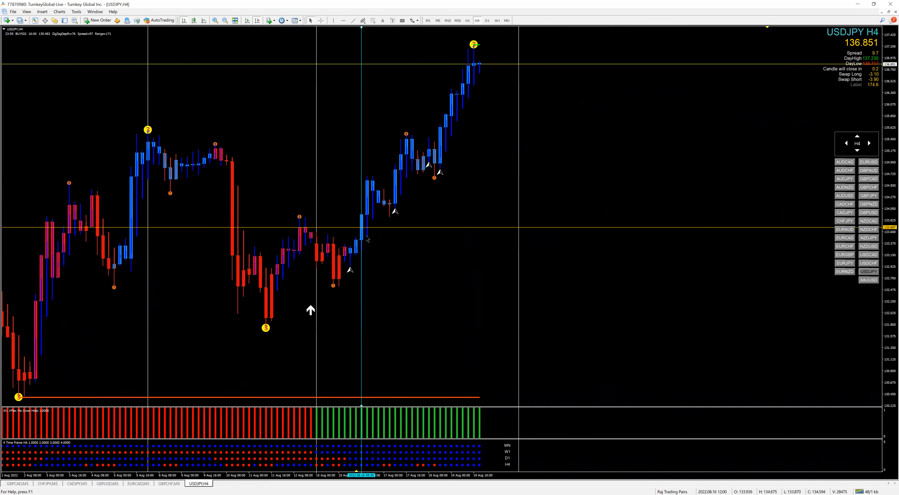
pyautogui.moveTo(367, 308)
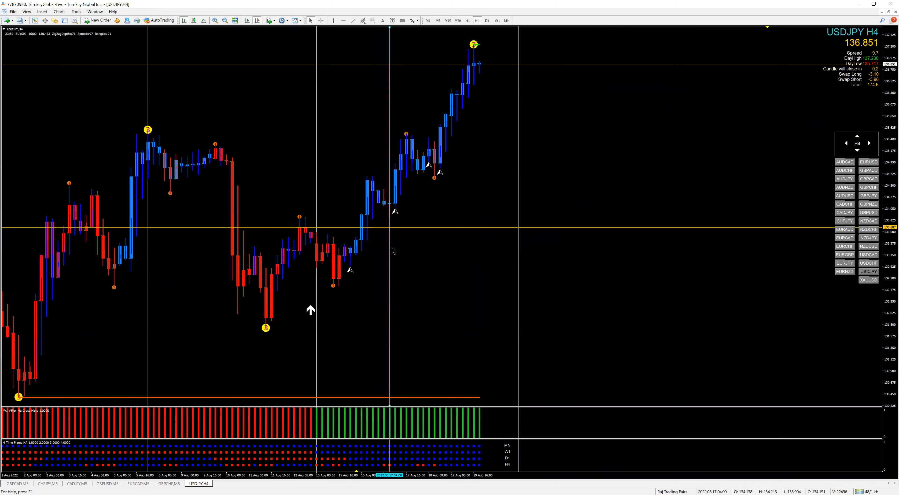
pyautogui.moveTo(387, 420)
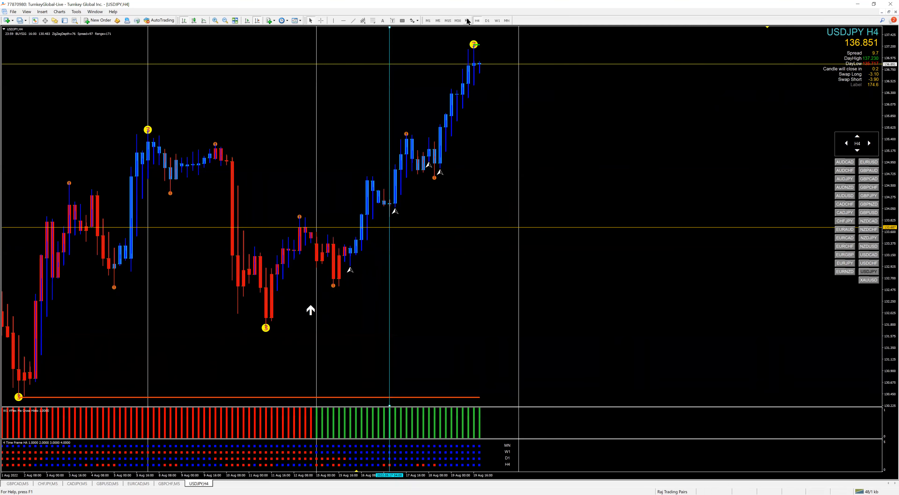
pyautogui.click(468, 20)
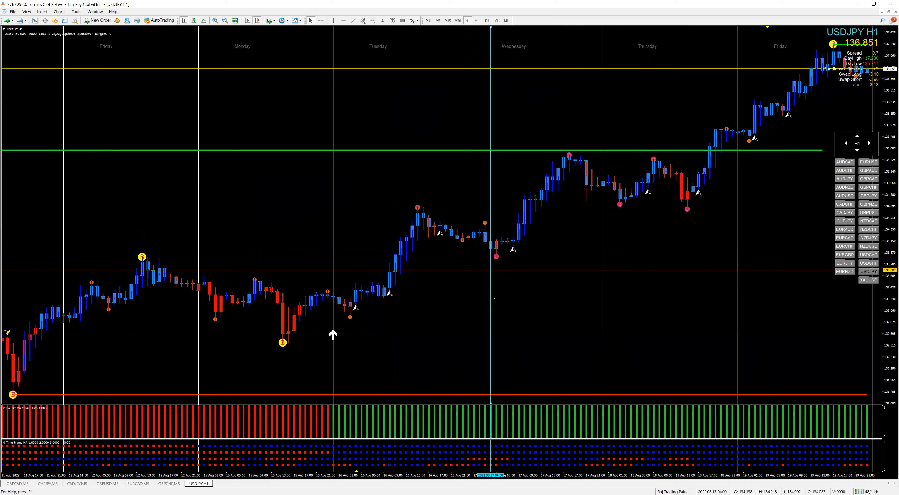
pyautogui.moveTo(513, 250)
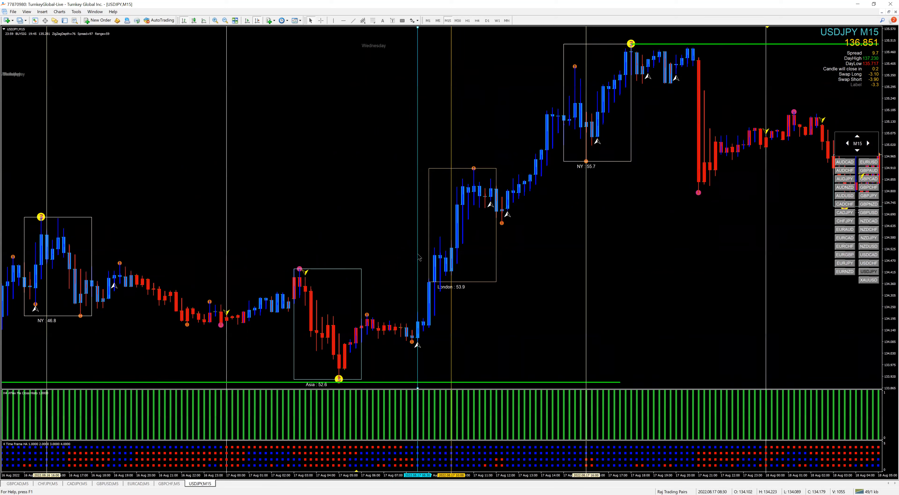
pyautogui.moveTo(466, 285)
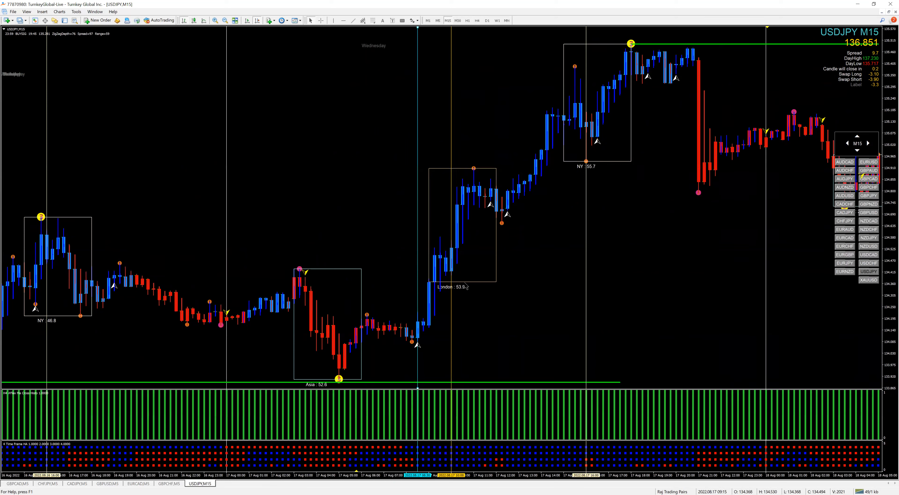
pyautogui.moveTo(349, 270)
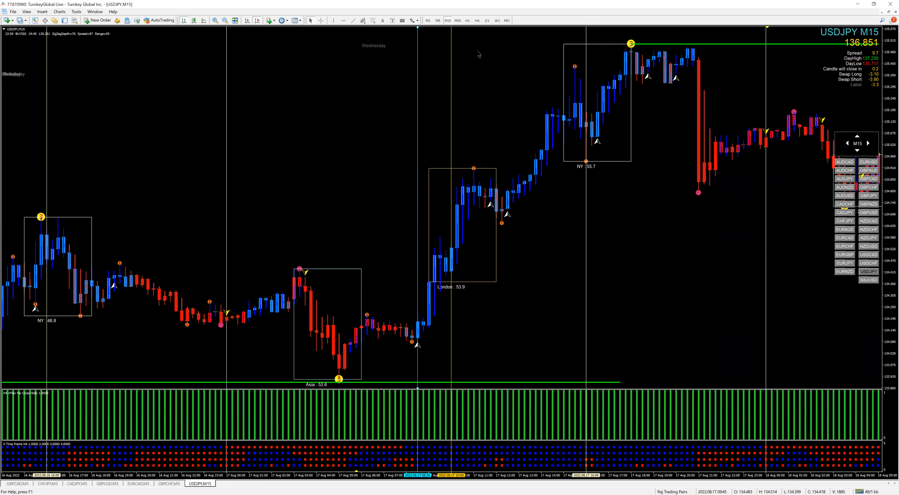
# Step: Scroll and drag the M15 chart through Tuesday-to-Thursday session boxes
pyautogui.hscroll(-3)
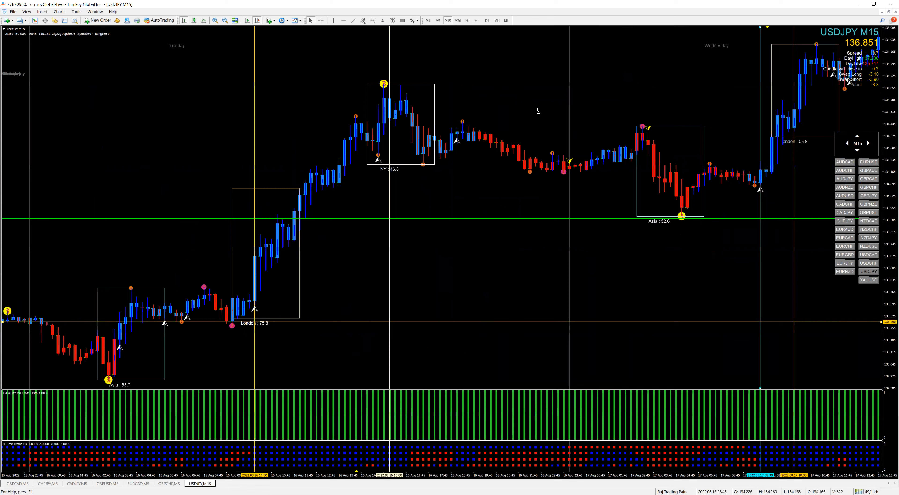
pyautogui.hscroll(3)
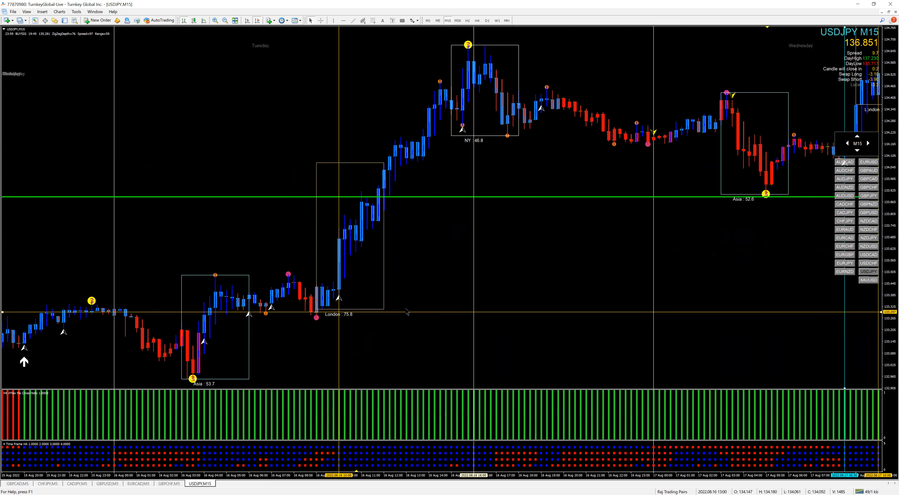
pyautogui.moveTo(421, 276)
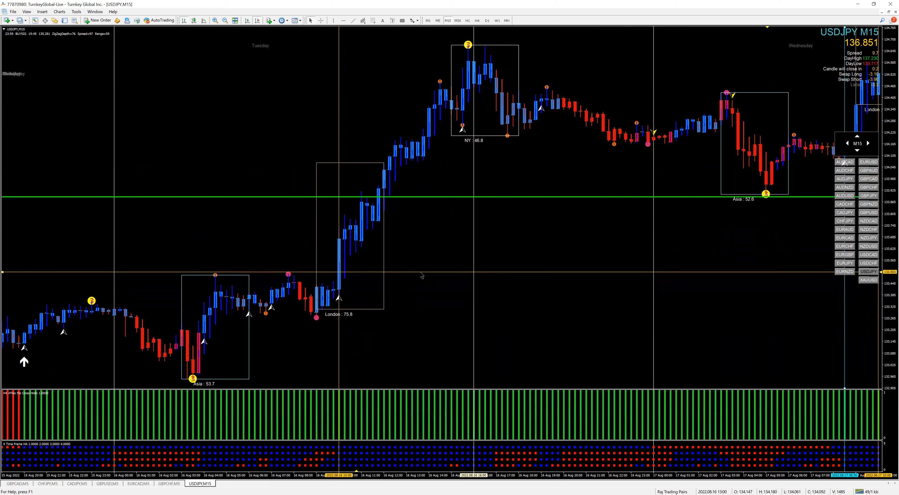
pyautogui.moveTo(305, 334)
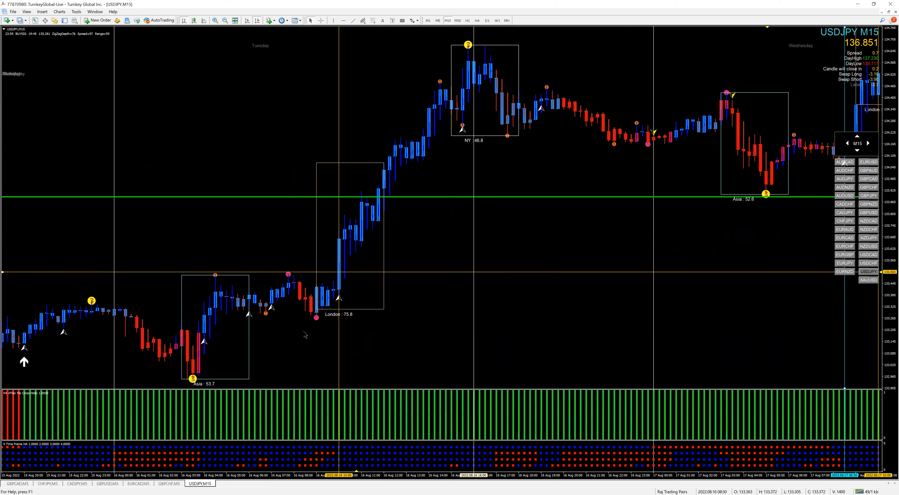
pyautogui.moveTo(316, 319)
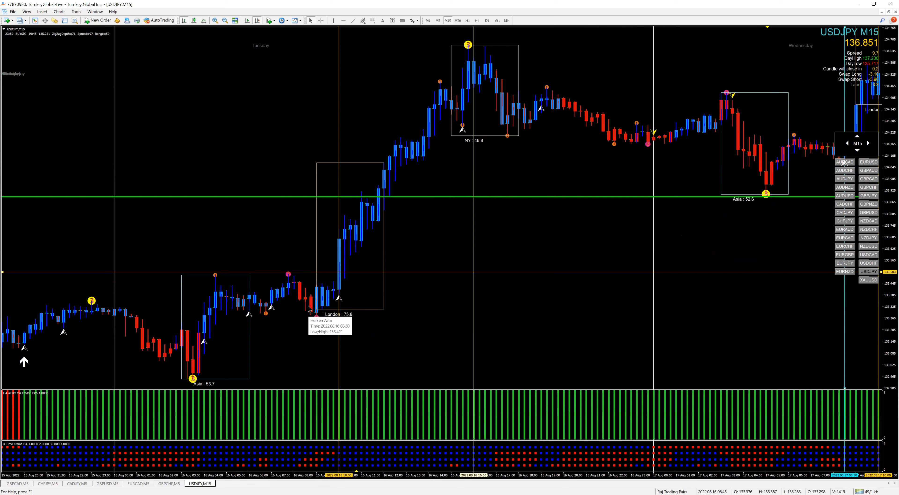
pyautogui.moveTo(337, 338)
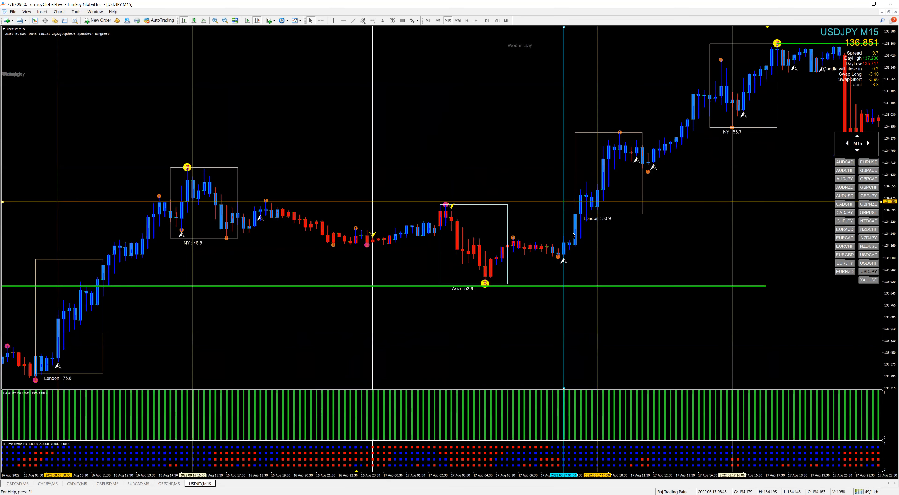
pyautogui.moveTo(674, 259)
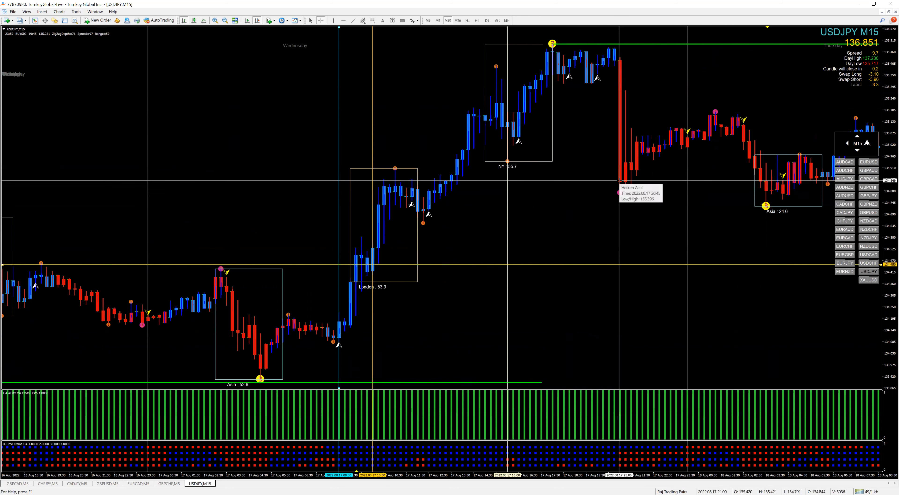
pyautogui.moveTo(620, 178); pyautogui.dragTo(580, 268)
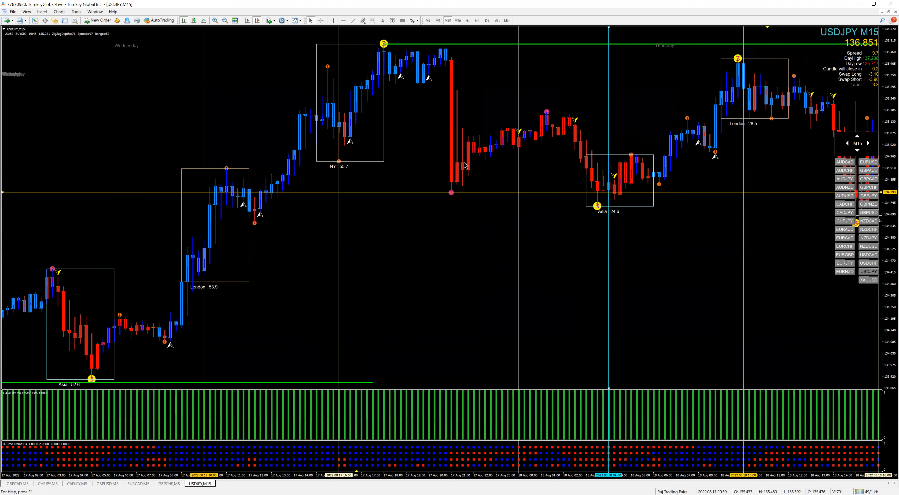
pyautogui.hscroll(3)
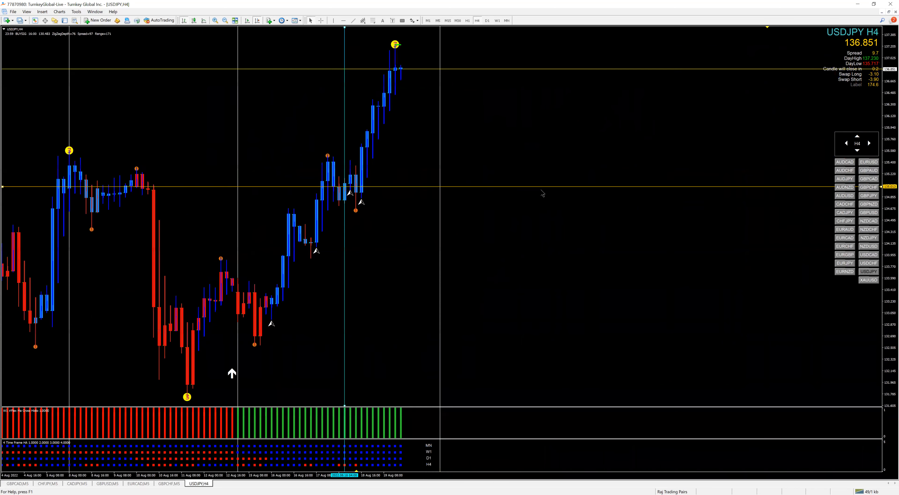
pyautogui.moveTo(354, 384)
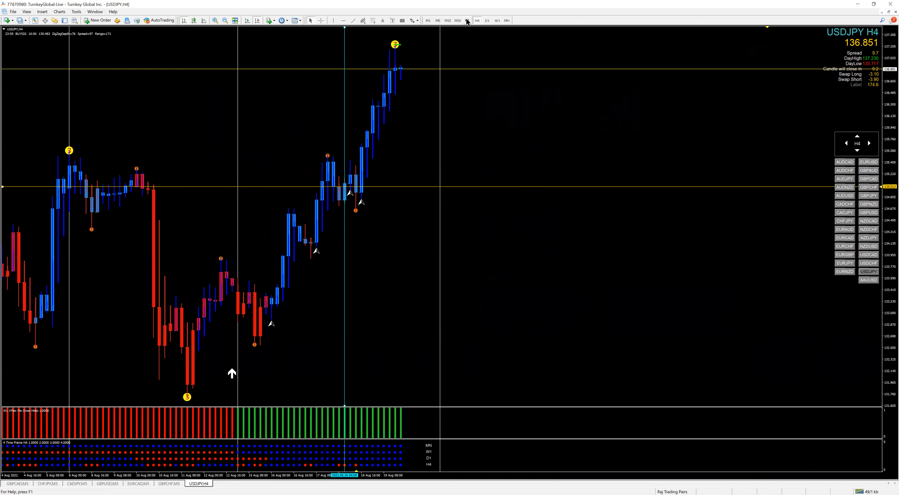
# Step: Step the USDJPY chart from H4 to H1 and then to M15
pyautogui.click(467, 20)
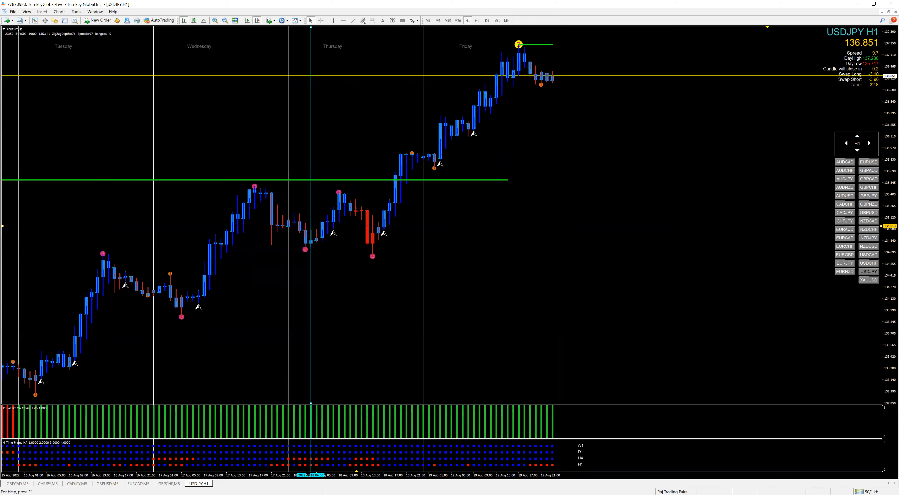
pyautogui.moveTo(311, 474)
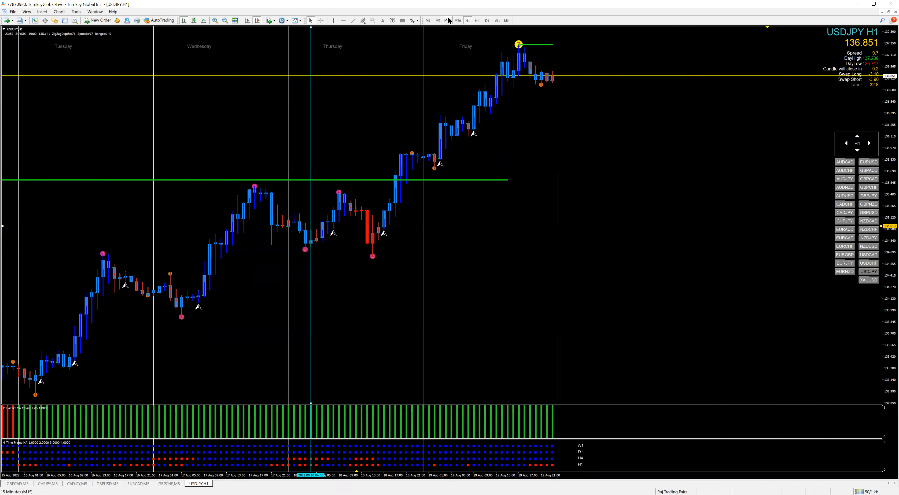
pyautogui.click(447, 21)
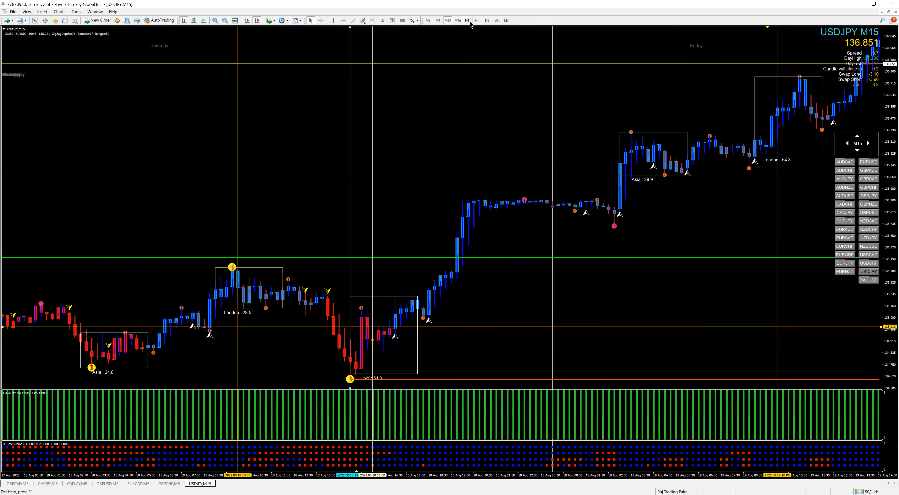
# Step: Compare on H1, then raise the orange level to the overnight range top on M15
pyautogui.click(476, 21)
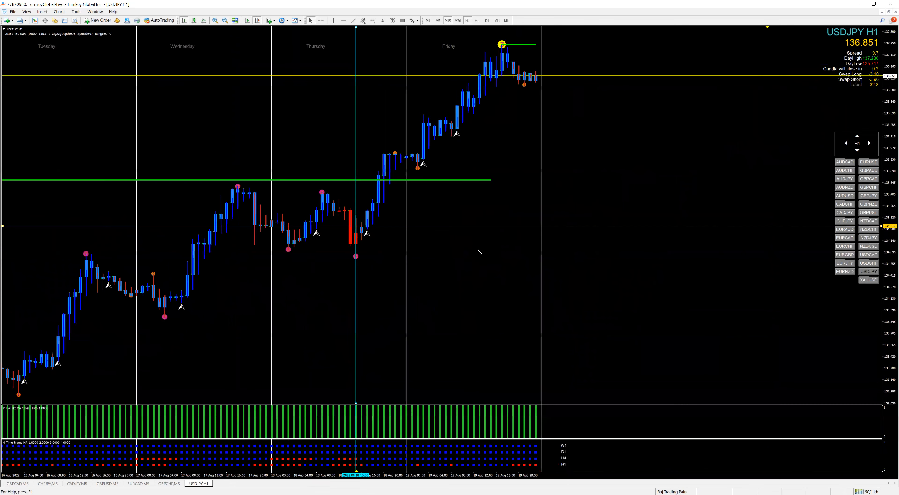
pyautogui.moveTo(365, 392)
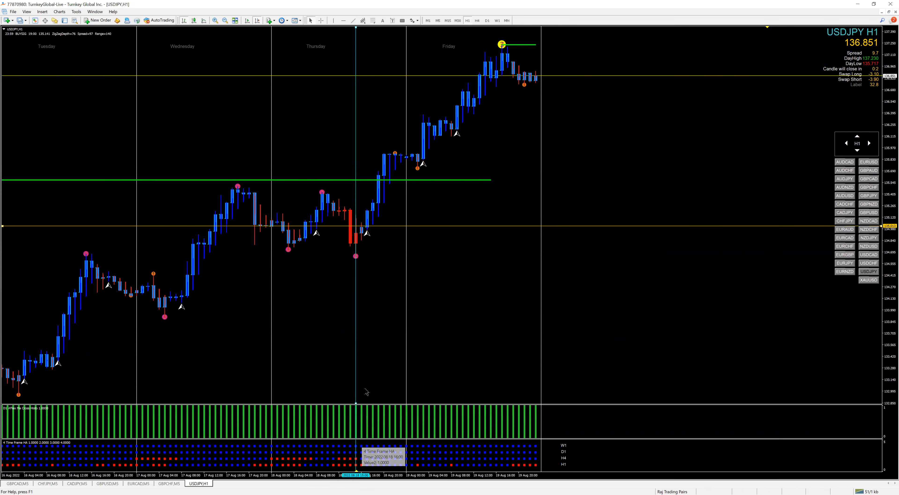
pyautogui.moveTo(367, 327)
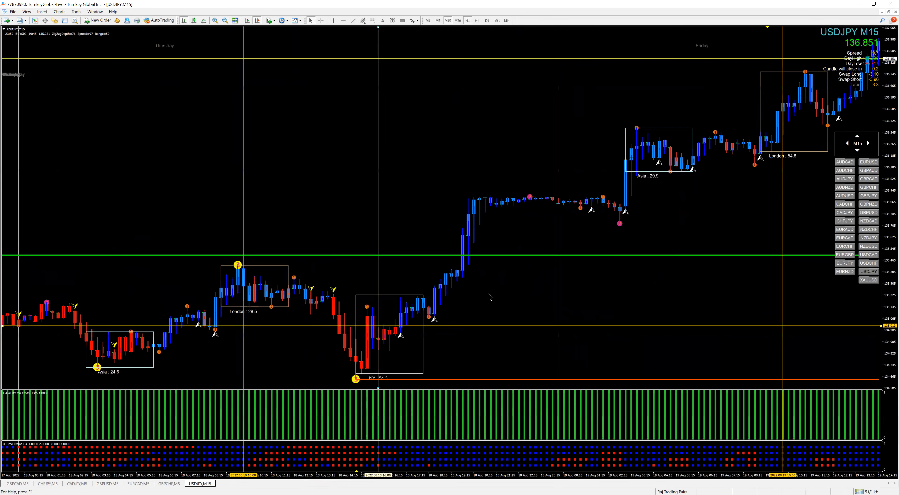
pyautogui.moveTo(385, 279)
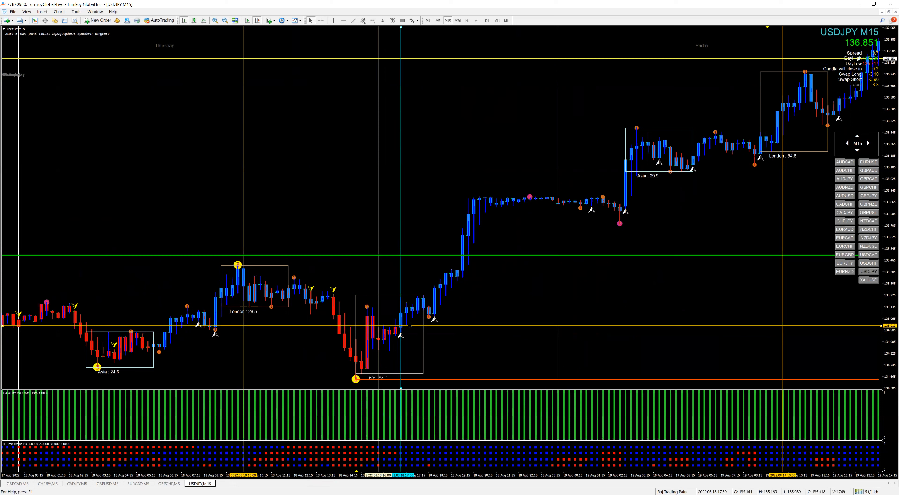
pyautogui.moveTo(434, 329)
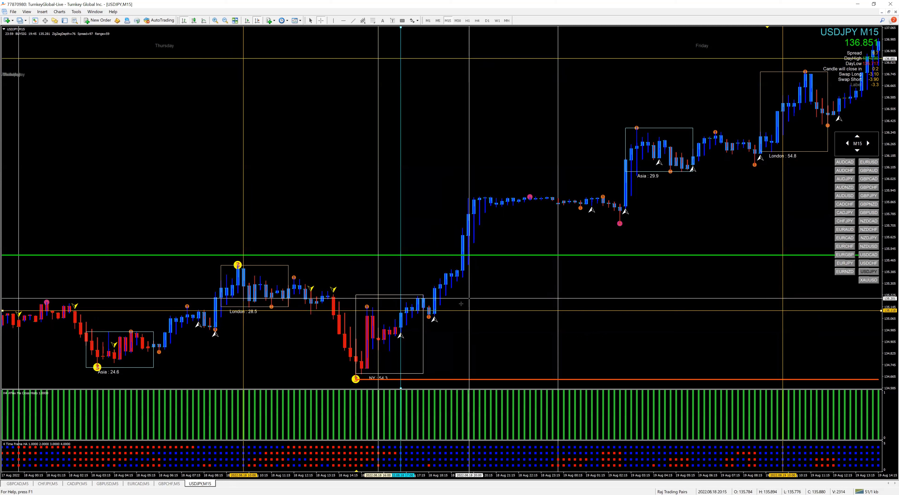
pyautogui.moveTo(459, 308); pyautogui.dragTo(547, 208)
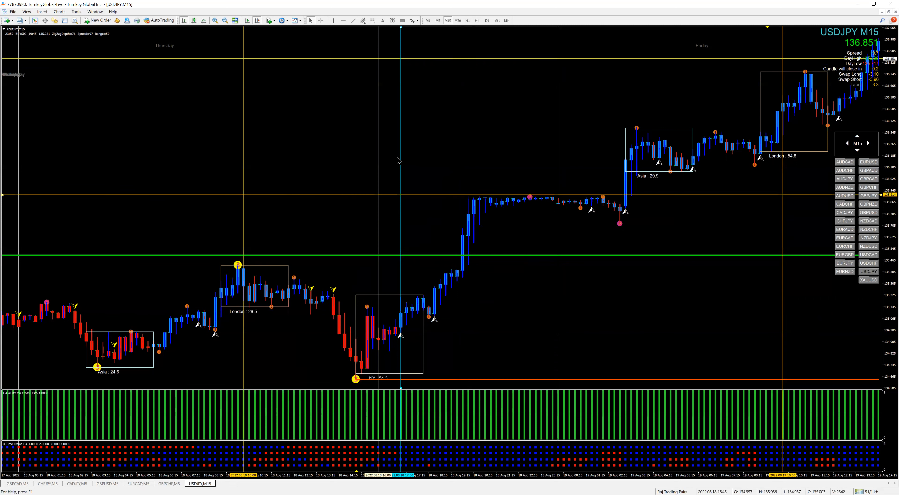
pyautogui.moveTo(608, 188)
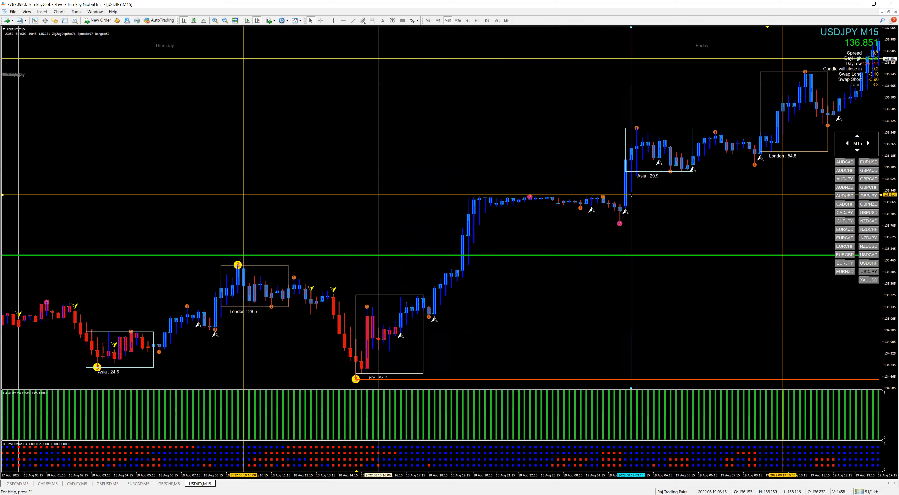
pyautogui.moveTo(650, 197)
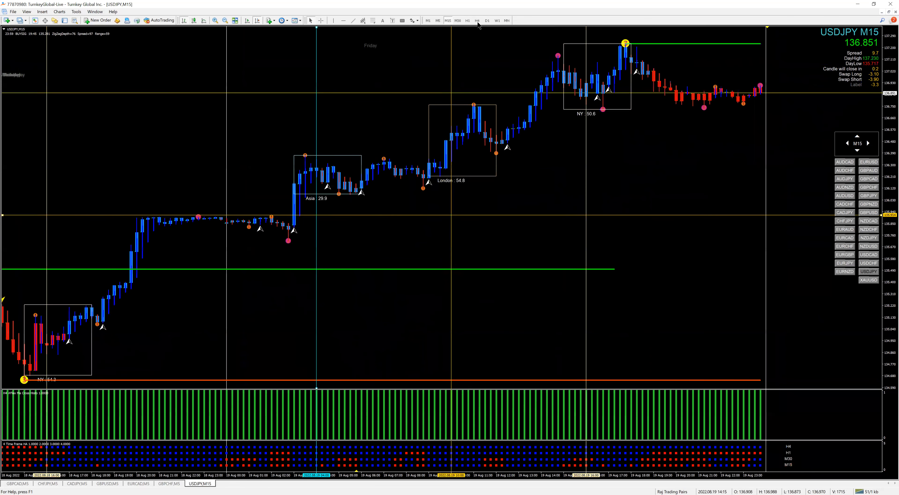
# Step: Compare Friday's sessions on H1 and return to the M15 view
pyautogui.click(476, 20)
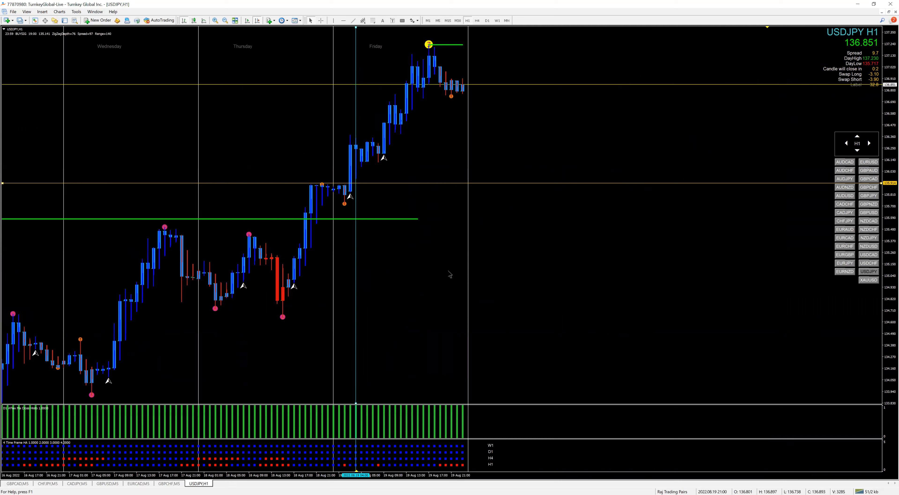
pyautogui.moveTo(389, 124)
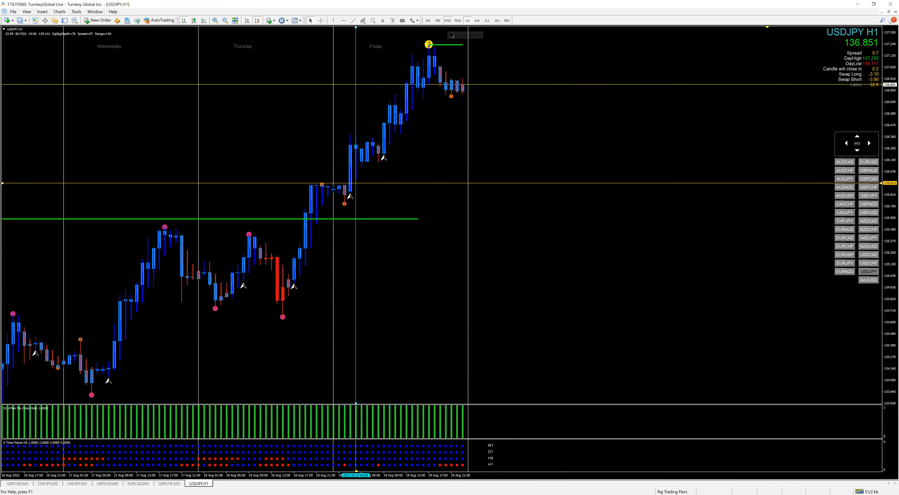
pyautogui.click(447, 21)
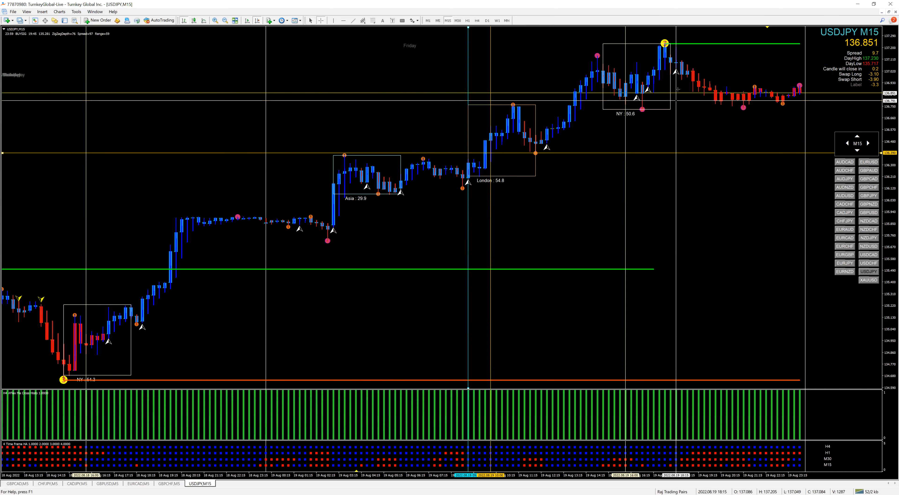
pyautogui.moveTo(692, 90)
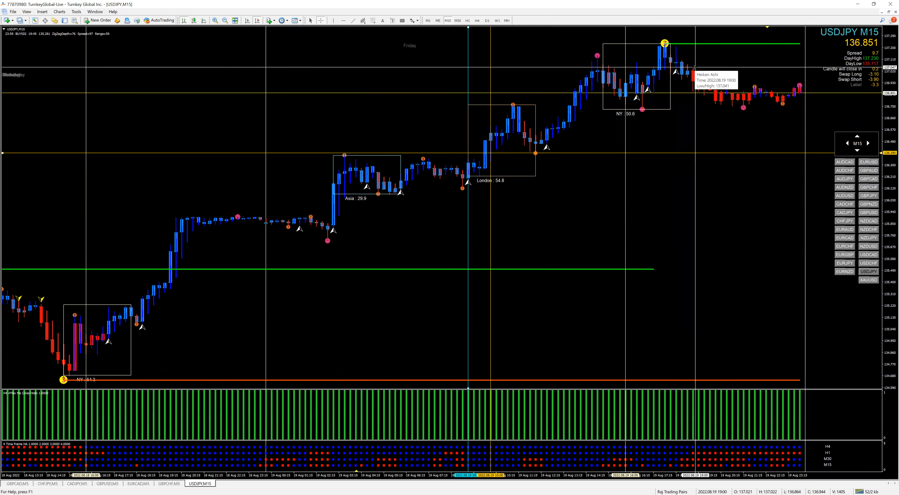
pyautogui.moveTo(669, 129)
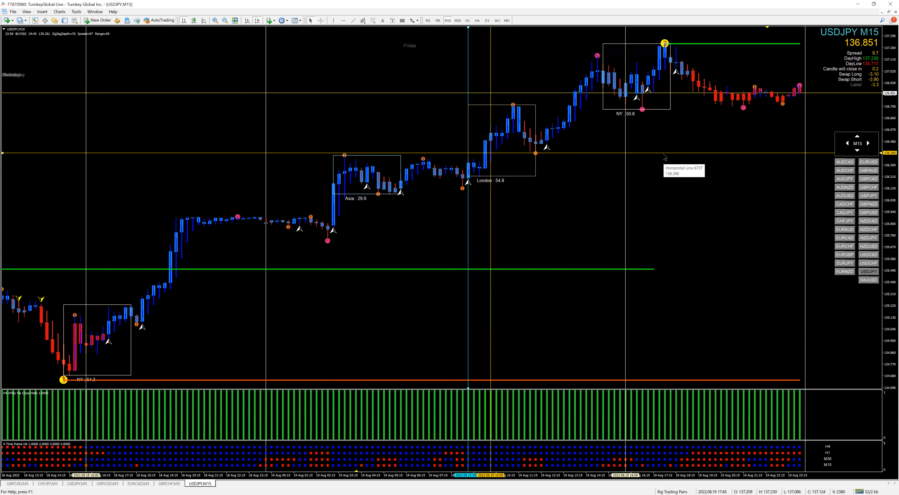
pyautogui.moveTo(531, 236)
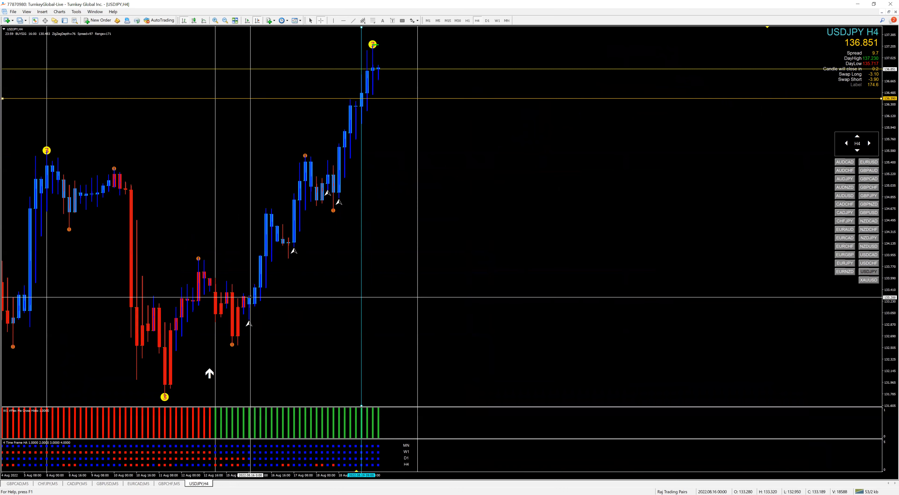
# Step: Pan the H4 chart back to late July, then switch the symbol to EURAUD
pyautogui.moveTo(250, 297); pyautogui.dragTo(370, 70)
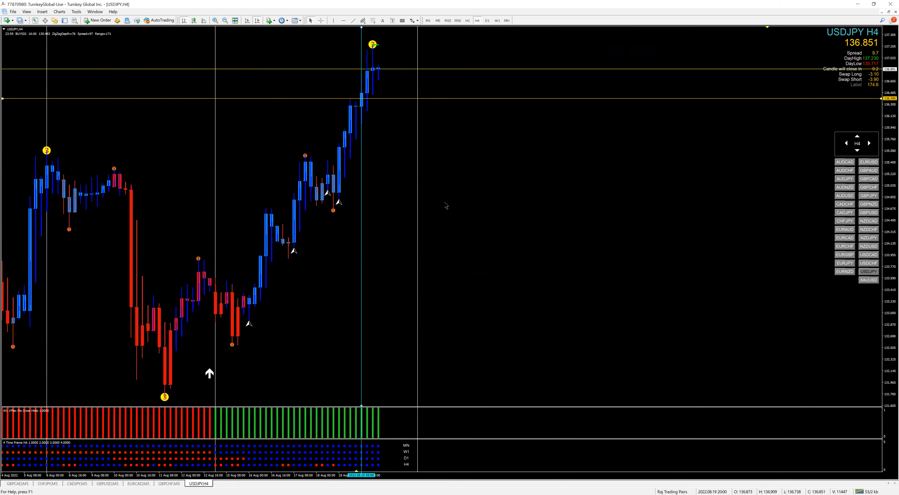
pyautogui.moveTo(442, 206)
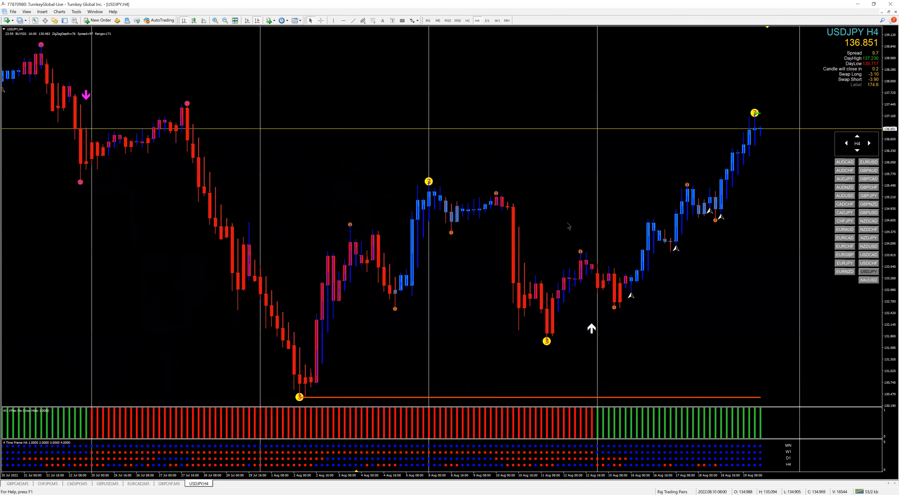
pyautogui.moveTo(571, 133)
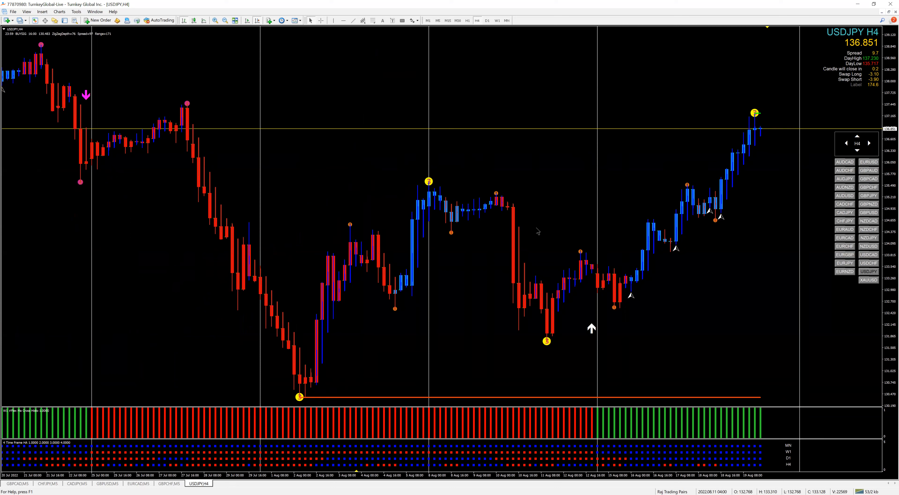
pyautogui.moveTo(798, 285)
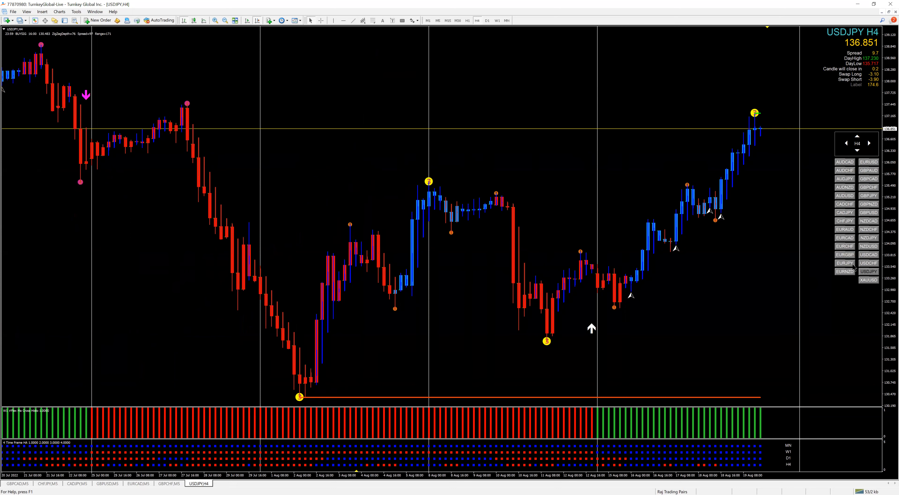
pyautogui.click(843, 229)
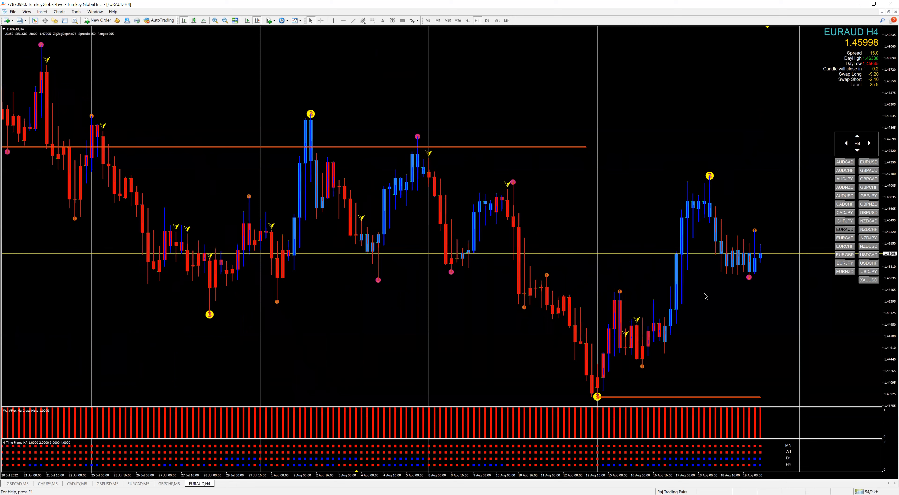
pyautogui.moveTo(688, 311)
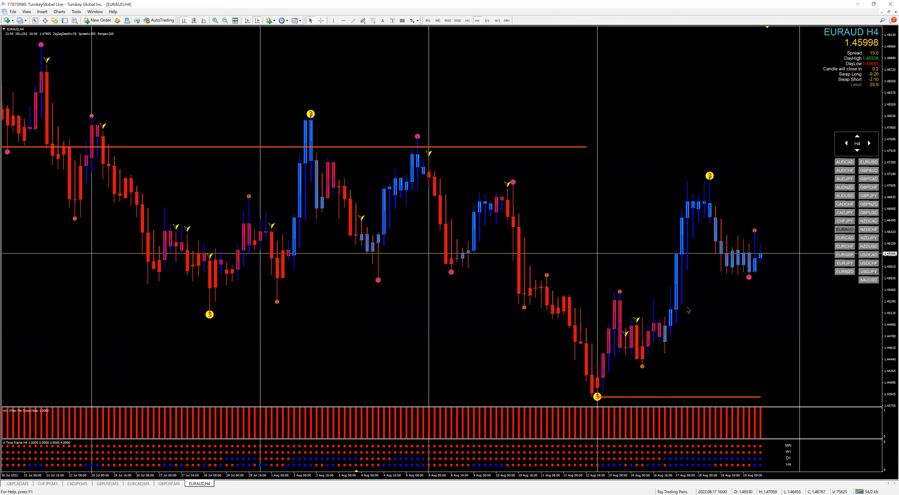
pyautogui.moveTo(616, 390)
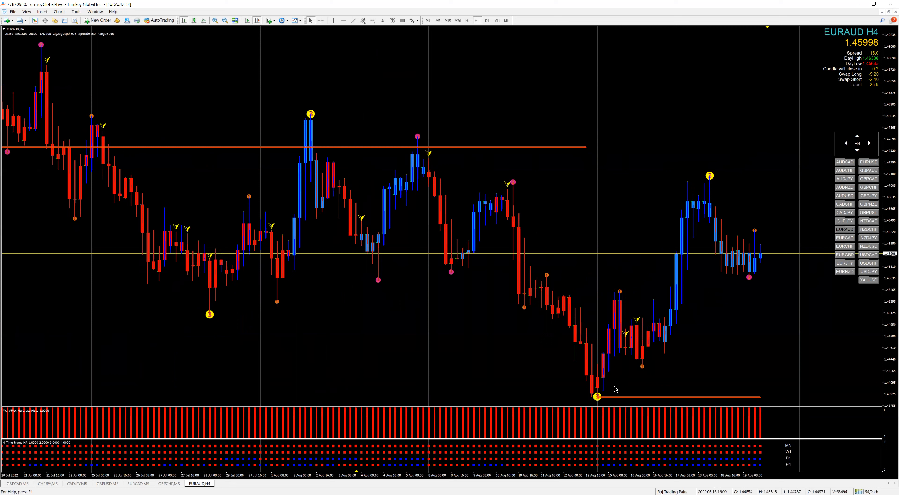
pyautogui.moveTo(555, 297)
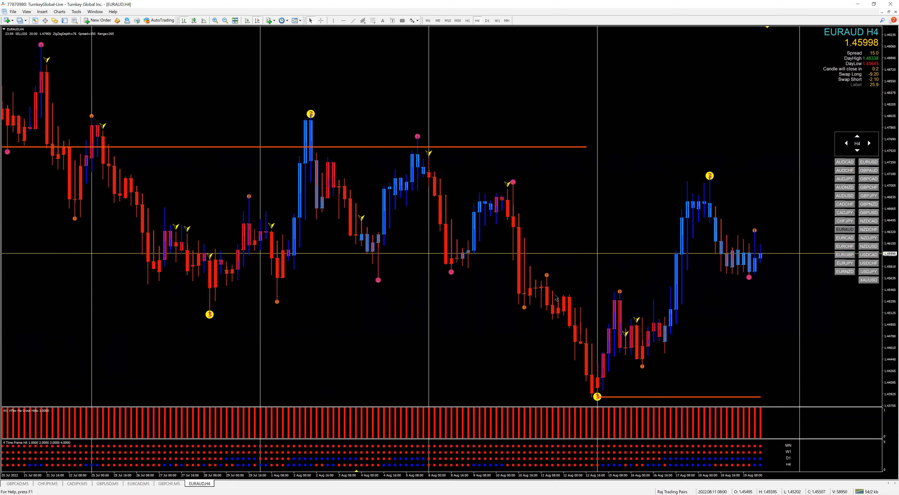
pyautogui.moveTo(582, 359)
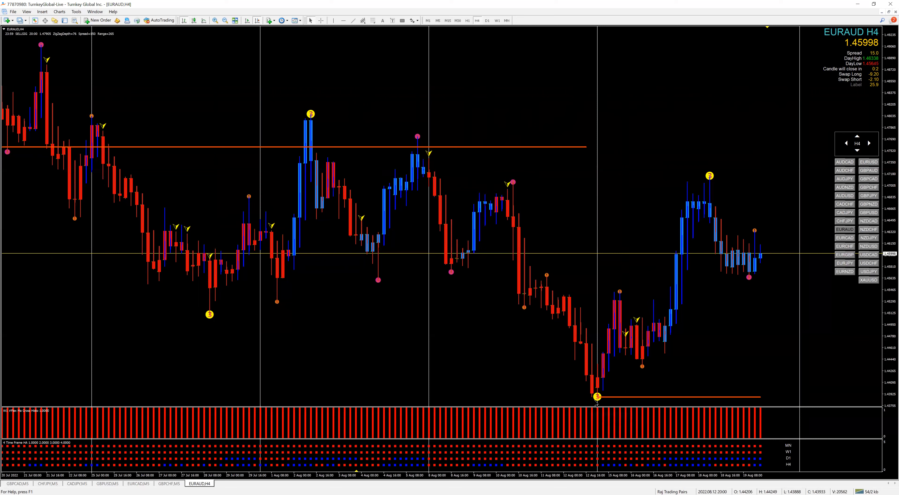
pyautogui.moveTo(595, 397)
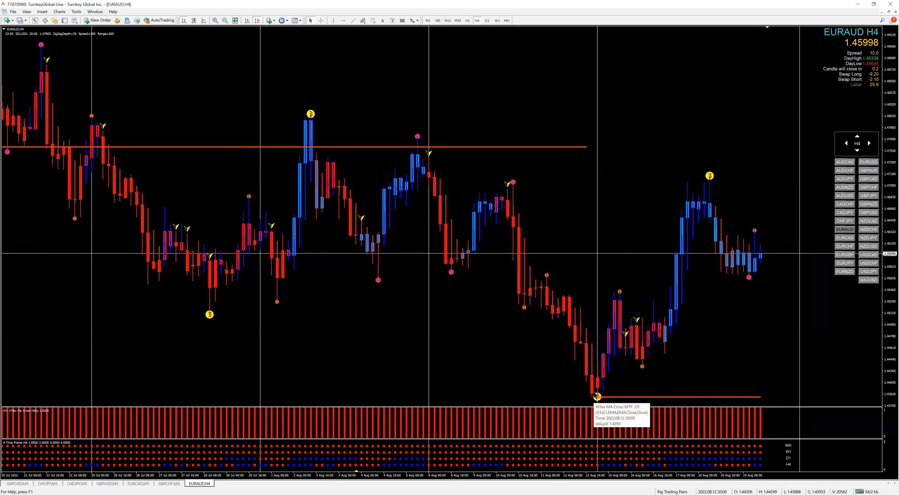
pyautogui.moveTo(600, 394)
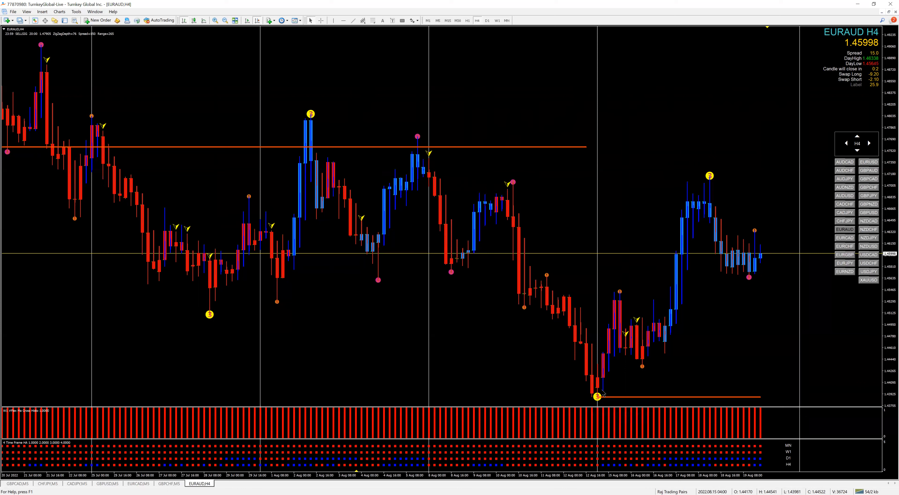
pyautogui.moveTo(601, 389)
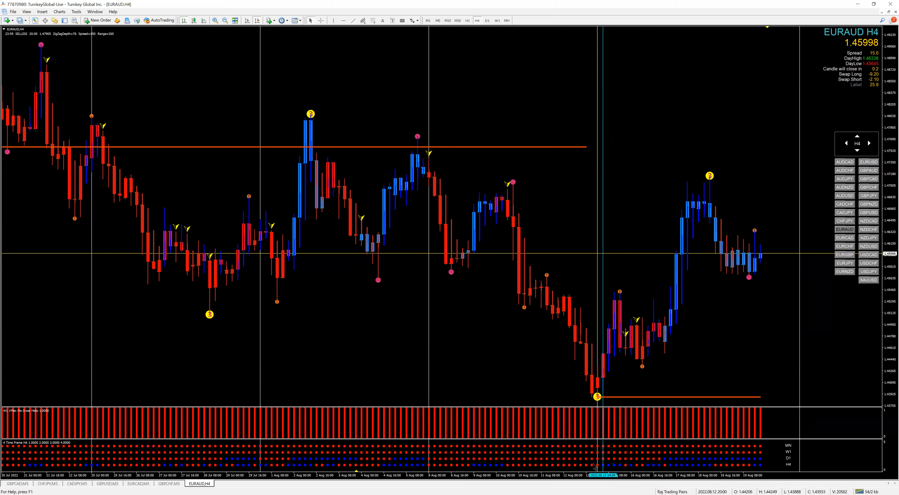
pyautogui.moveTo(625, 465)
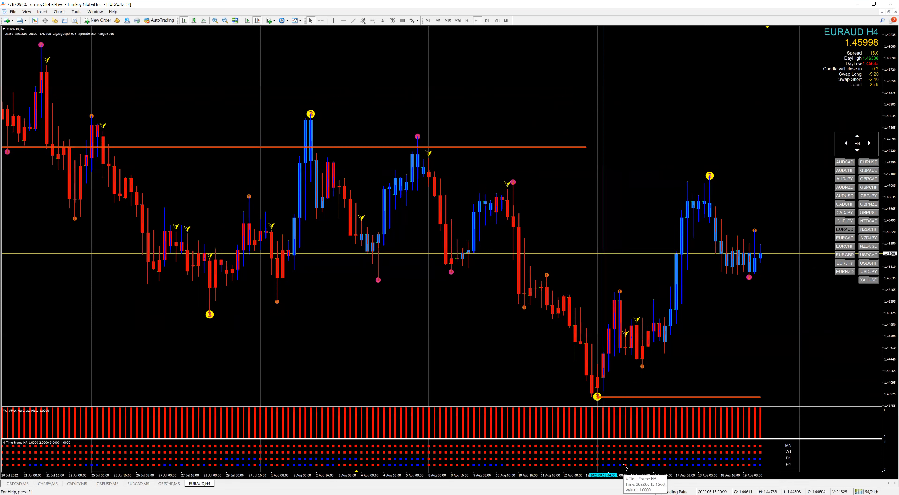
pyautogui.moveTo(645, 332)
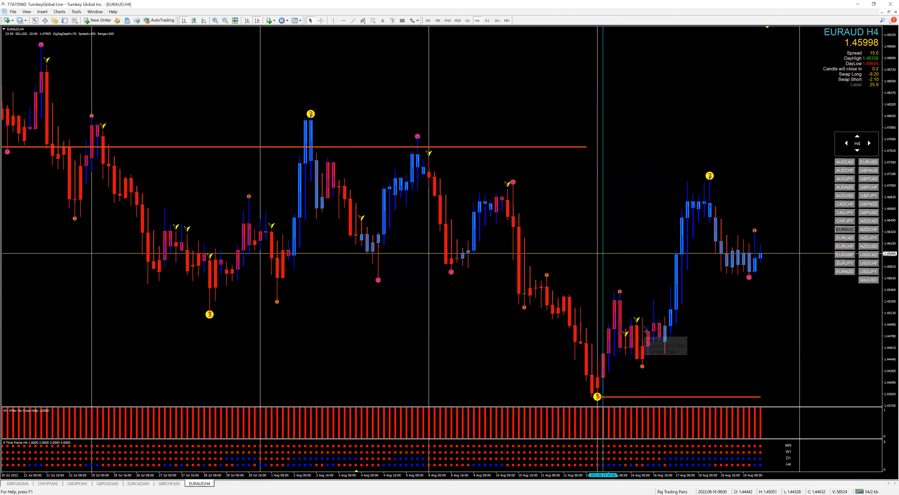
pyautogui.moveTo(607, 276)
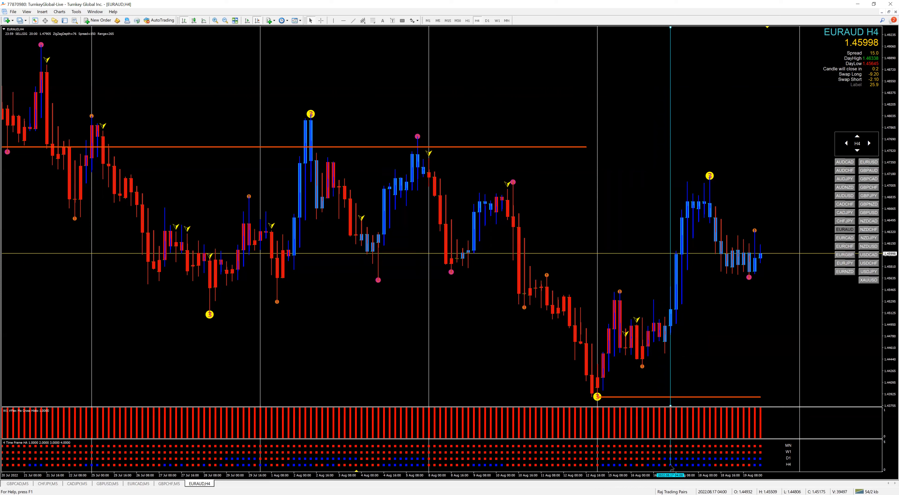
pyautogui.moveTo(682, 426)
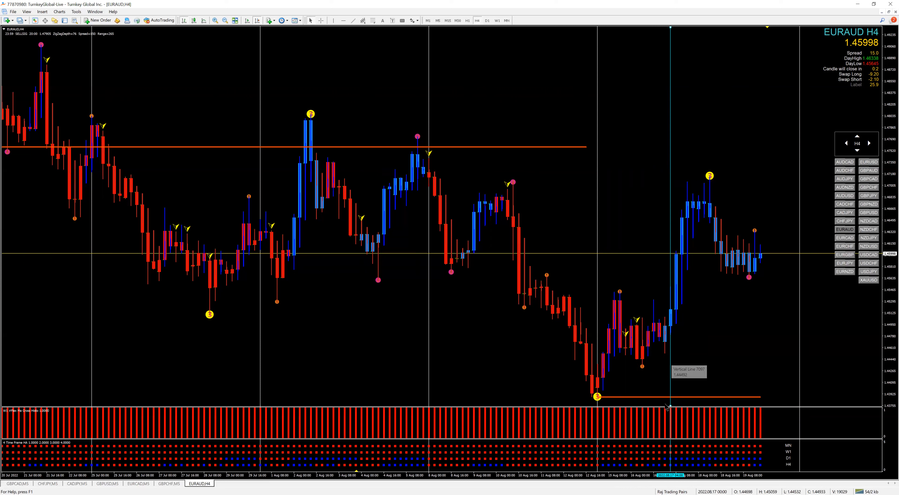
pyautogui.moveTo(515, 40)
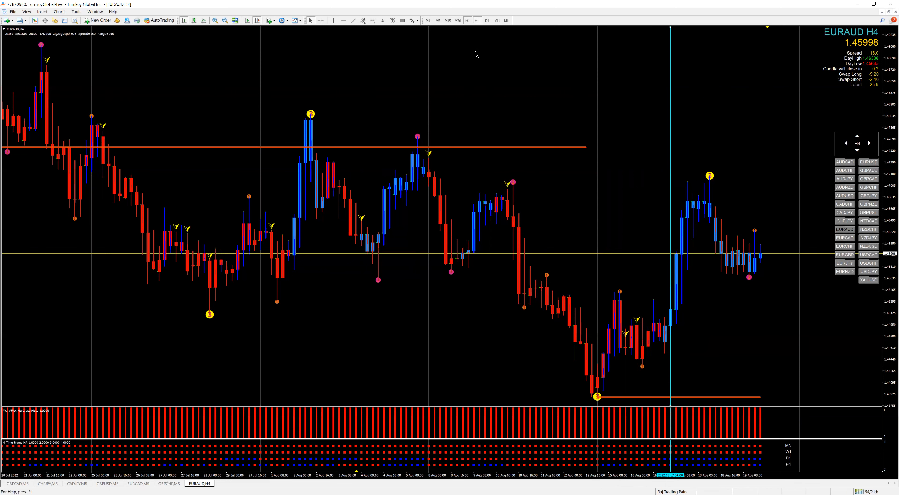
# Step: Switch the EURAUD chart from H4 to H1 candles
pyautogui.click(475, 21)
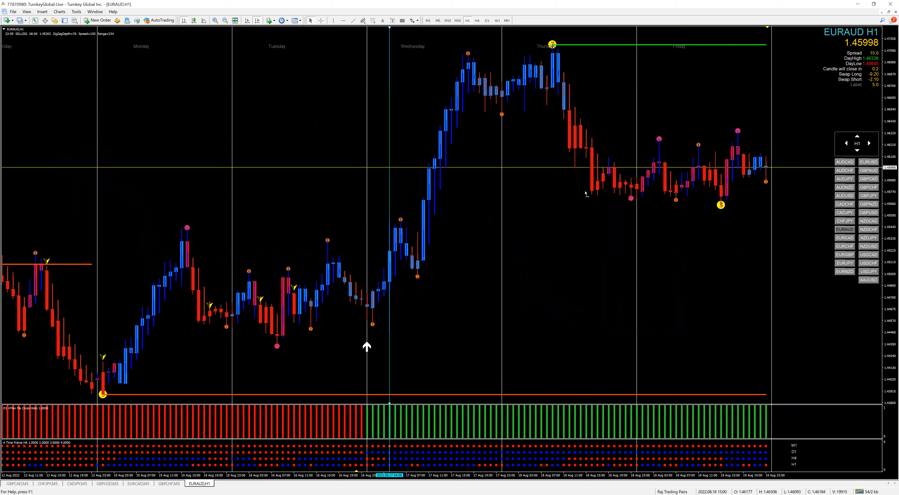
pyautogui.moveTo(389, 440)
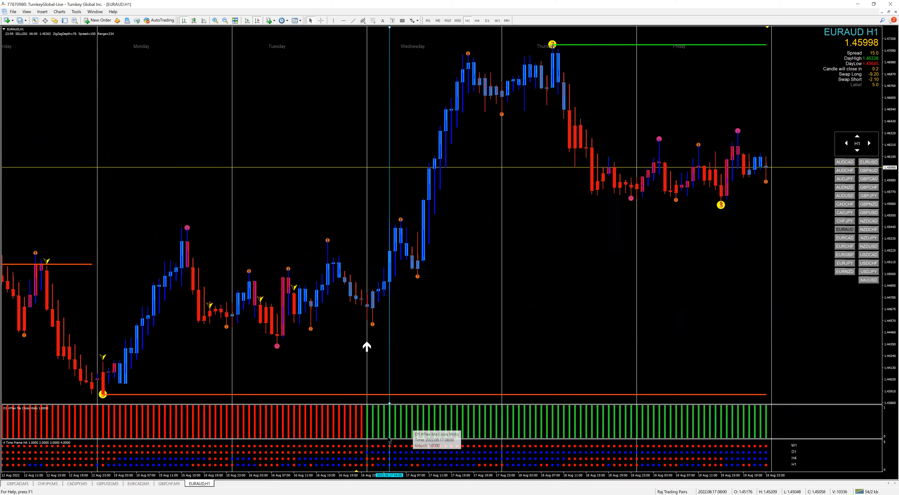
pyautogui.moveTo(430, 453)
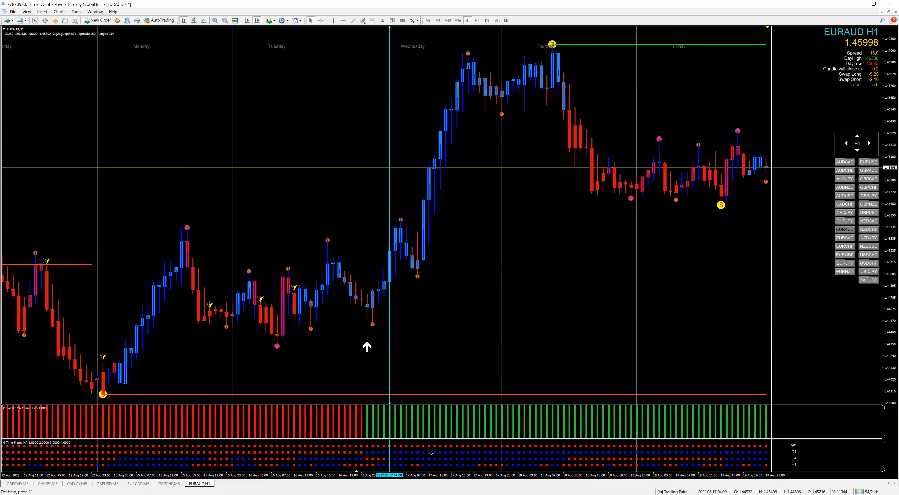
pyautogui.moveTo(642, 453)
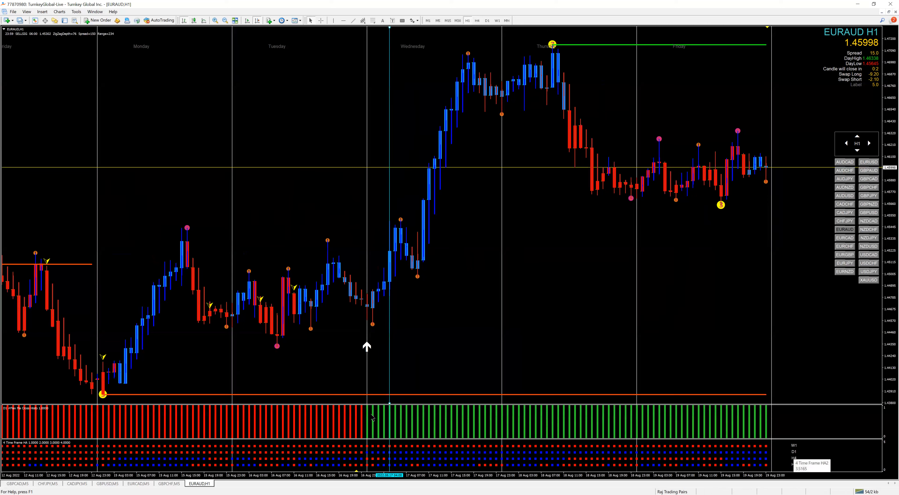
pyautogui.moveTo(372, 416)
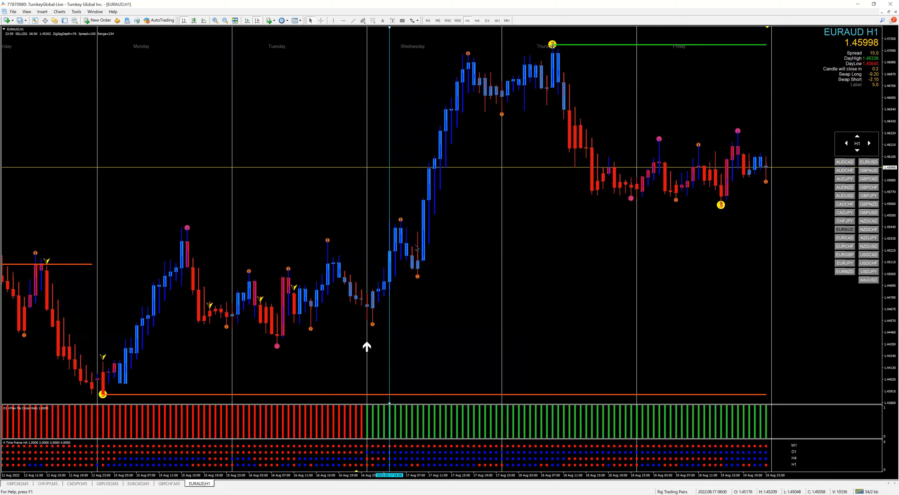
pyautogui.moveTo(424, 317)
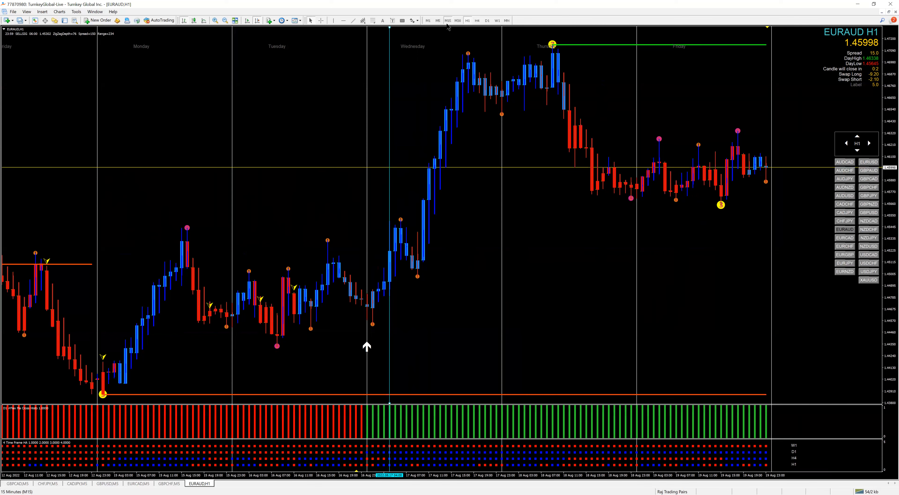
# Step: Change the EURAUD chart to M15, showing Wednesday's session boxes
pyautogui.click(446, 20)
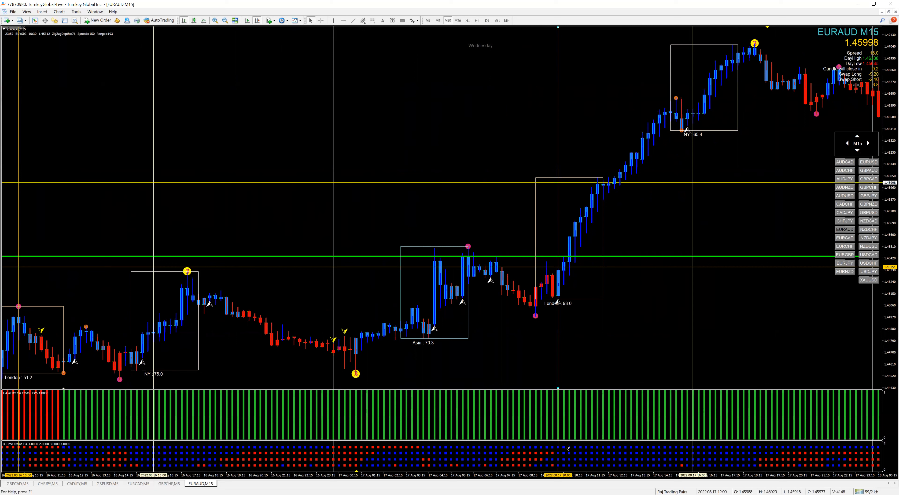
pyautogui.moveTo(559, 305)
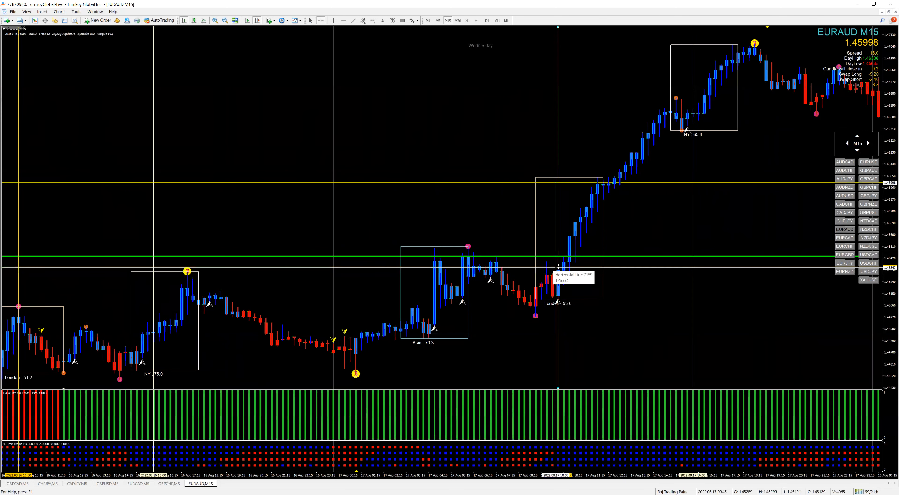
# Step: Measure the rise from the London box low to Wednesday's high, then move forward to Thursday
pyautogui.moveTo(557, 269); pyautogui.dragTo(715, 100)
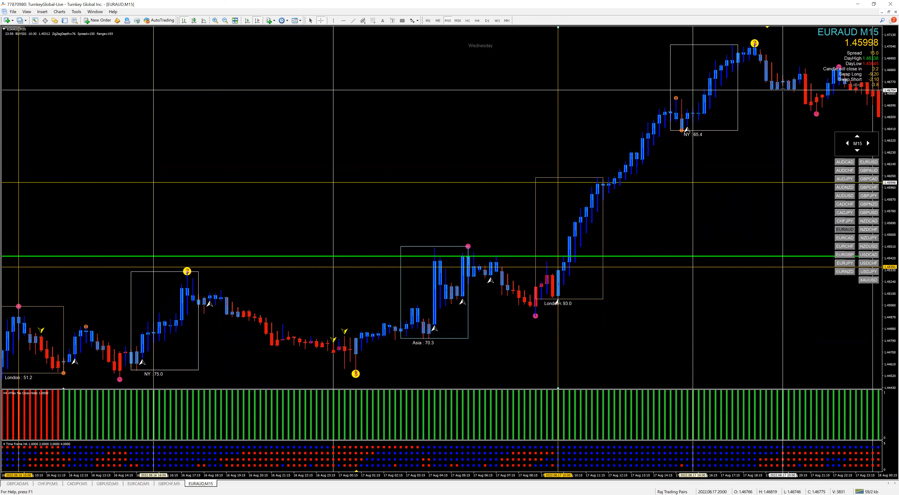
pyautogui.moveTo(590, 264); pyautogui.dragTo(779, 84)
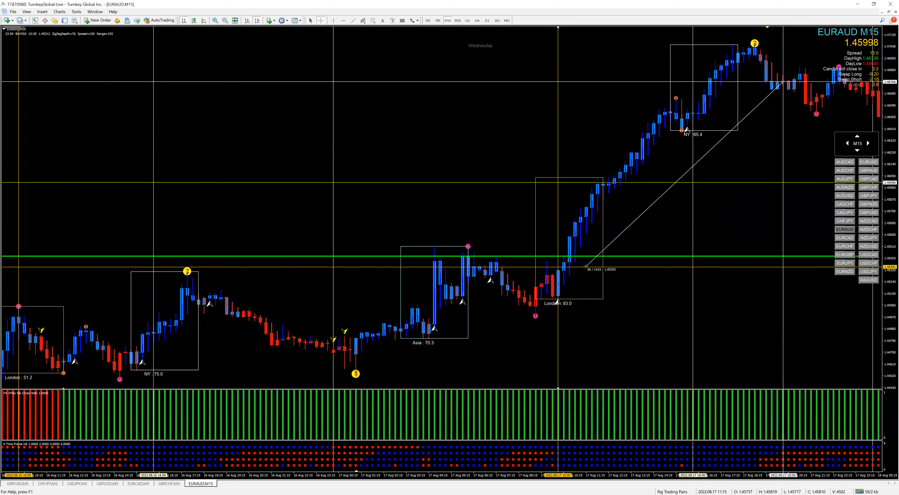
pyautogui.hscroll(3)
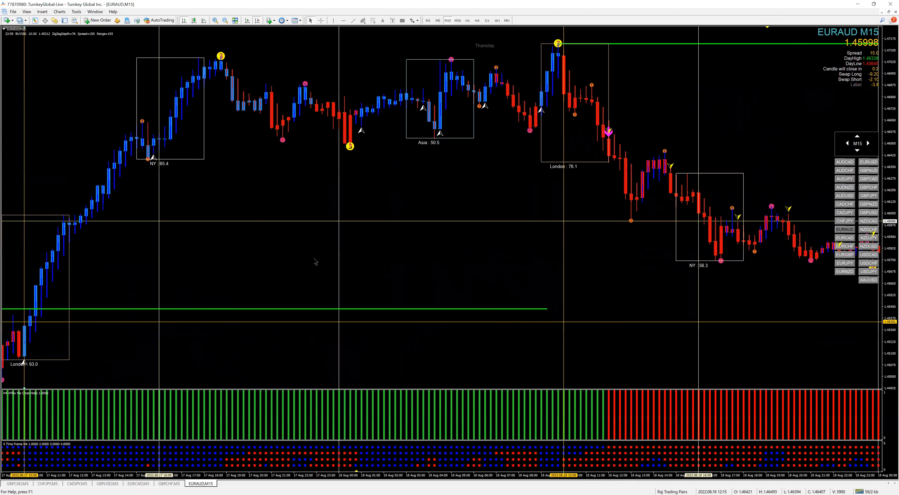
pyautogui.moveTo(268, 298)
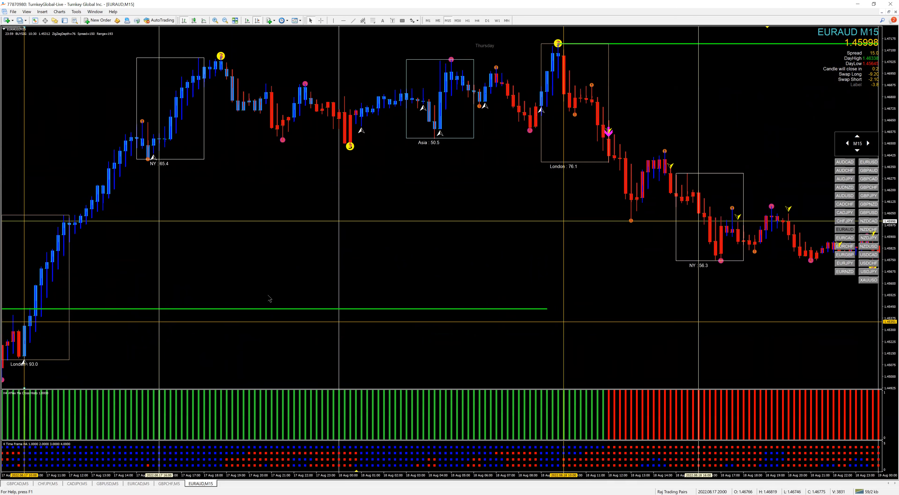
pyautogui.moveTo(284, 319)
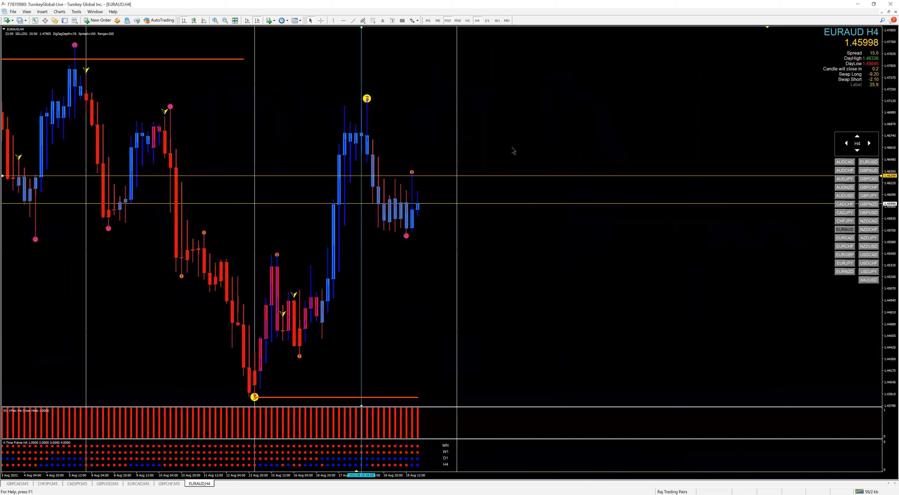
pyautogui.moveTo(322, 164)
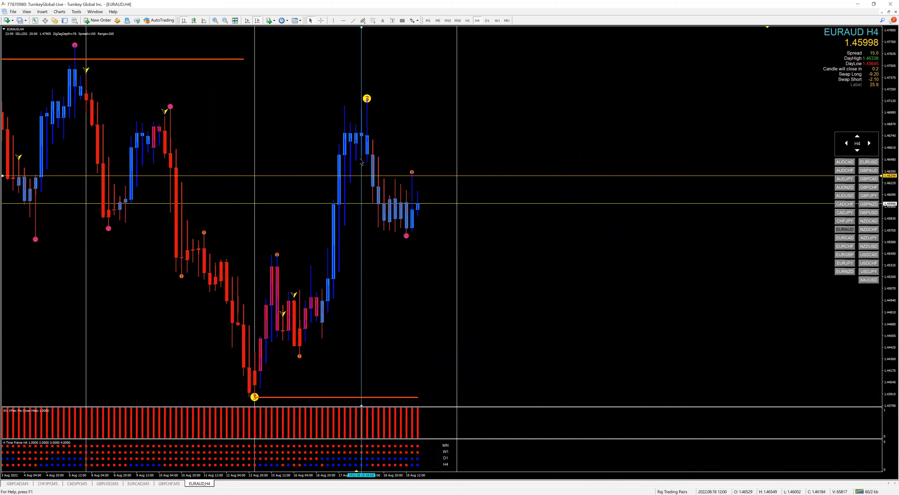
pyautogui.moveTo(365, 465)
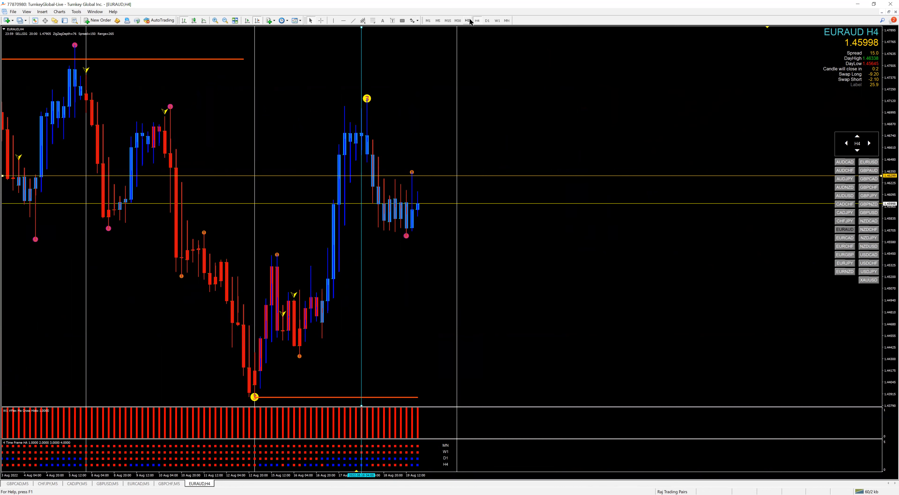
# Step: Switch the EURAUD chart to one-hour candles after the four-hour look
pyautogui.click(466, 20)
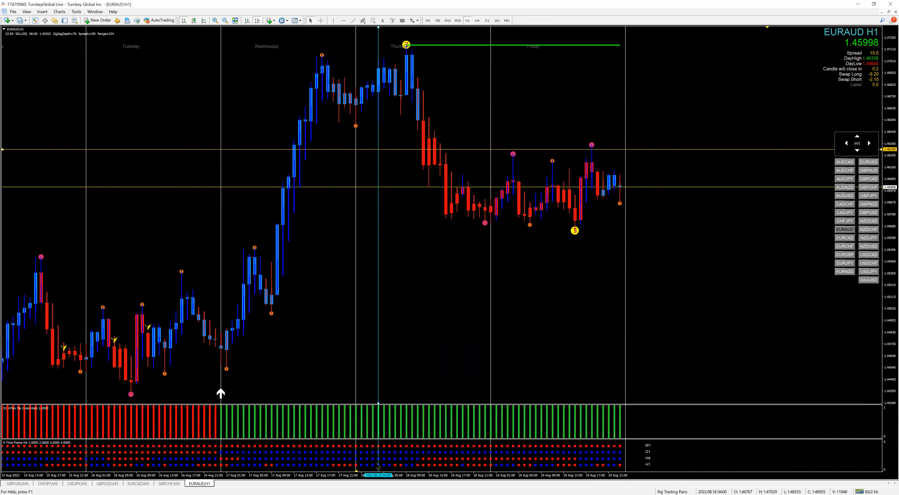
pyautogui.moveTo(430, 133)
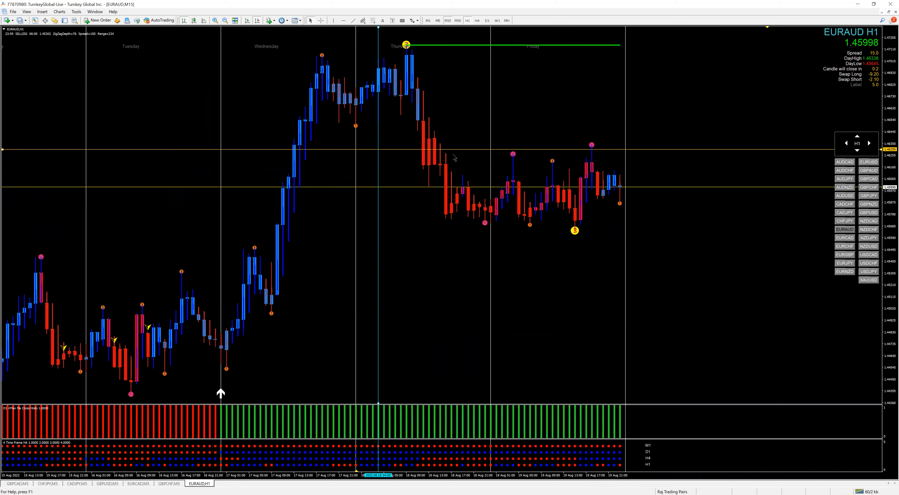
# Step: Switch the EURAUD chart back to 15-minute candles showing Wednesday-to-Thursday sessions
pyautogui.click(438, 21)
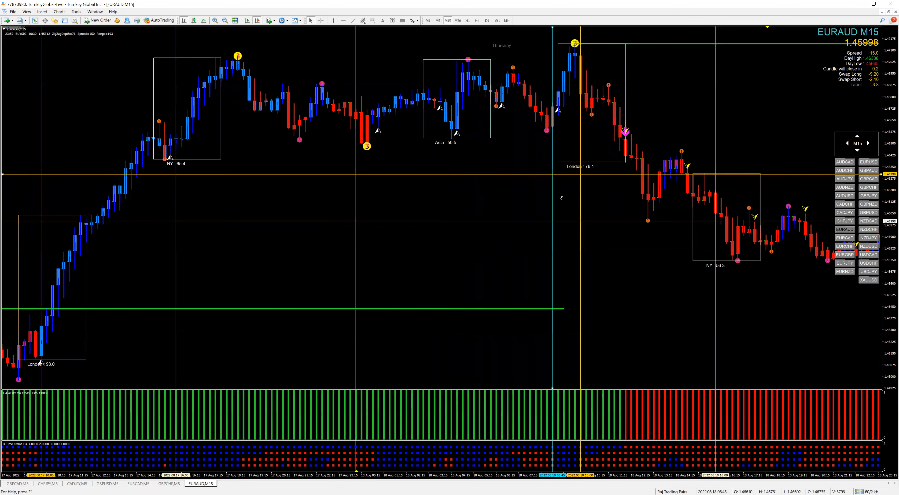
pyautogui.moveTo(556, 92)
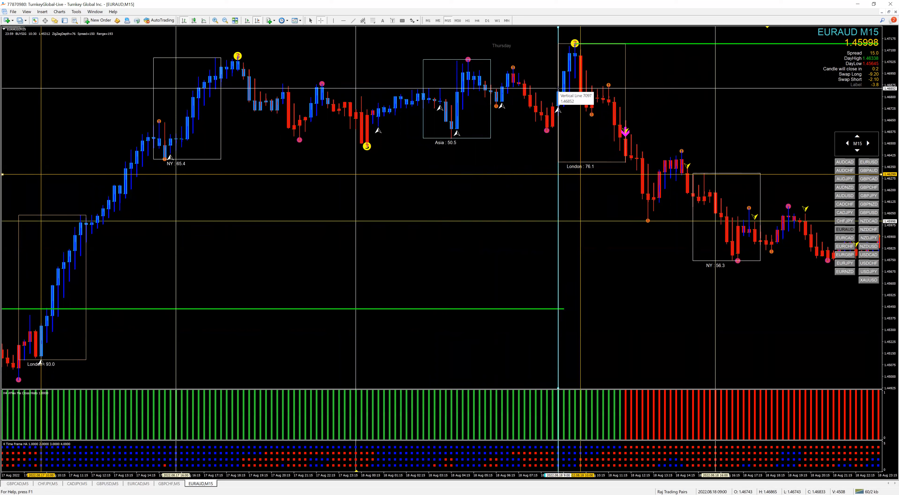
pyautogui.moveTo(602, 94)
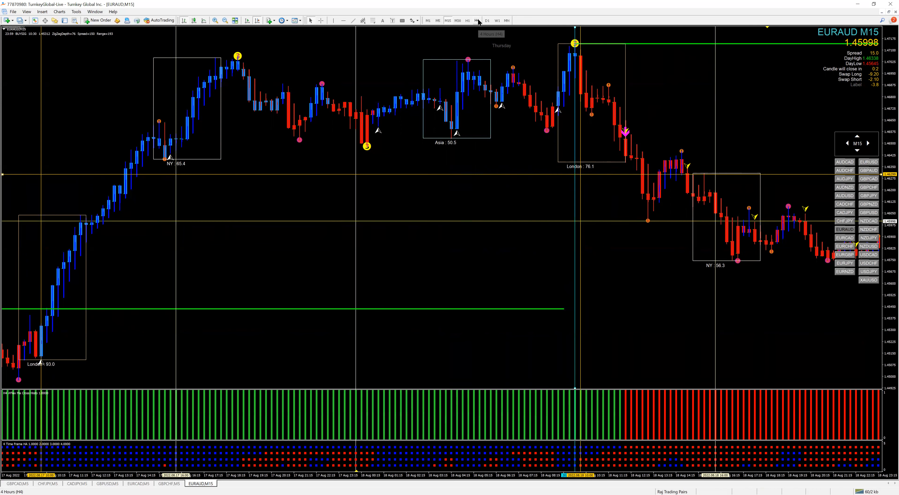
# Step: Switch the EURAUD chart to the four-hour timeframe for a trend check
pyautogui.click(477, 20)
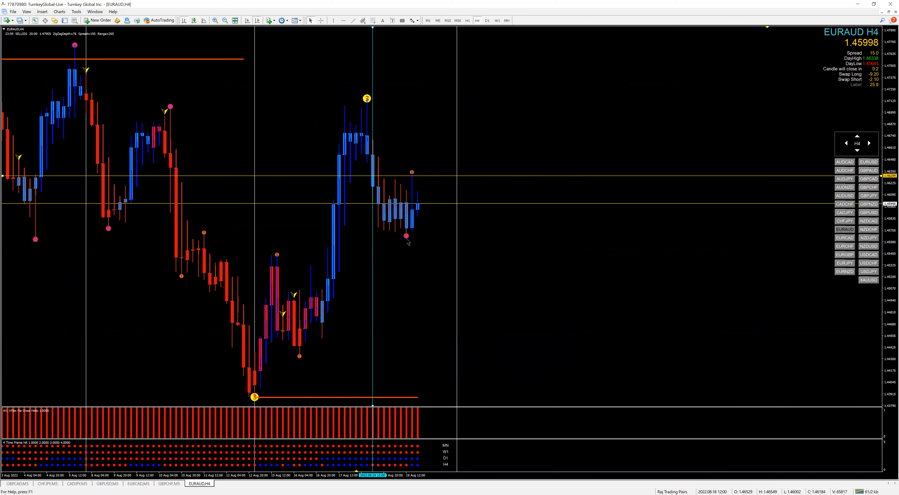
pyautogui.moveTo(399, 260)
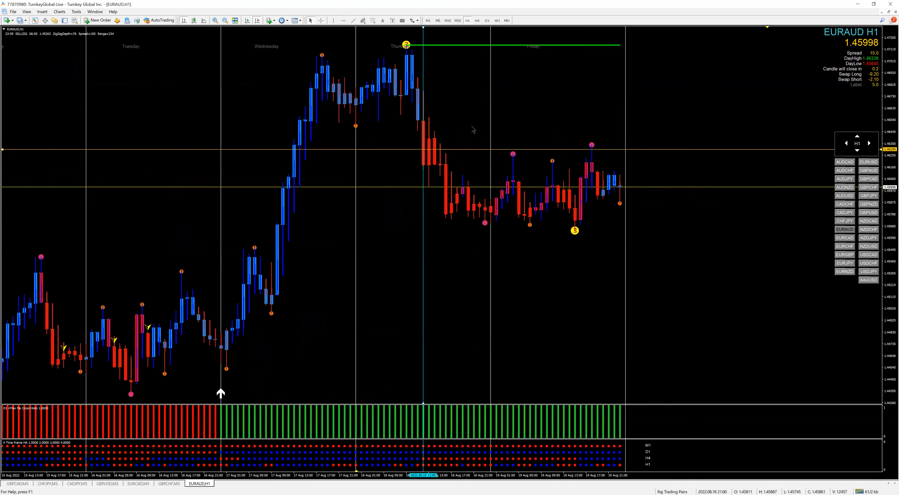
pyautogui.moveTo(497, 340)
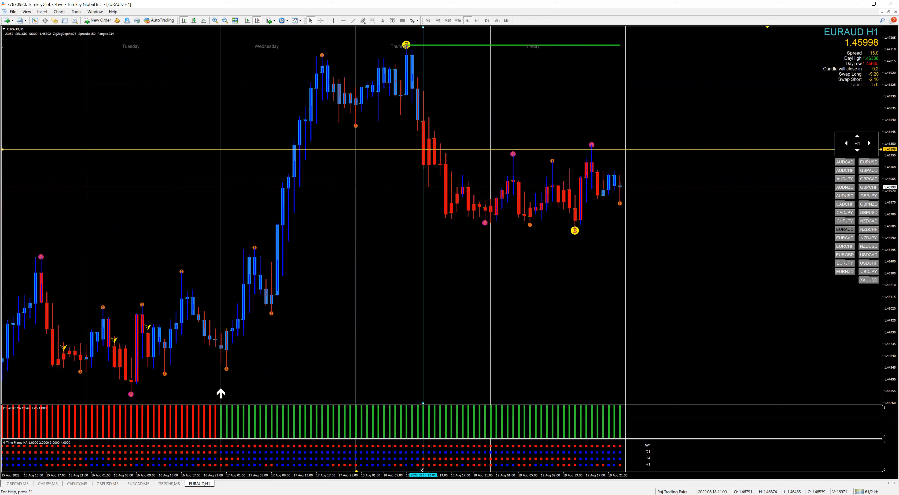
pyautogui.moveTo(421, 473)
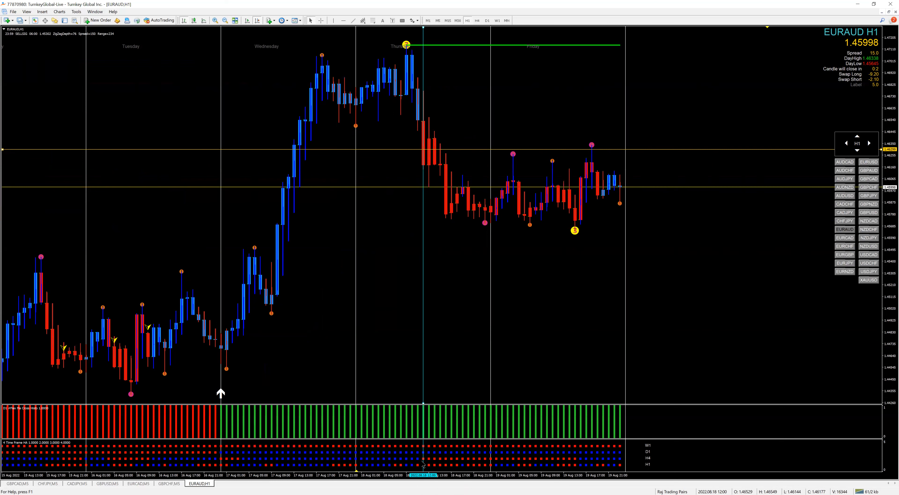
pyautogui.moveTo(422, 462)
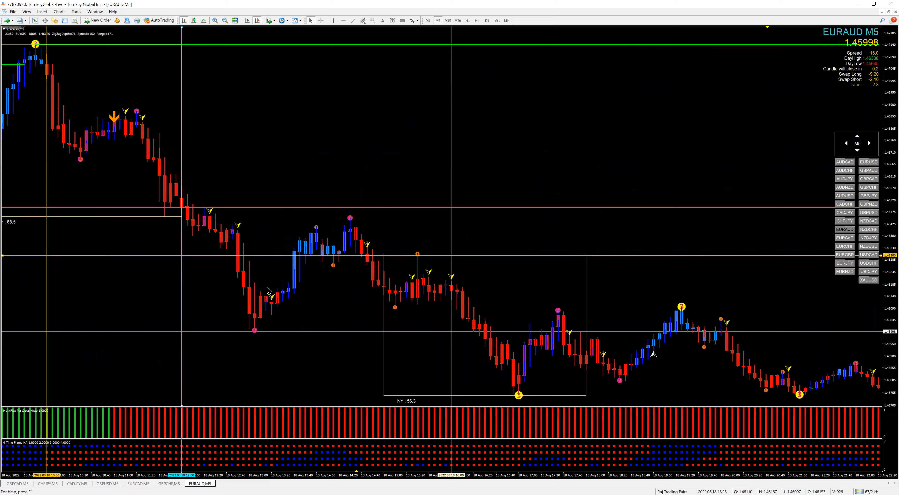
# Step: Move the 5-minute chart from Thursday's NY session forward to Friday's Asia box
pyautogui.hscroll(-3)
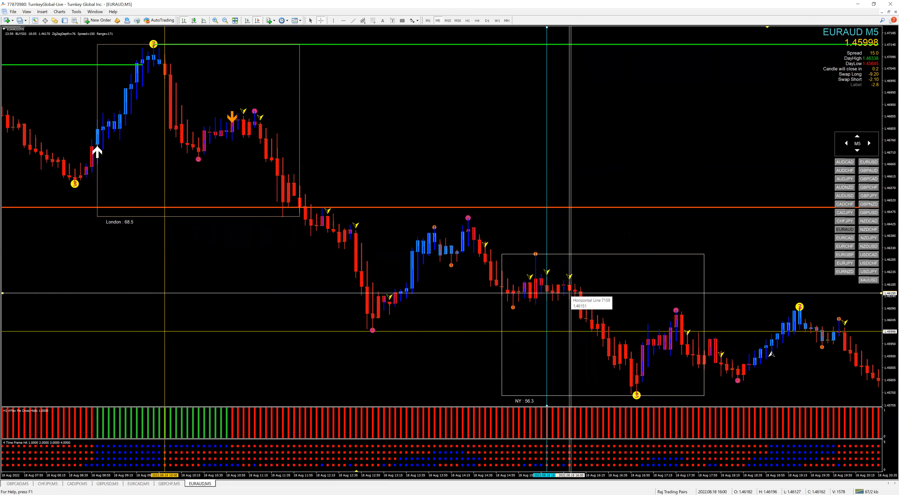
pyautogui.moveTo(573, 299); pyautogui.dragTo(616, 333)
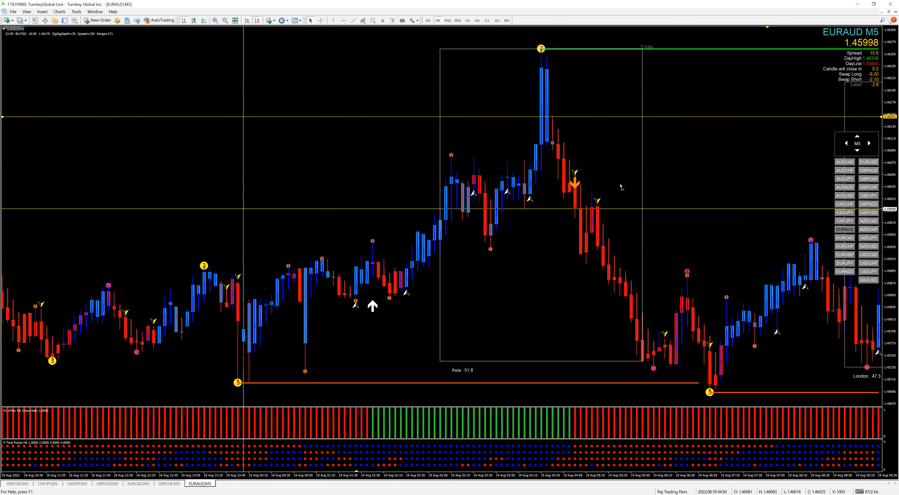
# Step: Step EURAUD through 15-minute and 4-hour views, landing on one-hour candles
pyautogui.hscroll(-3)
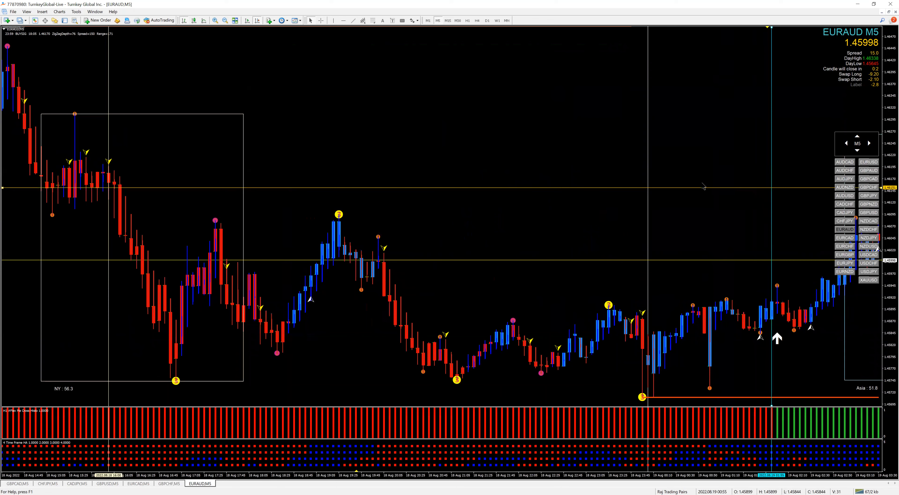
pyautogui.moveTo(702, 189)
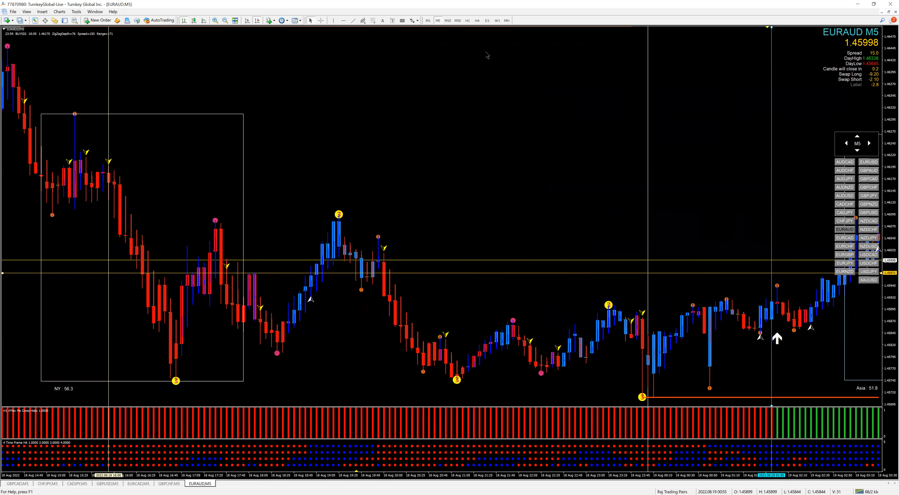
pyautogui.click(447, 20)
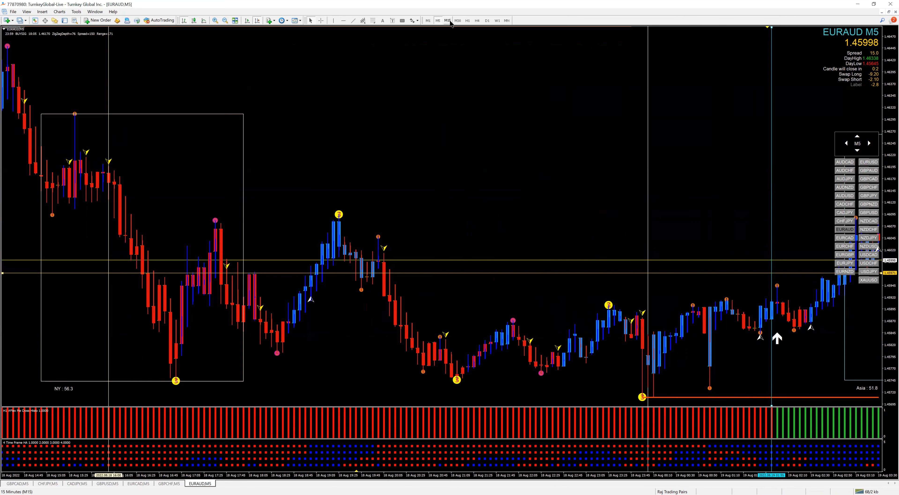
pyautogui.click(446, 20)
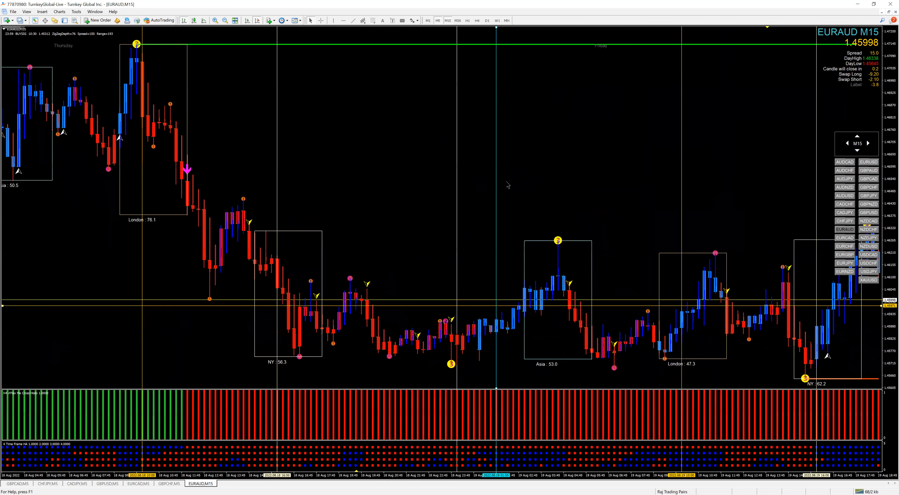
pyautogui.moveTo(517, 188)
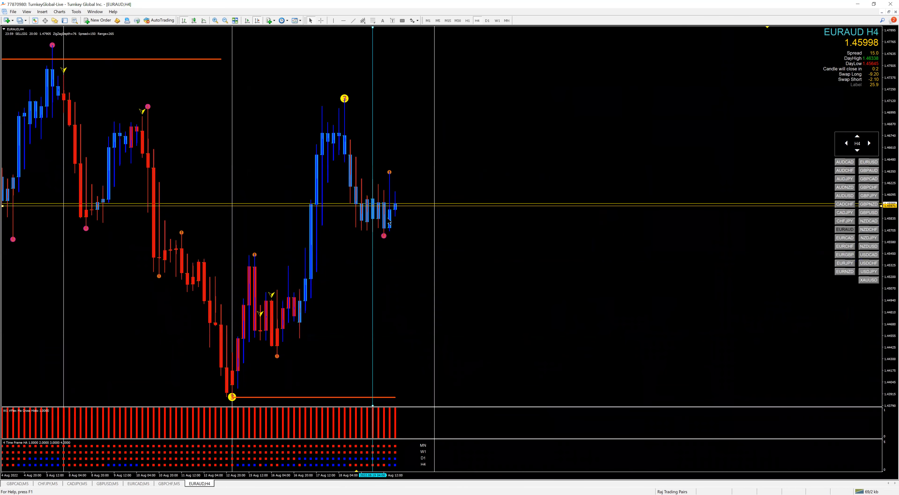
pyautogui.moveTo(366, 486)
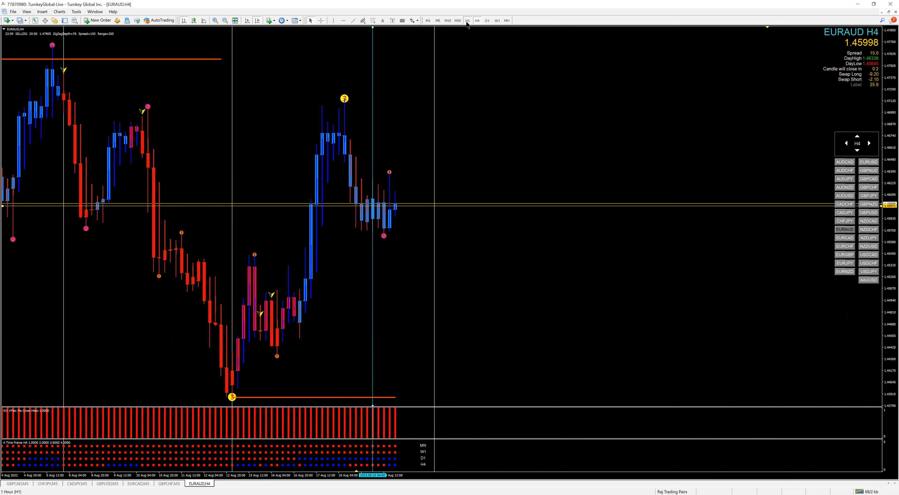
pyautogui.click(467, 20)
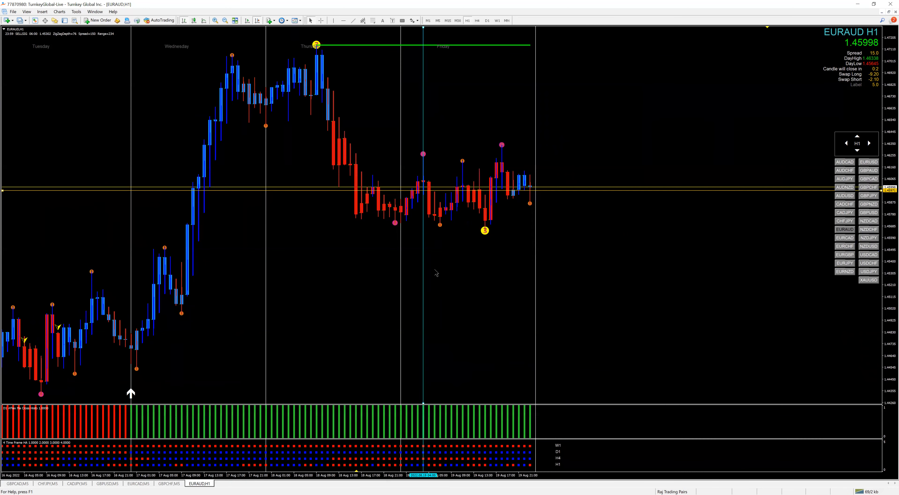
pyautogui.moveTo(425, 247)
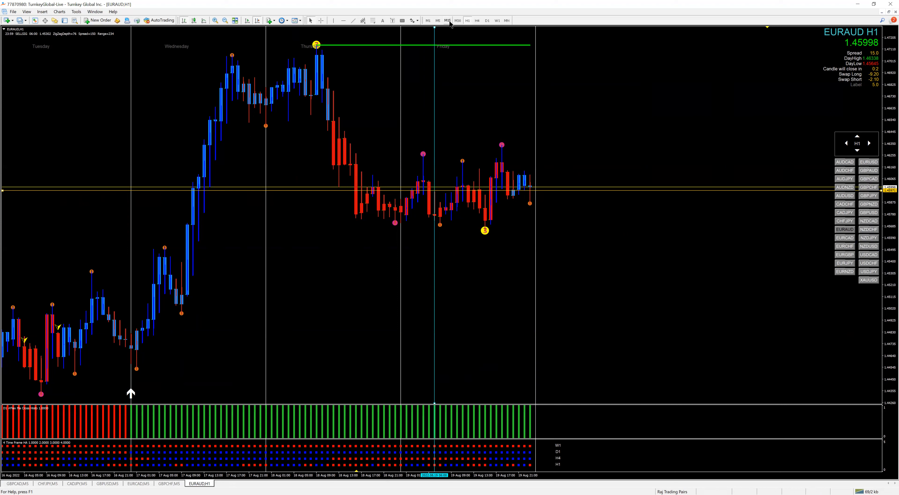
# Step: On 5-minute candles, measure Friday's afternoon drop and set the vertical marker near the NY low
pyautogui.click(446, 20)
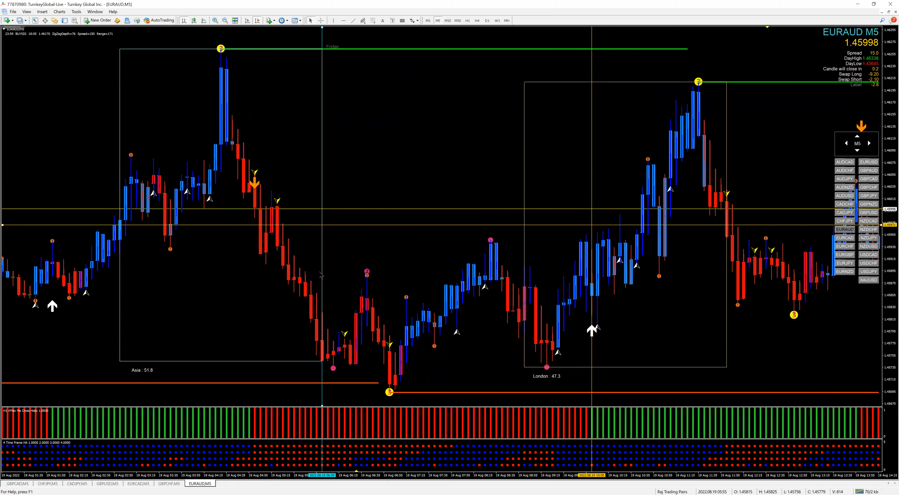
pyautogui.moveTo(322, 274)
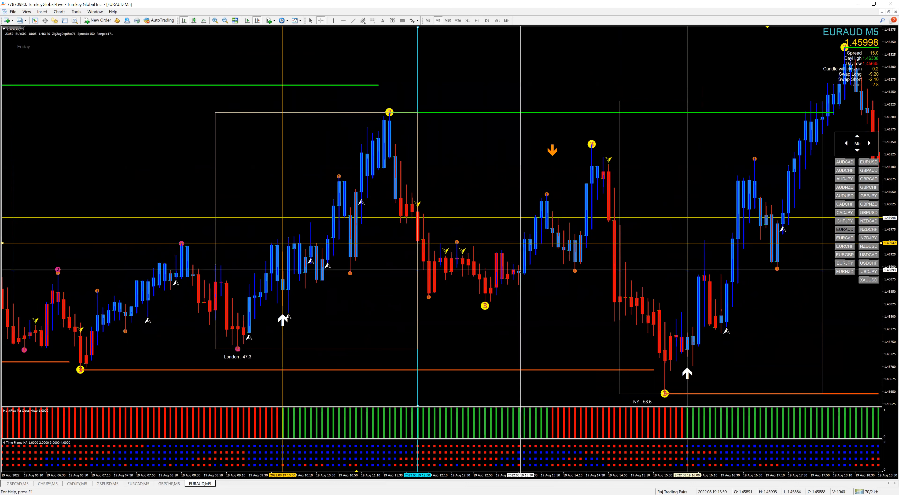
pyautogui.moveTo(494, 242); pyautogui.dragTo(522, 270)
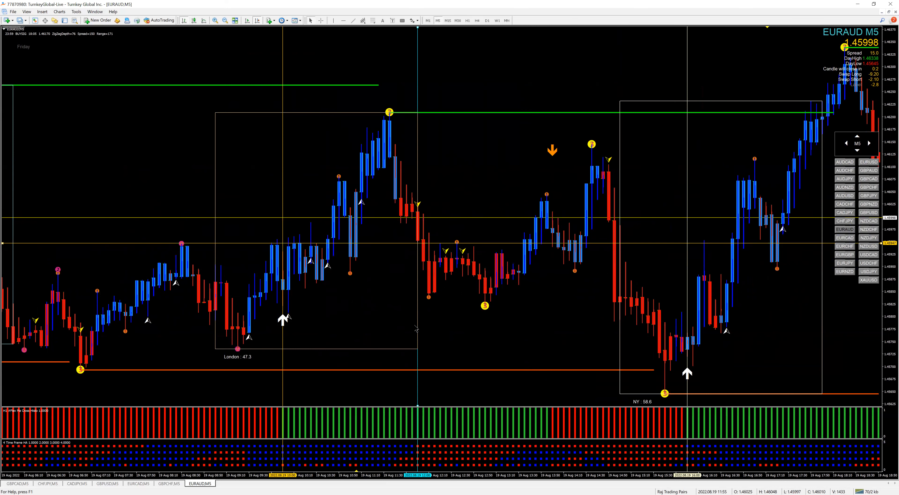
pyautogui.moveTo(503, 326)
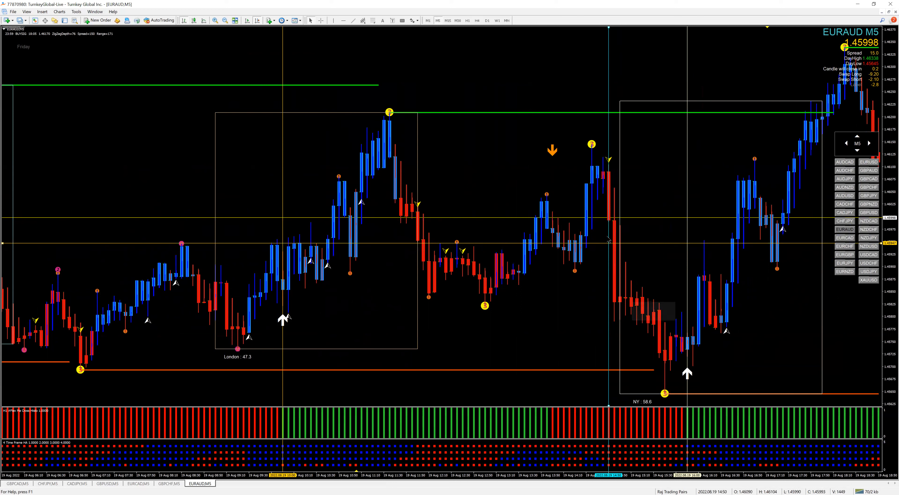
pyautogui.moveTo(607, 222); pyautogui.dragTo(650, 290)
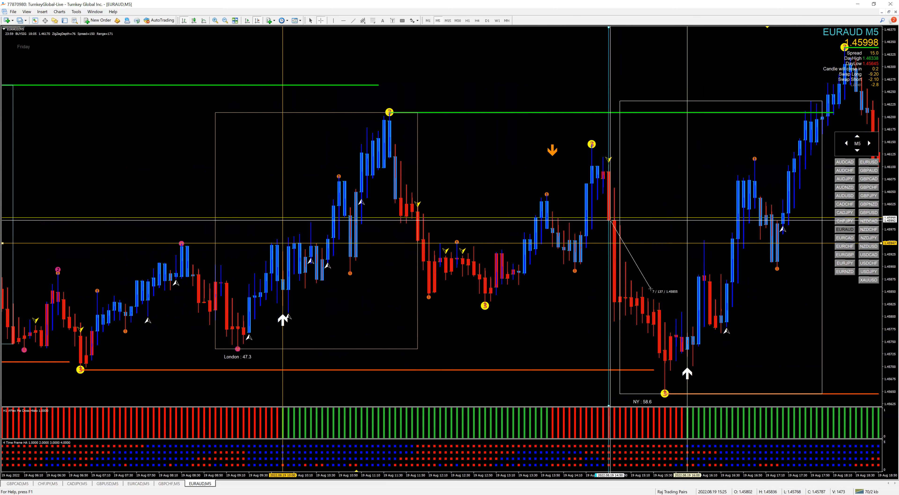
pyautogui.moveTo(651, 290); pyautogui.dragTo(725, 320)
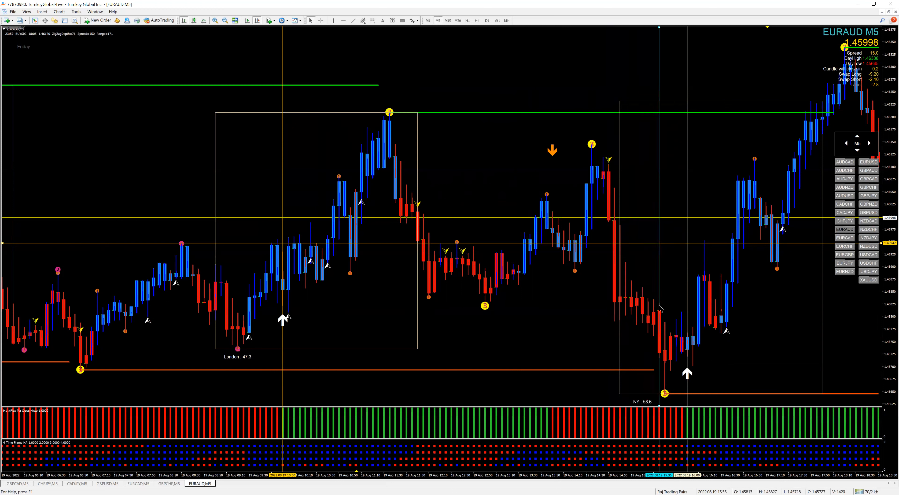
pyautogui.moveTo(685, 314)
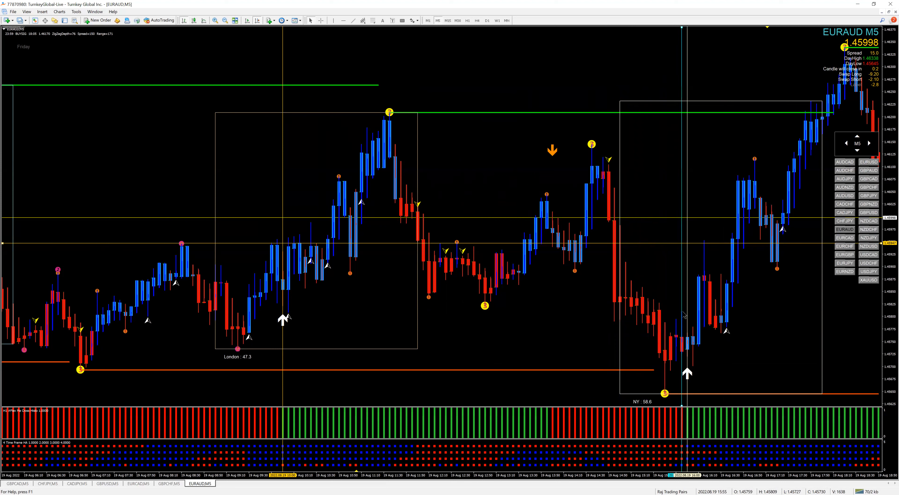
pyautogui.moveTo(490, 171)
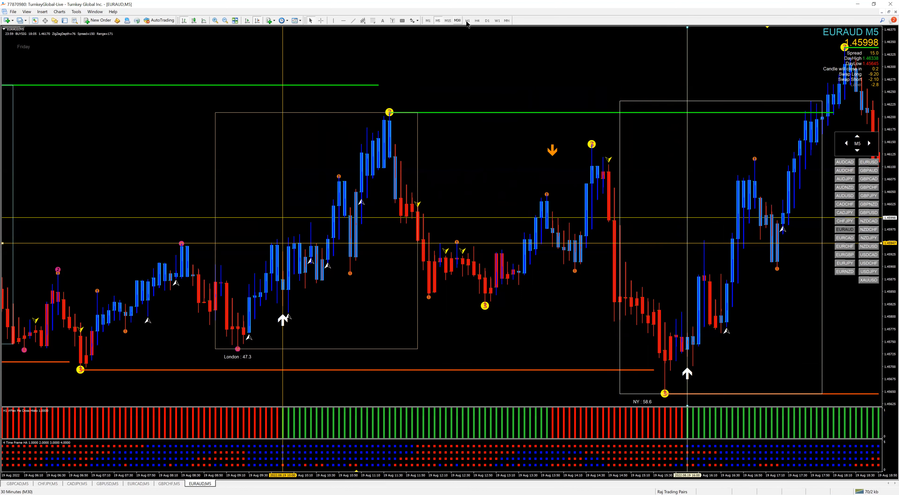
# Step: Switch EURAUD to one-hour candles briefly, then to the 4-hour timeframe
pyautogui.click(476, 20)
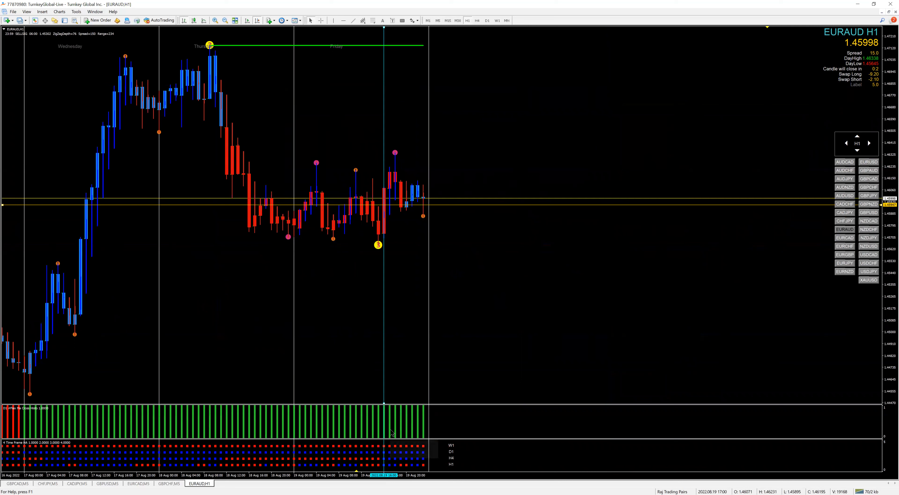
pyautogui.moveTo(390, 432)
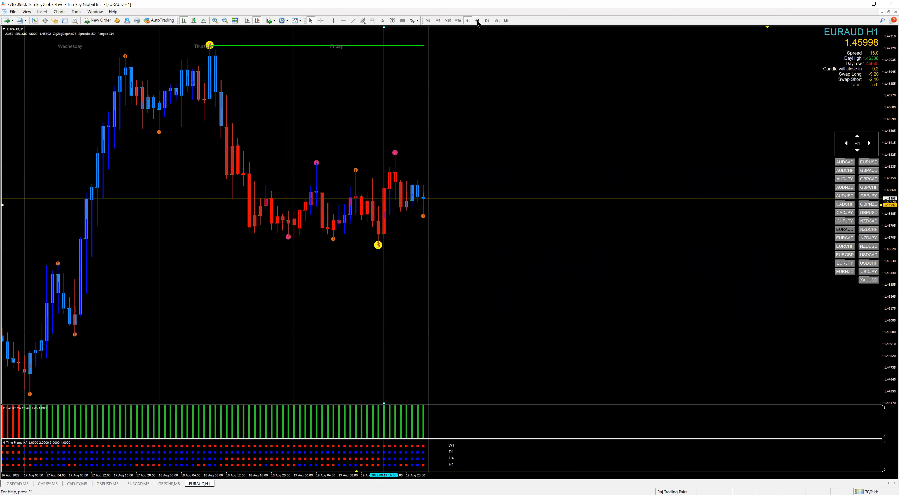
pyautogui.click(477, 20)
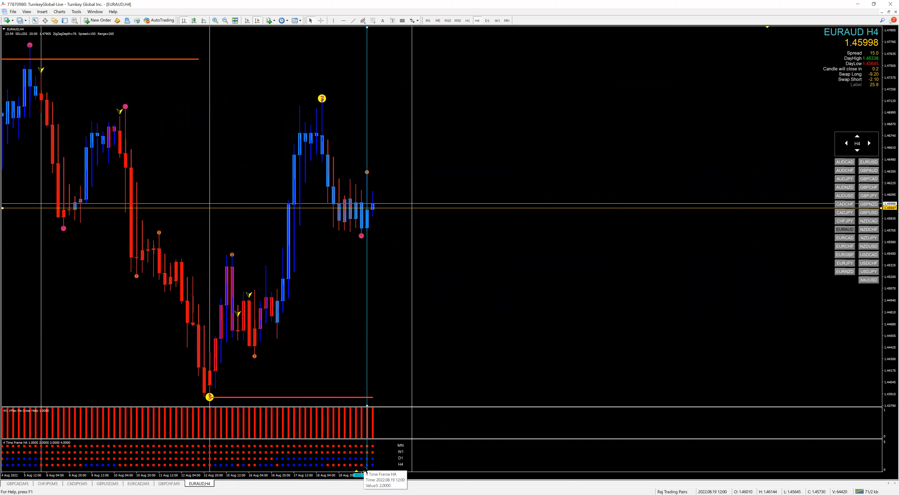
pyautogui.moveTo(559, 58)
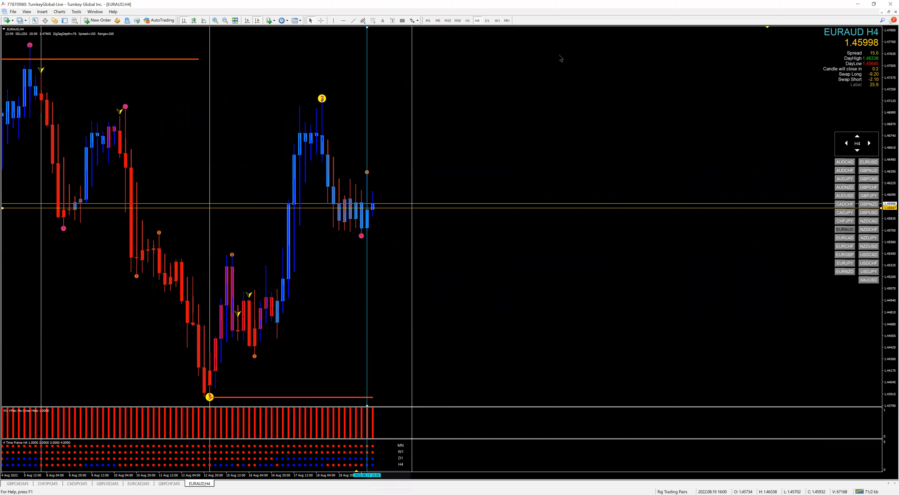
pyautogui.moveTo(447, 21)
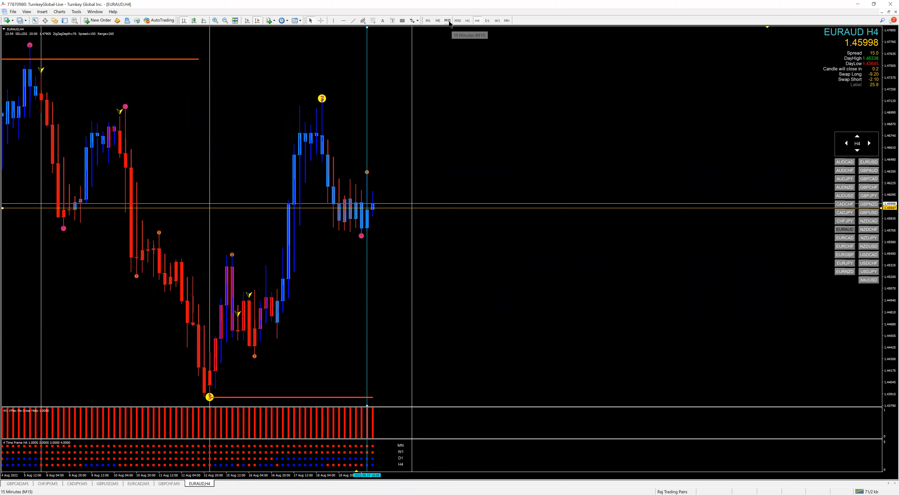
# Step: Switch EURAUD to 15-minute candles showing Friday's Asia, London and NY boxes
pyautogui.click(447, 20)
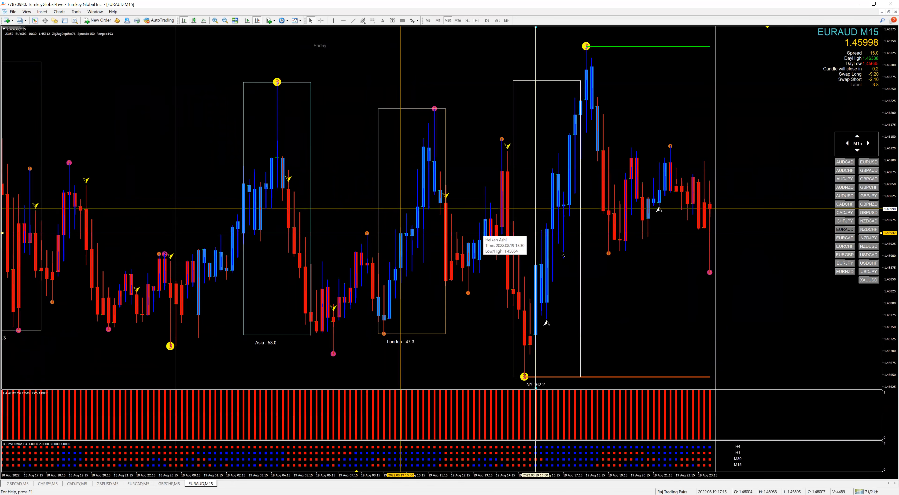
pyautogui.moveTo(538, 166)
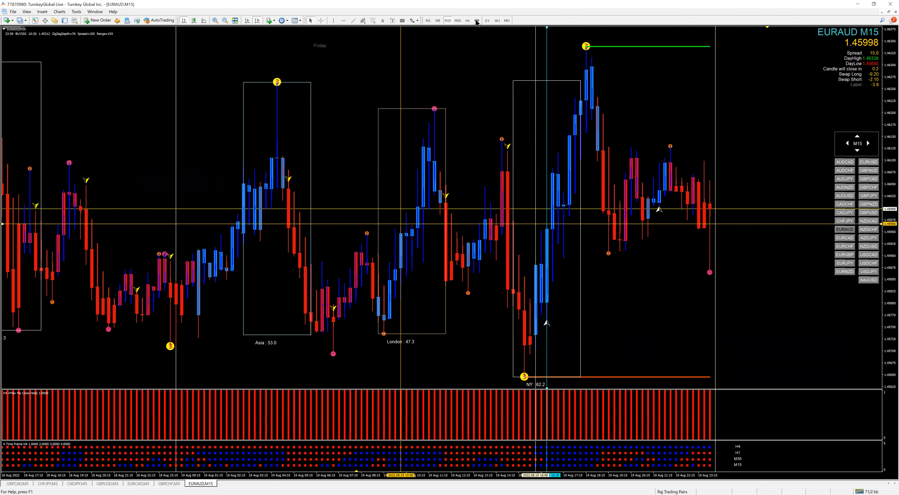
# Step: Check EURAUD on 4-hour candles, then return to the one-hour chart
pyautogui.click(477, 21)
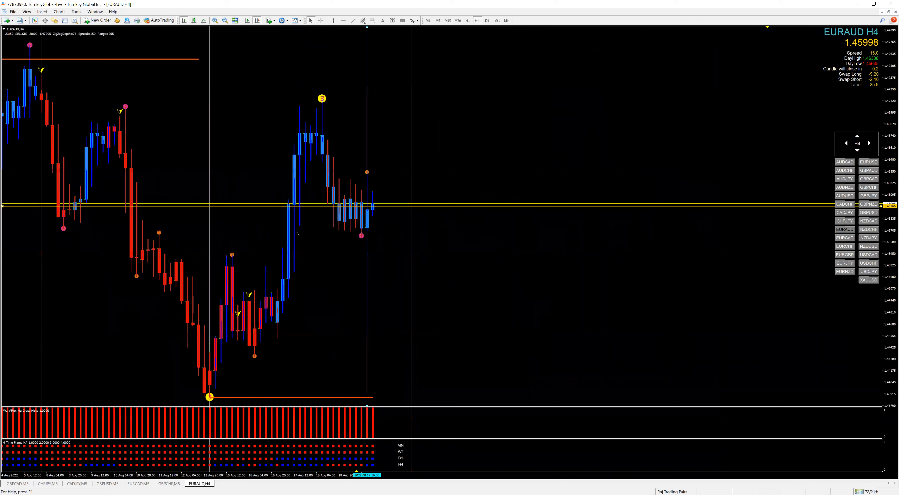
pyautogui.moveTo(341, 217)
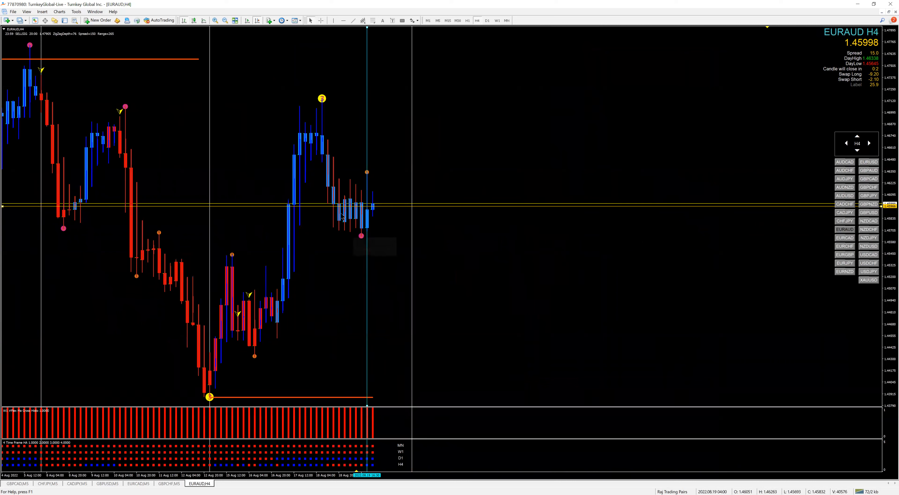
pyautogui.moveTo(368, 266)
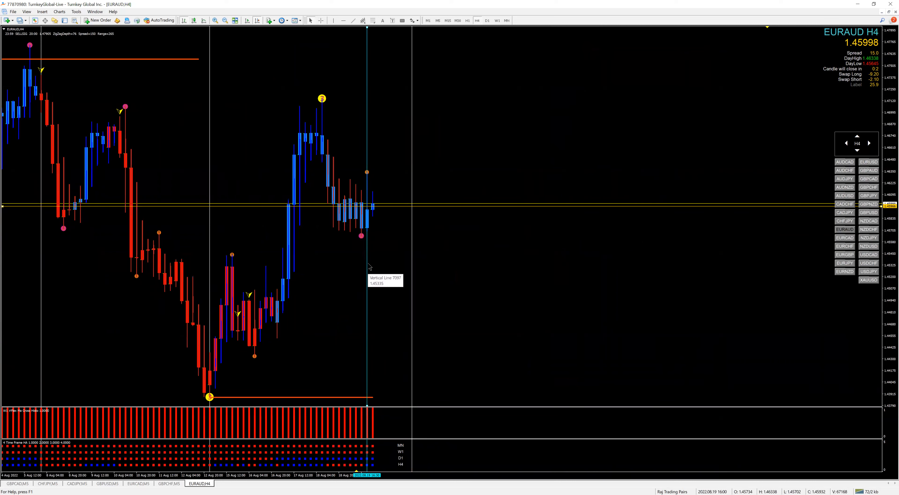
pyautogui.moveTo(370, 267)
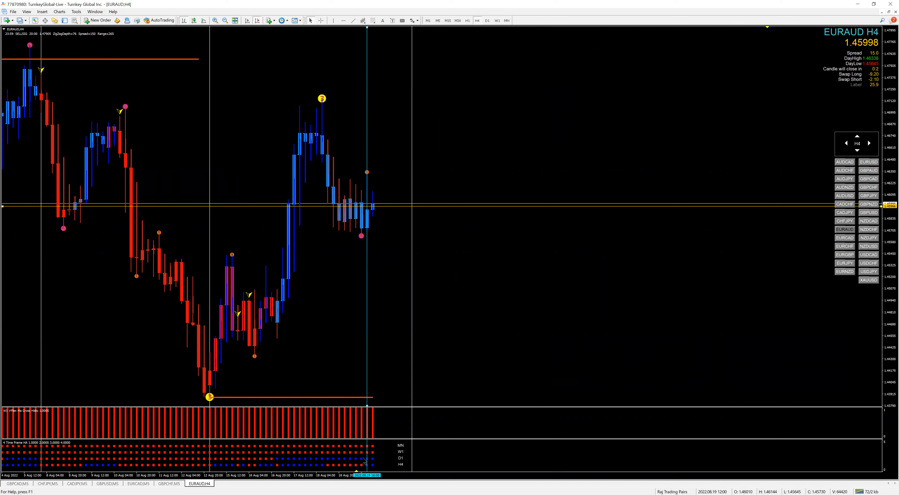
pyautogui.moveTo(377, 237)
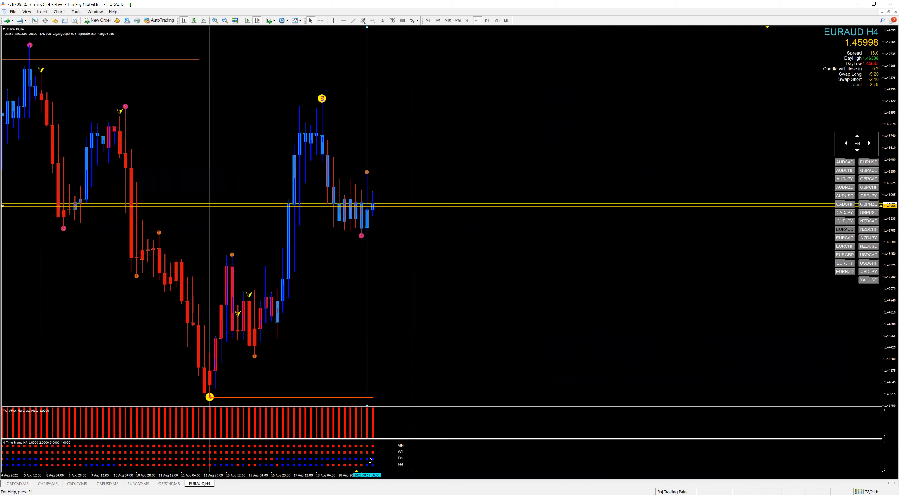
pyautogui.moveTo(370, 459)
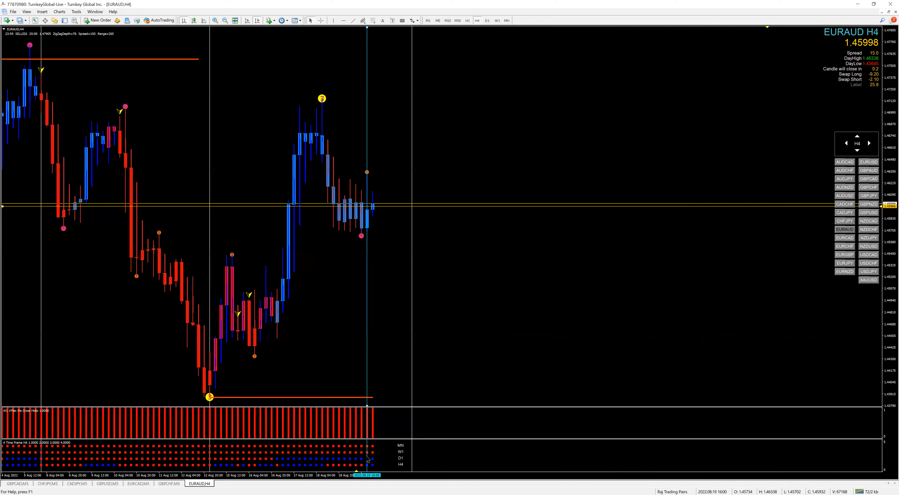
pyautogui.moveTo(370, 299)
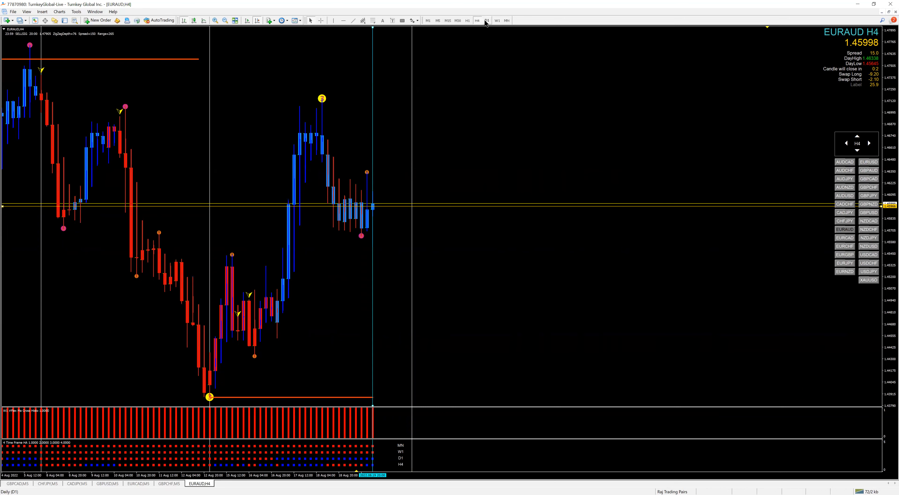
pyautogui.click(487, 20)
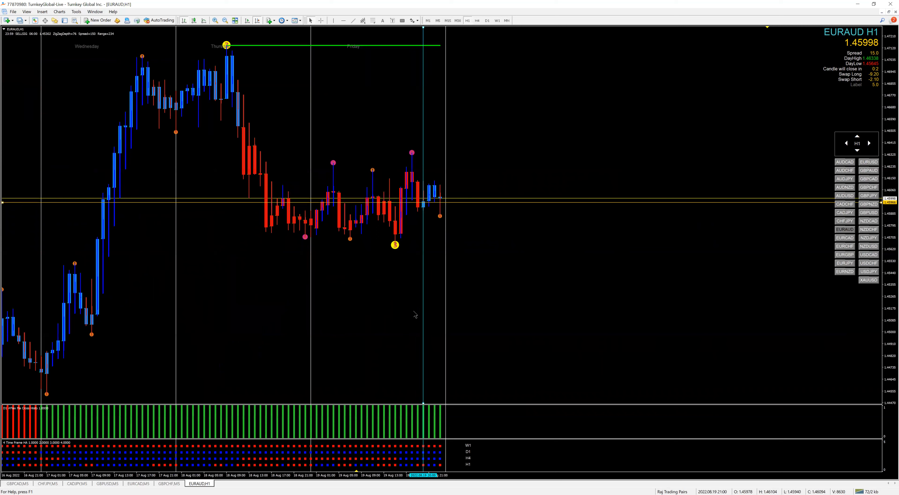
pyautogui.moveTo(458, 118)
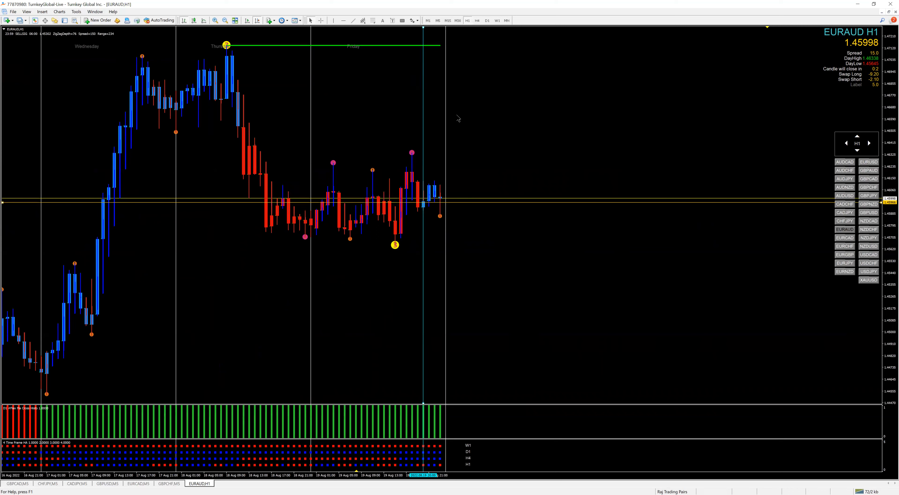